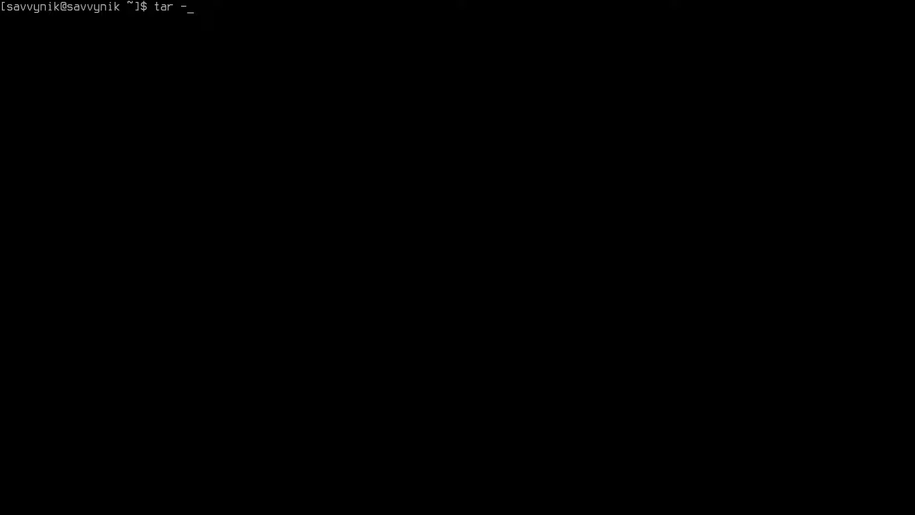
- Archive /tmp into tmp.tar with tar -cvf, rerunning with sudo after the permission error
{"action": "type", "text": "cvf"}
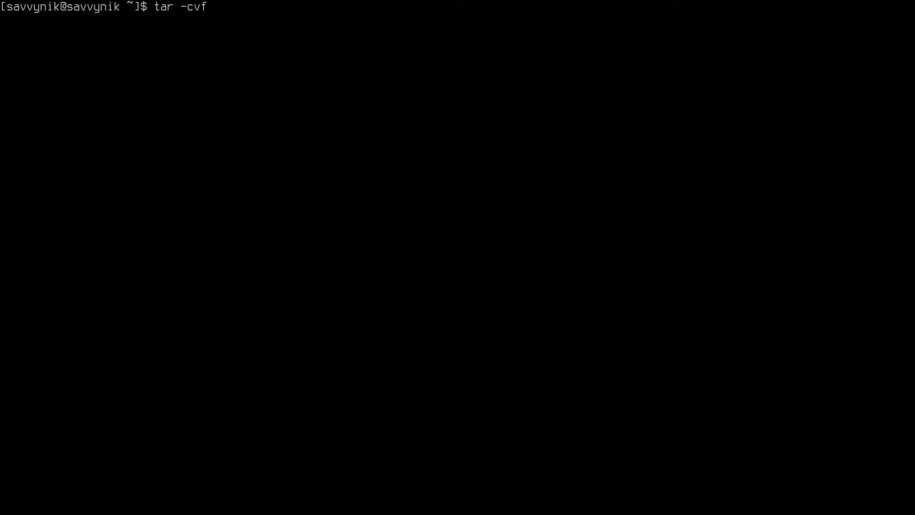
{"action": "type", "text": "tmp"}
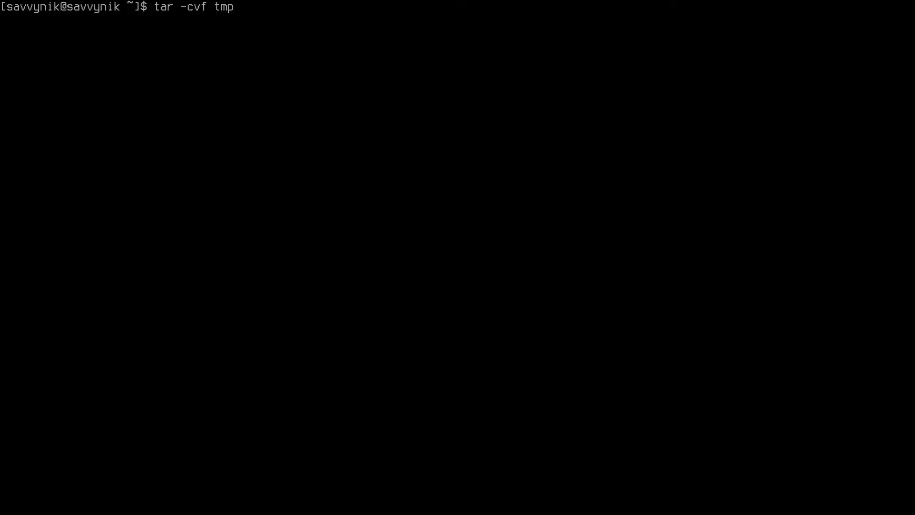
{"action": "type", "text": ".tar"}
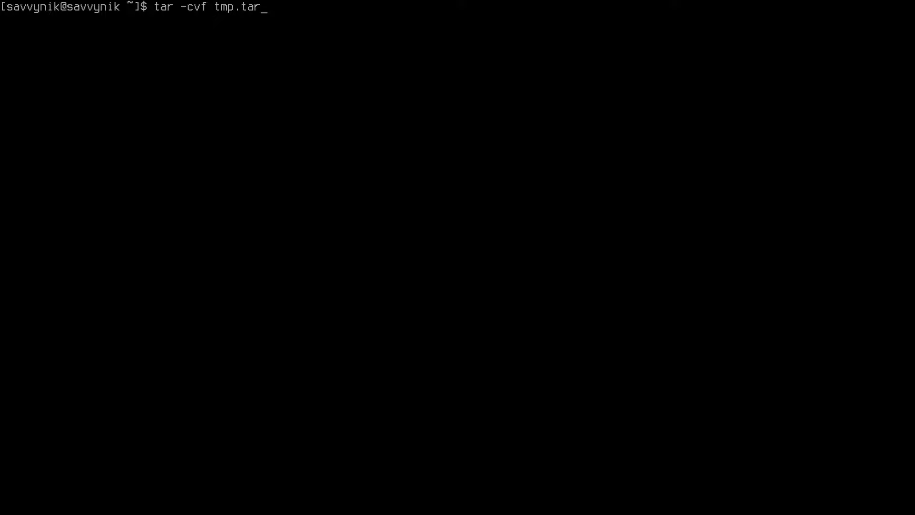
{"action": "type", "text": "/"}
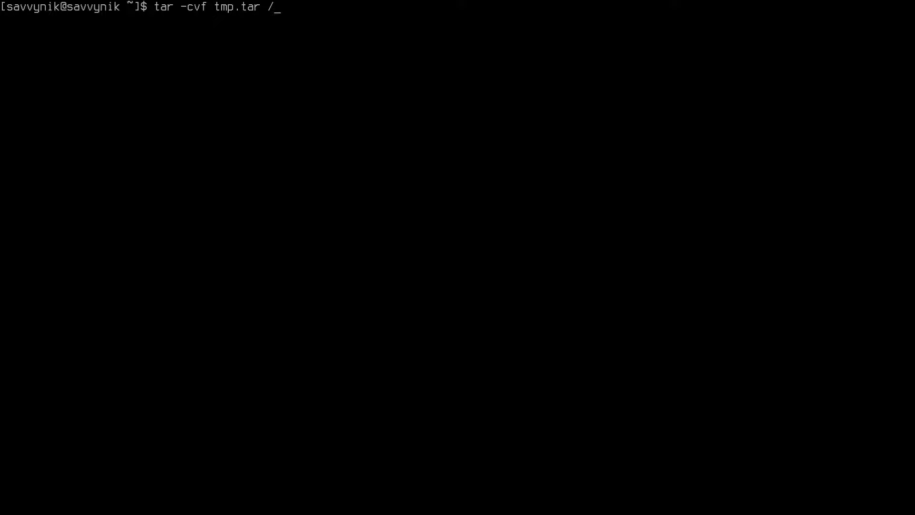
{"action": "type", "text": "tmp"}
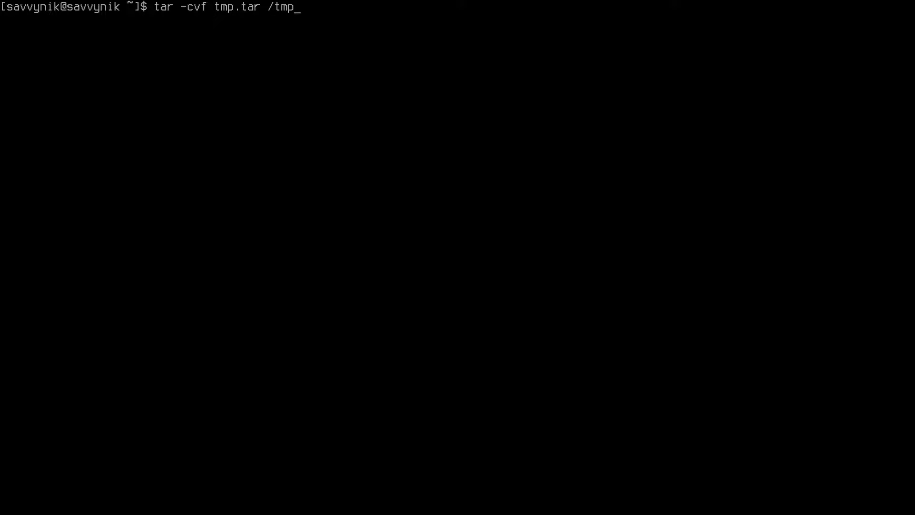
{"action": "key", "text": "Return"}
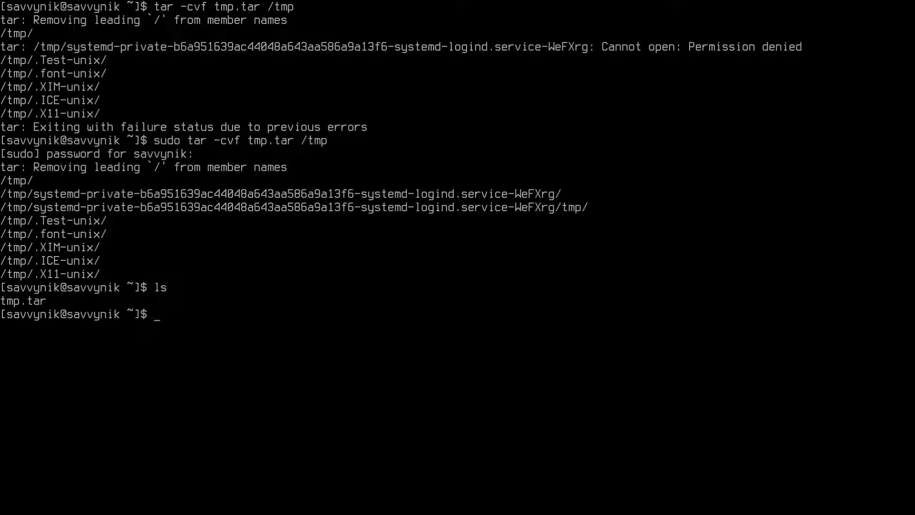
{"action": "type", "text": "tar."}
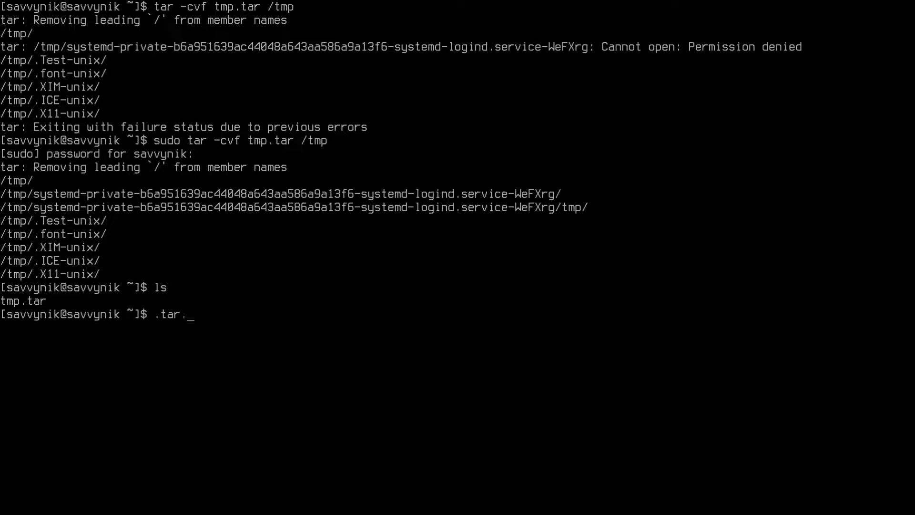
{"action": "type", "text": "bz2 / ,"}
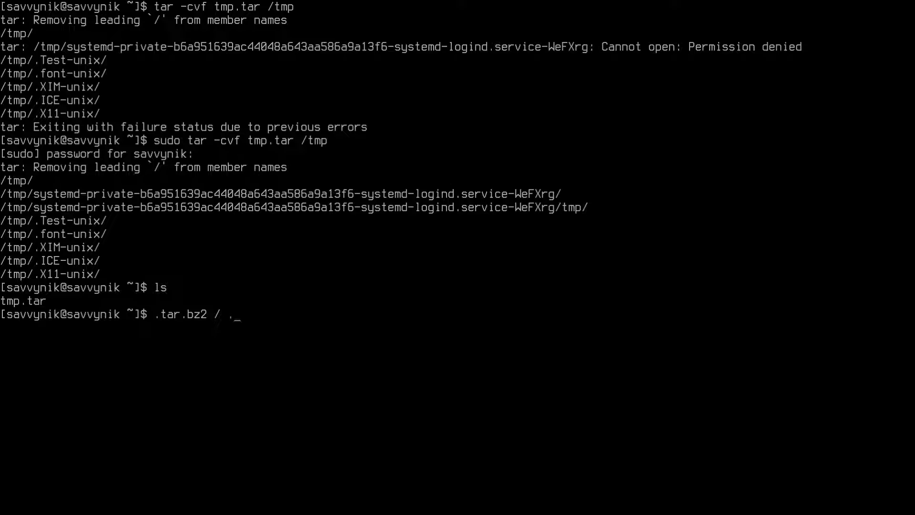
{"action": "type", "text": ".tar.x"}
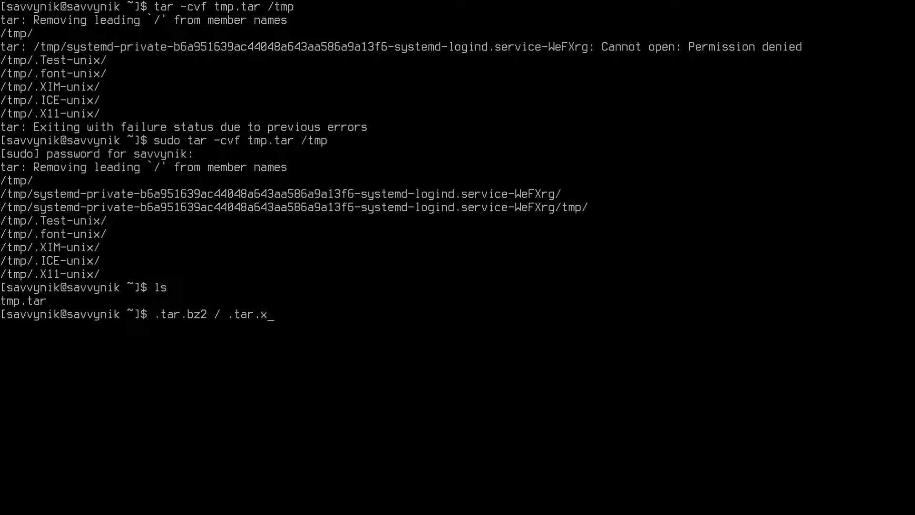
{"action": "type", "text": "z / tar"}
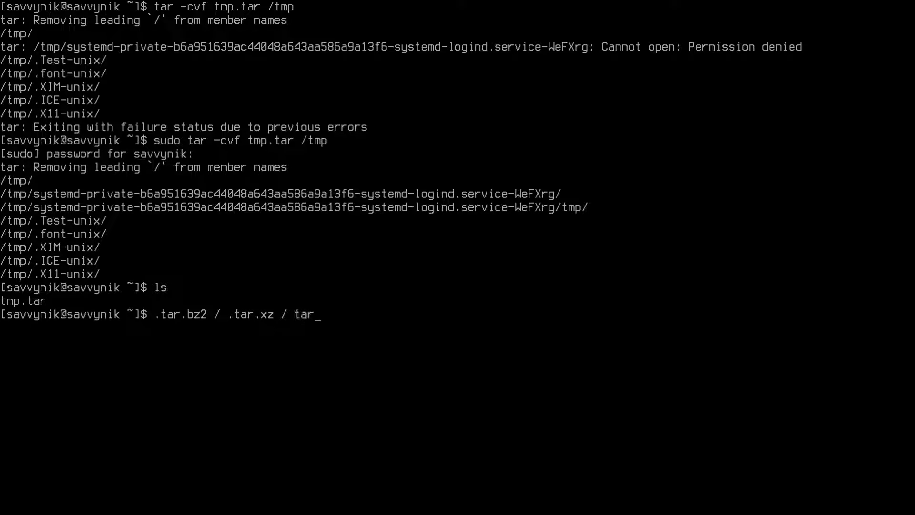
{"action": "type", "text": ".gz"}
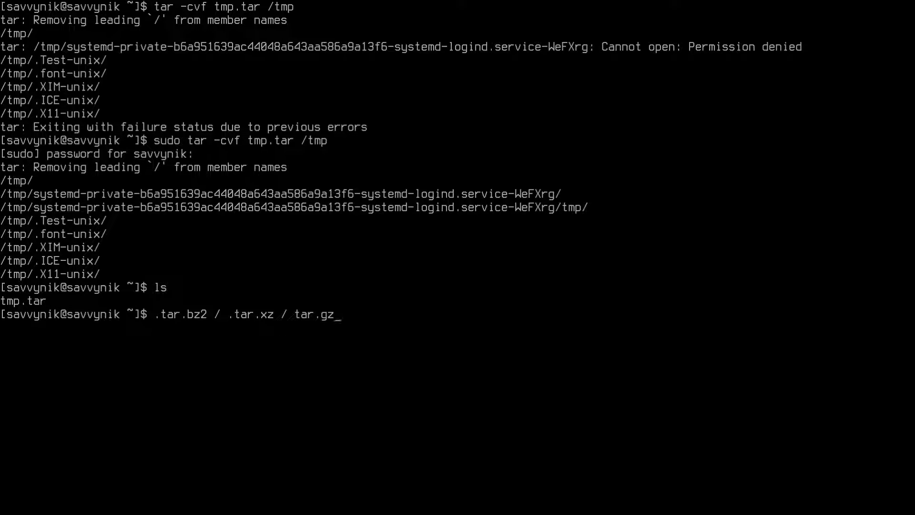
{"action": "key", "text": "ctrl+c"}
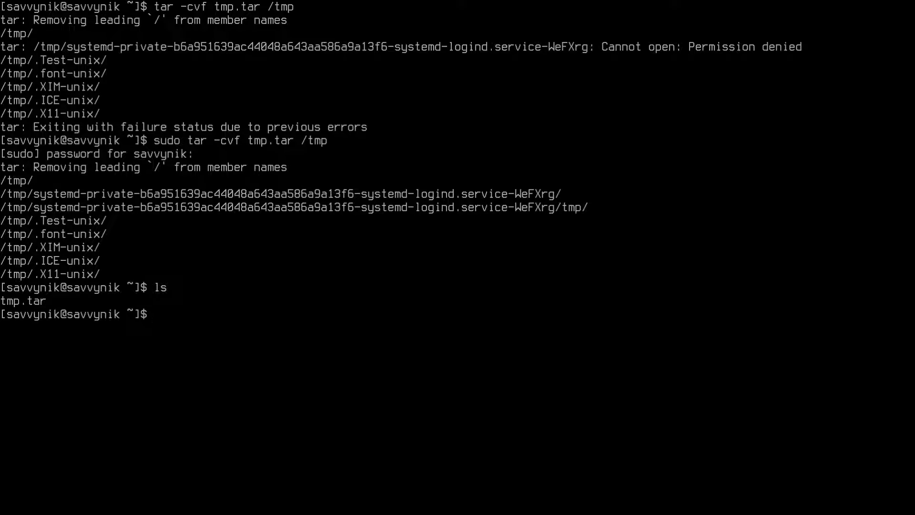
- Abandon a placeholder xz command and clear the screen for a fresh listing
{"action": "type", "text": "xz"}
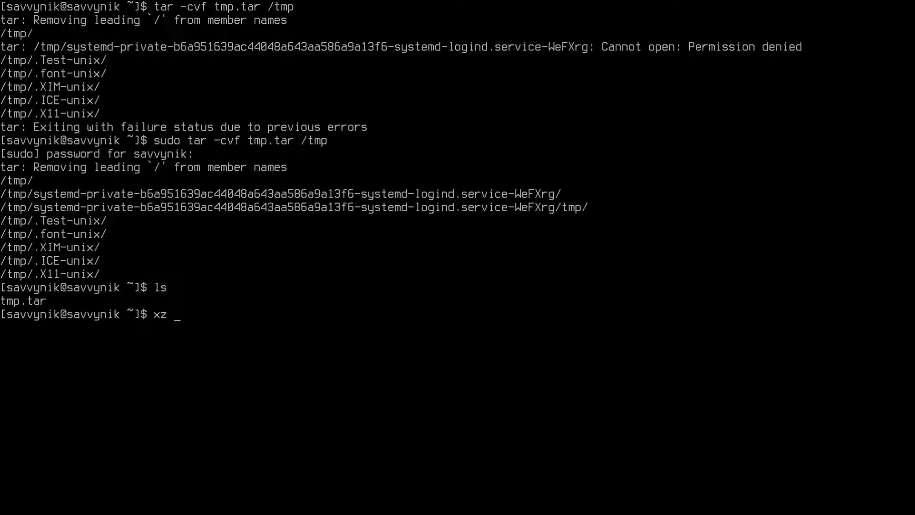
{"action": "mouse_move", "coordinate": [181, 314]}
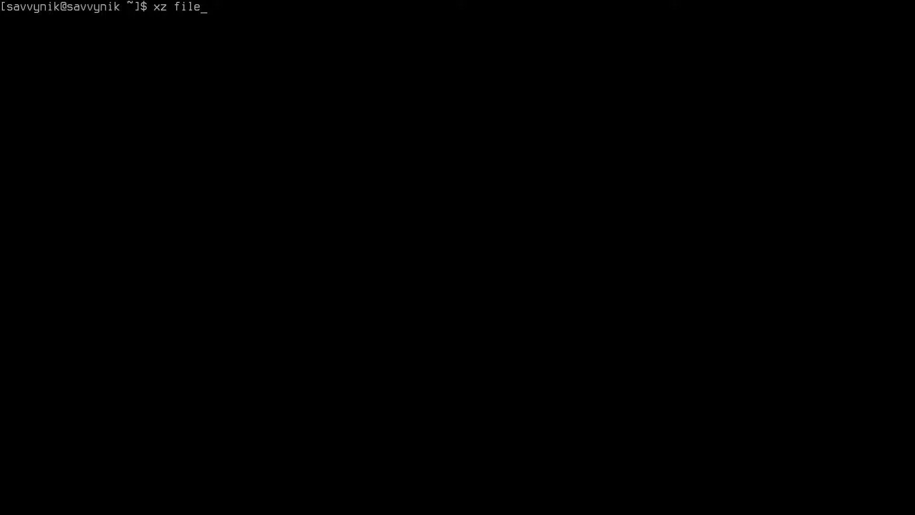
{"action": "key", "text": "Return"}
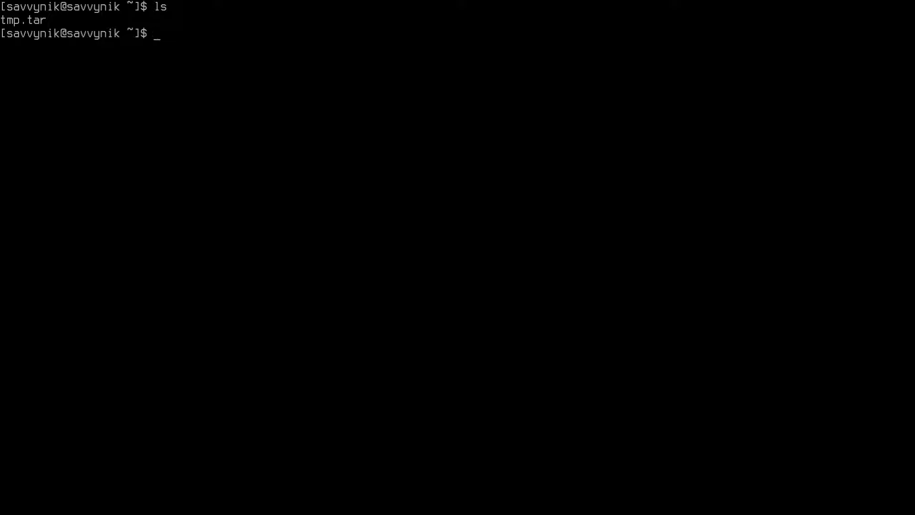
- Compress tmp.tar with xz and confirm tmp.tar.xz is 316 bytes with ls -lh
{"action": "type", "text": "xz"}
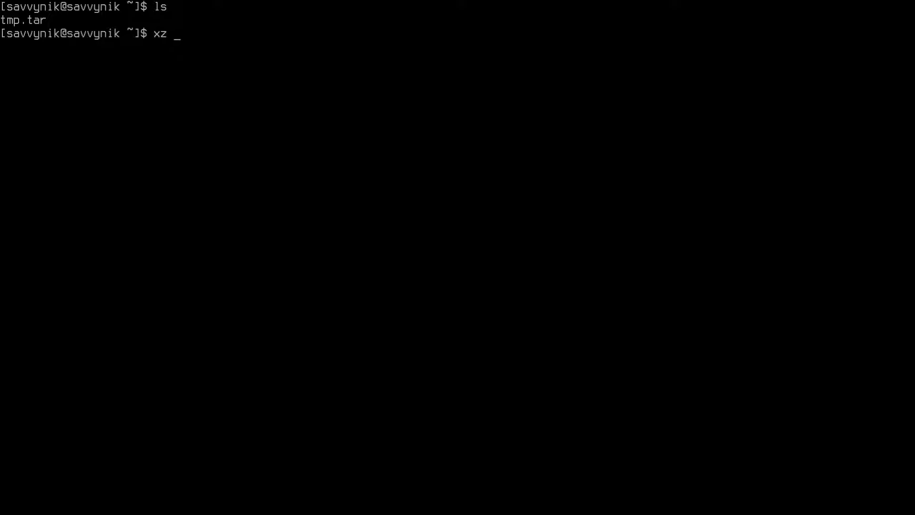
{"action": "type", "text": "tmp.tar"}
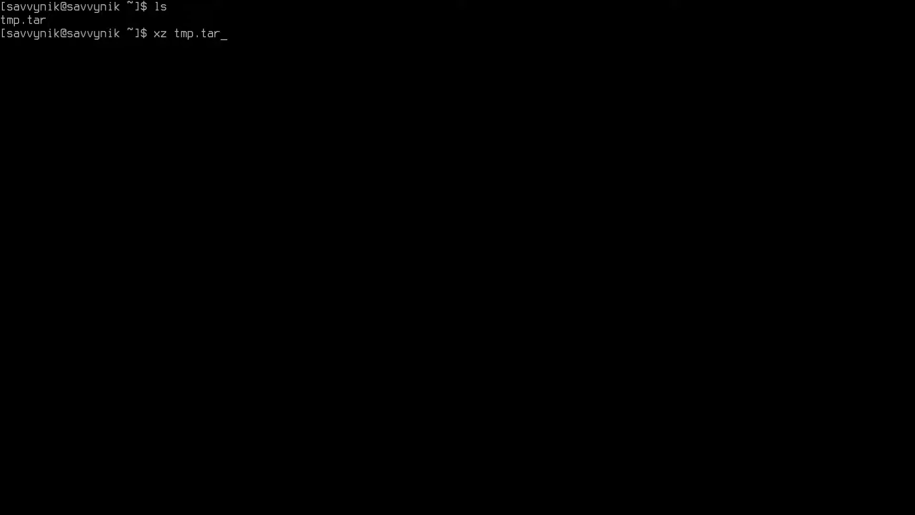
{"action": "key", "text": "Return"}
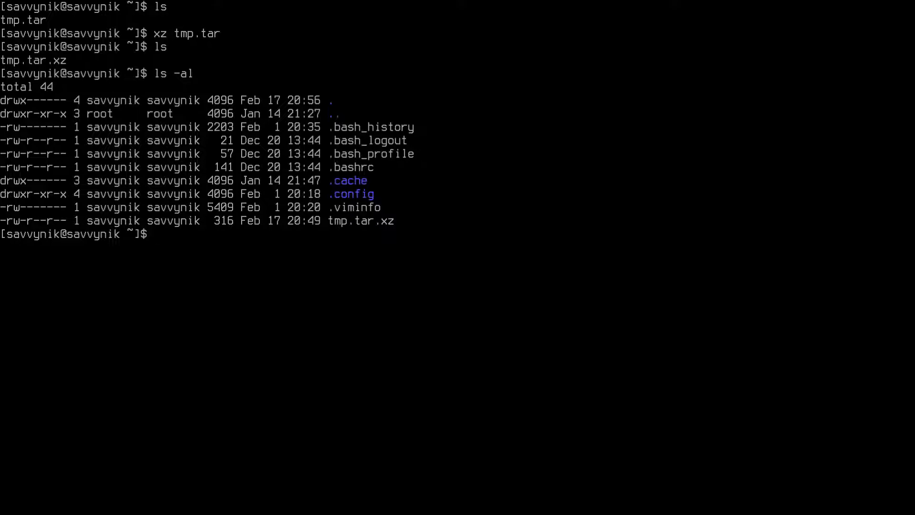
{"action": "type", "text": "ls -"}
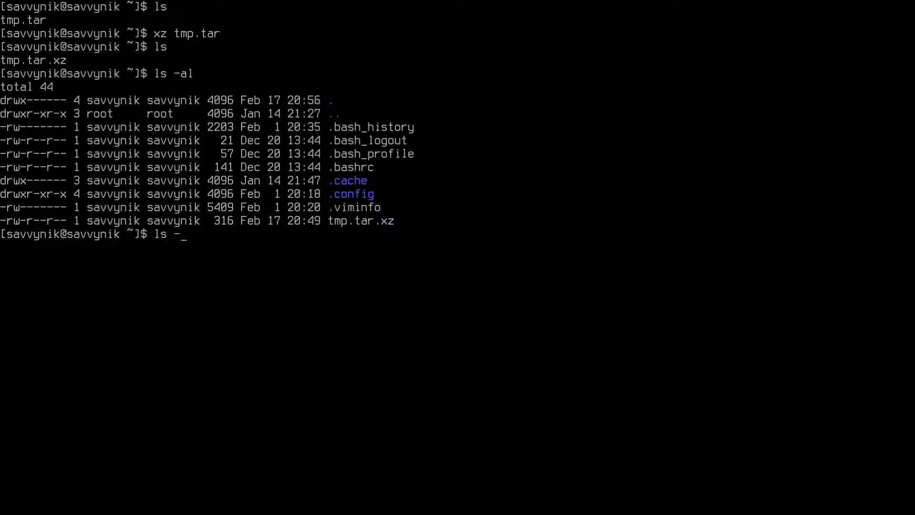
{"action": "type", "text": "lh"}
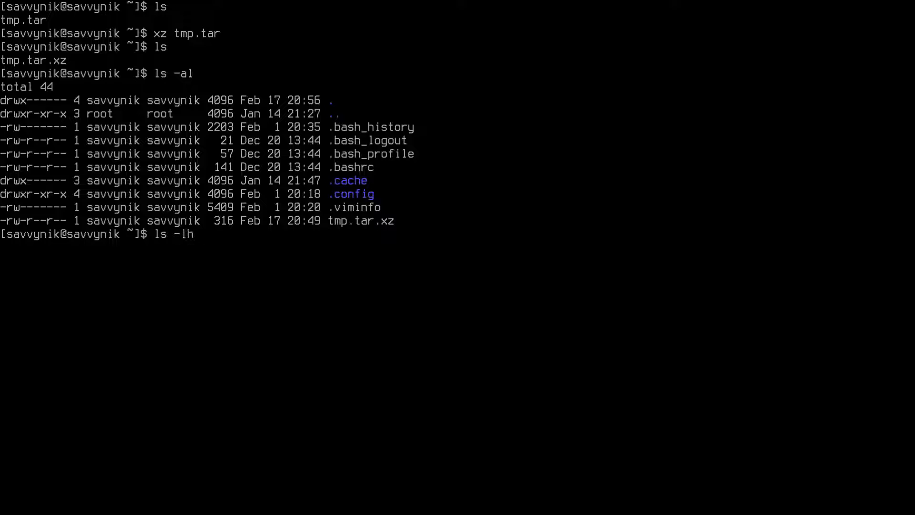
{"action": "type", "text": "tmp.tar.xz"}
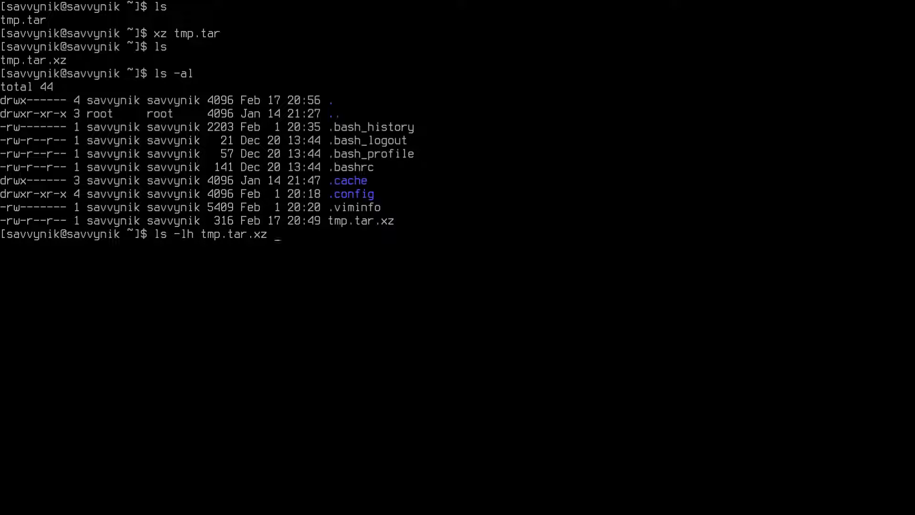
{"action": "key", "text": "Return"}
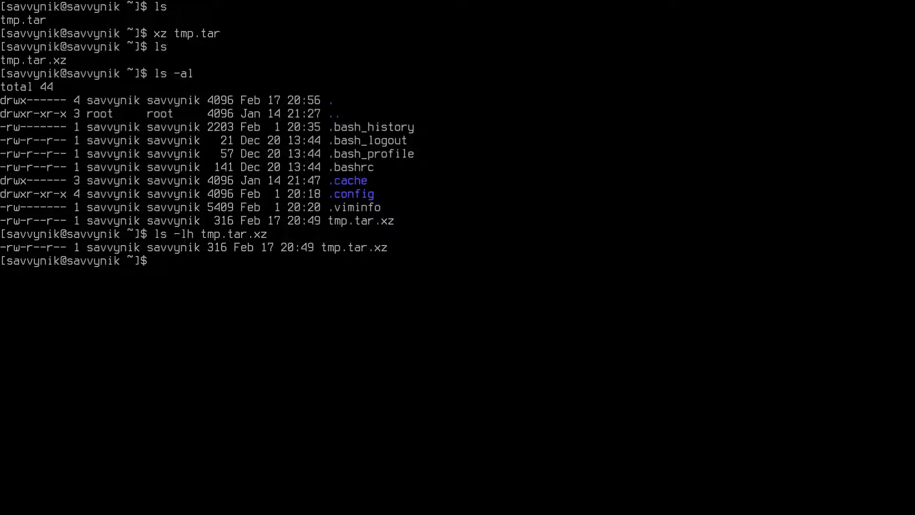
- Run xz -d on tmp.tar.xz to restore tmp.tar
{"action": "type", "text": "xz"}
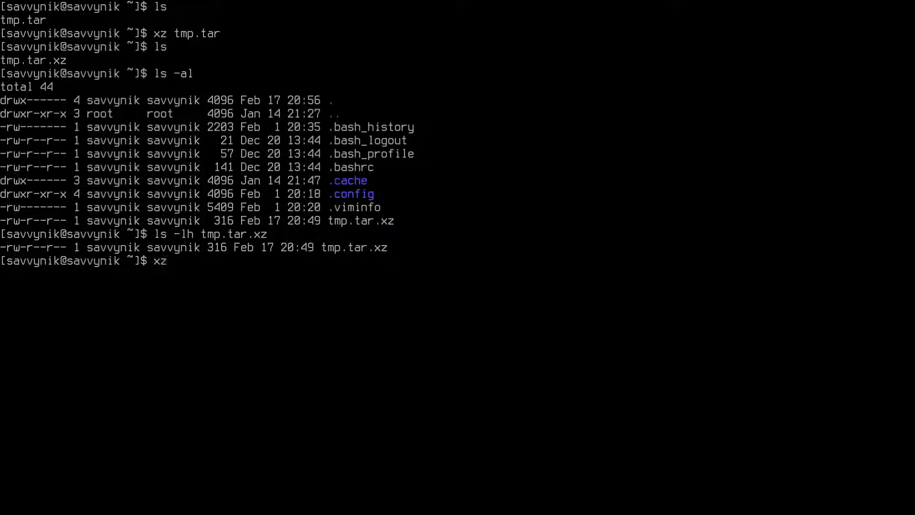
{"action": "type", "text": "-d"}
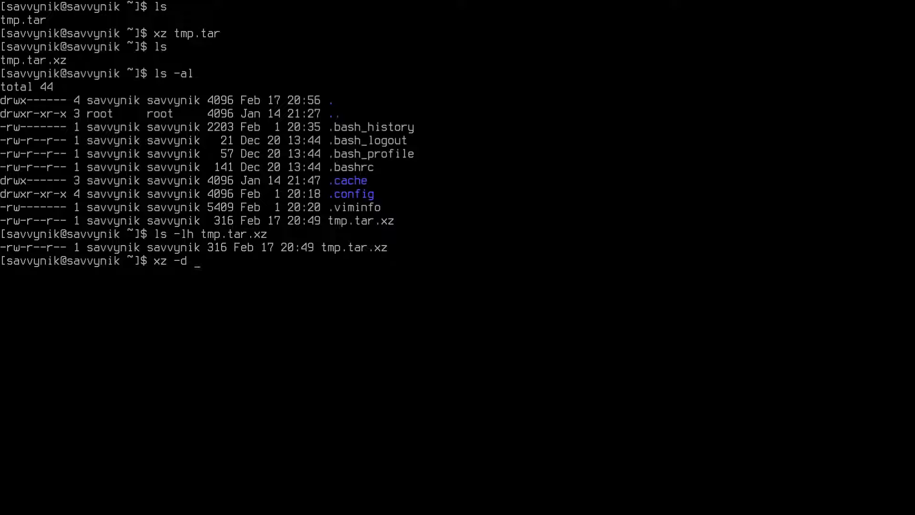
{"action": "type", "text": "tmp.tar"}
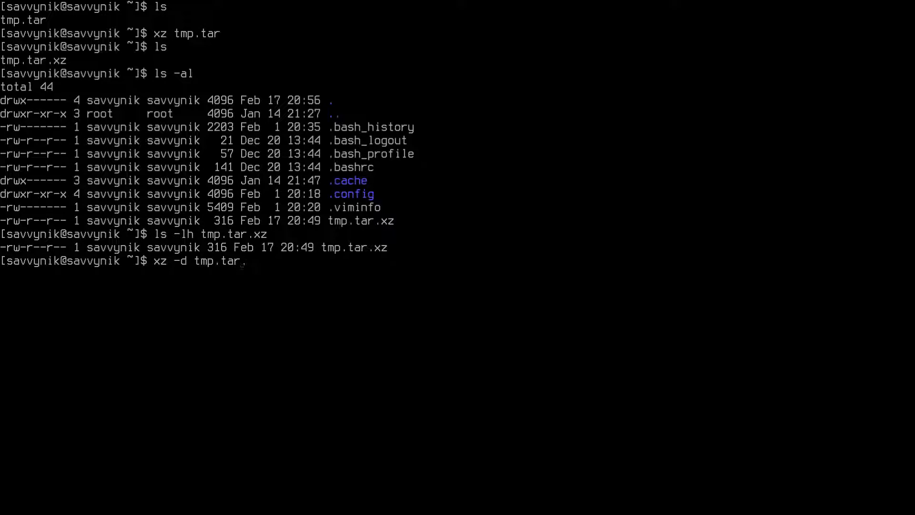
{"action": "type", "text": "xz"}
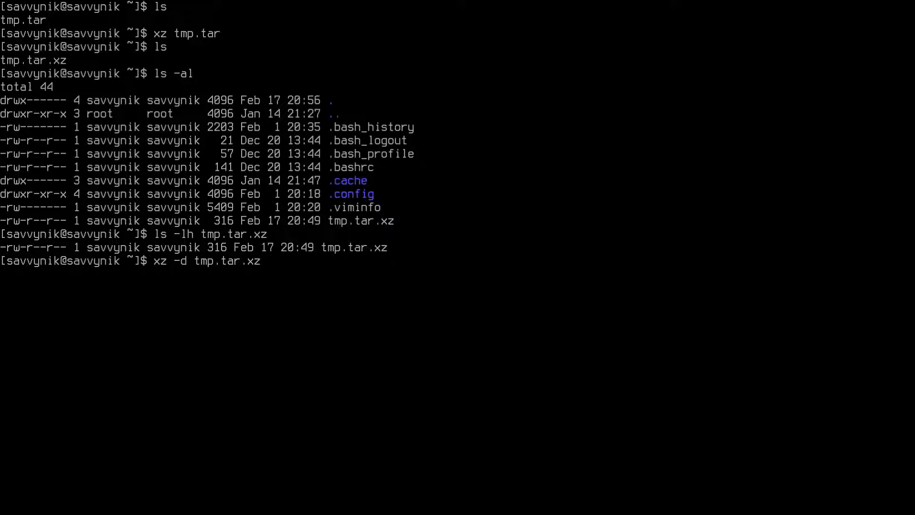
{"action": "key", "text": "Return"}
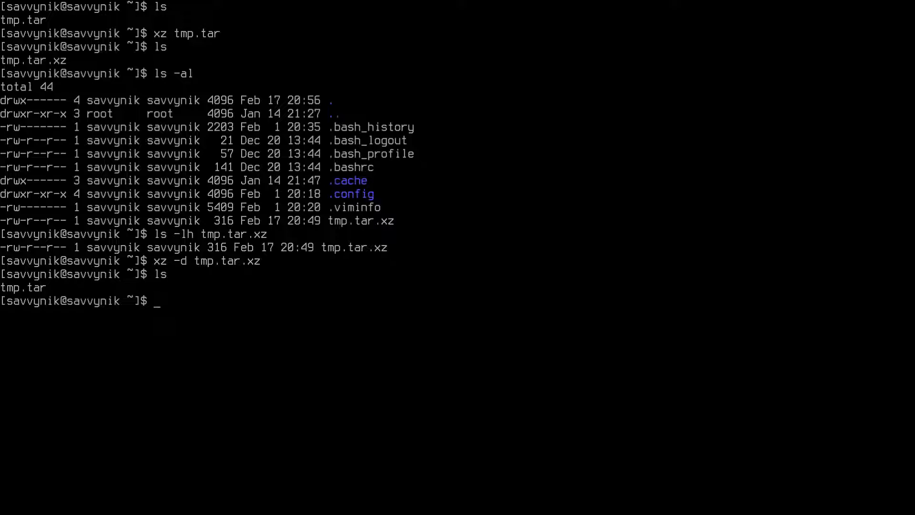
- Recompress tmp.tar with xz -e and list the home folder in detail
{"action": "type", "text": "xz"}
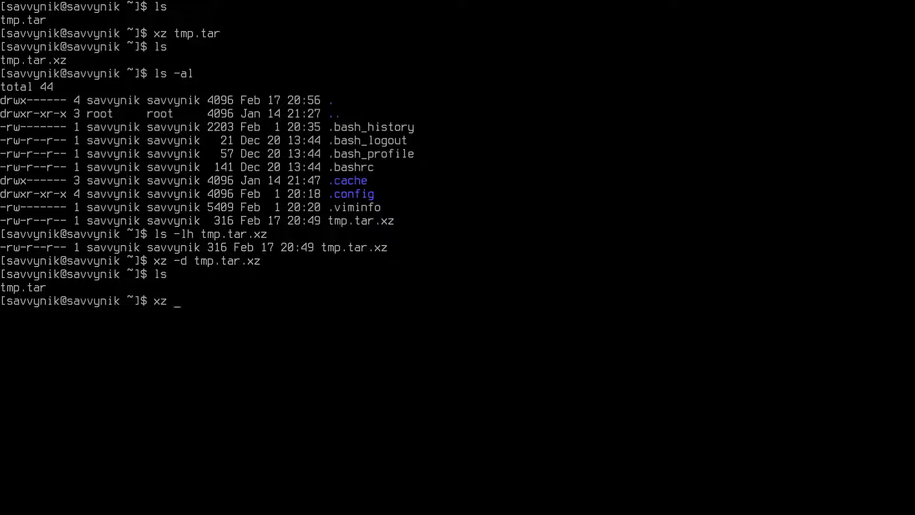
{"action": "type", "text": "-e"}
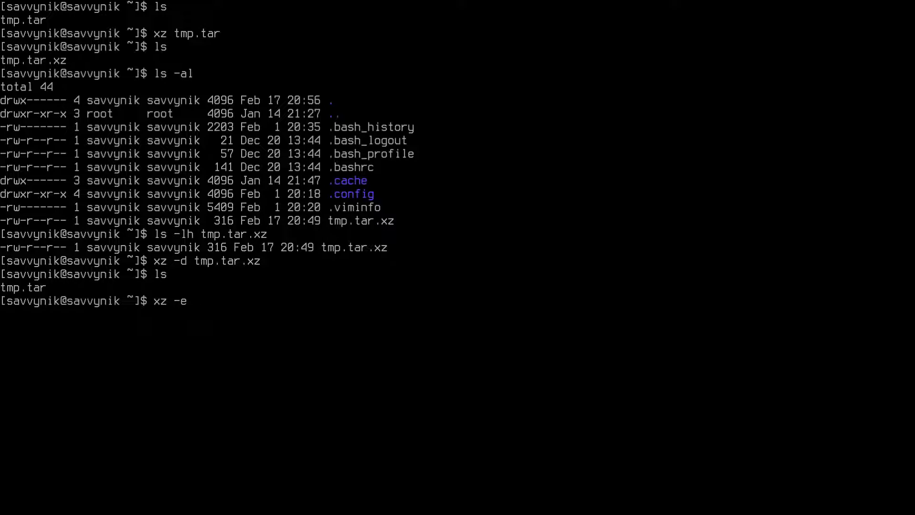
{"action": "type", "text": "tmp.tar"}
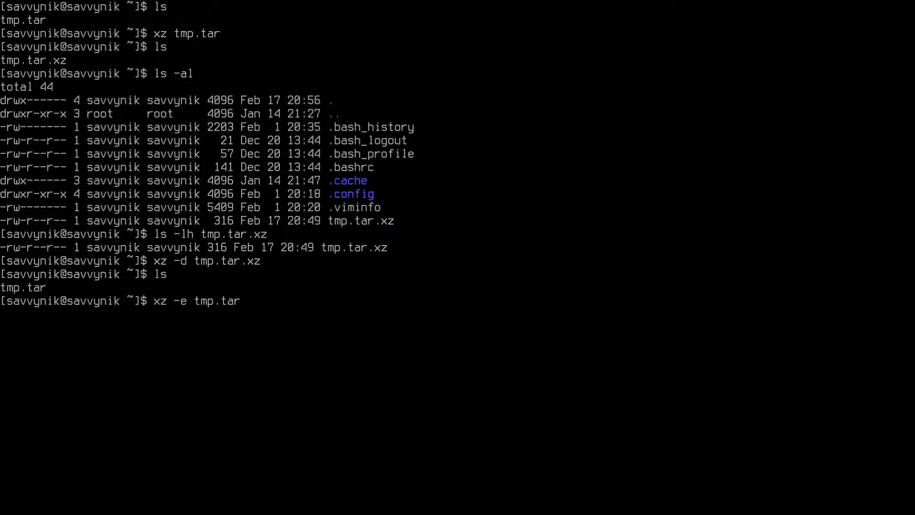
{"action": "key", "text": "Return"}
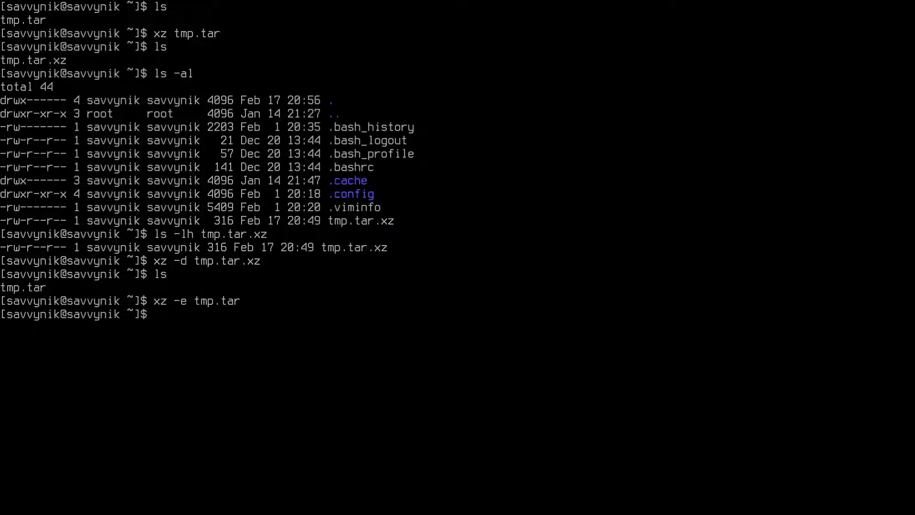
{"action": "type", "text": "ls -lh"}
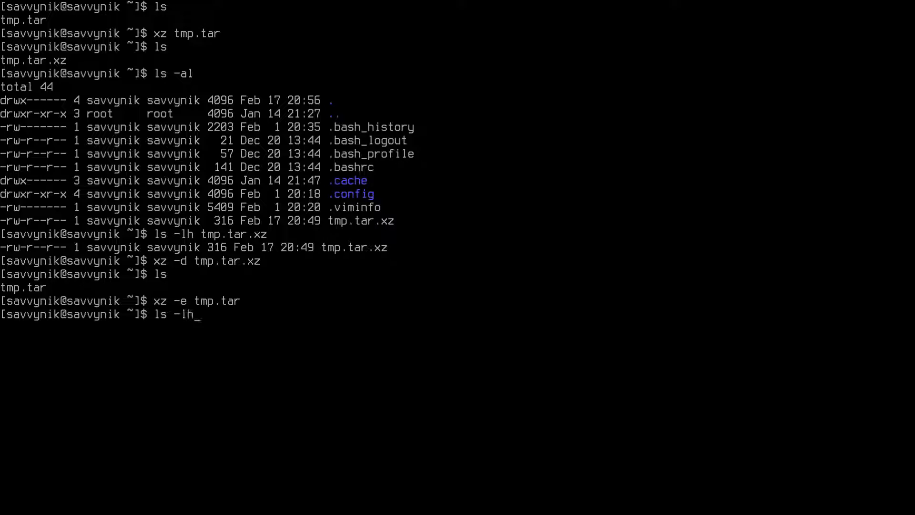
{"action": "key", "text": "Return"}
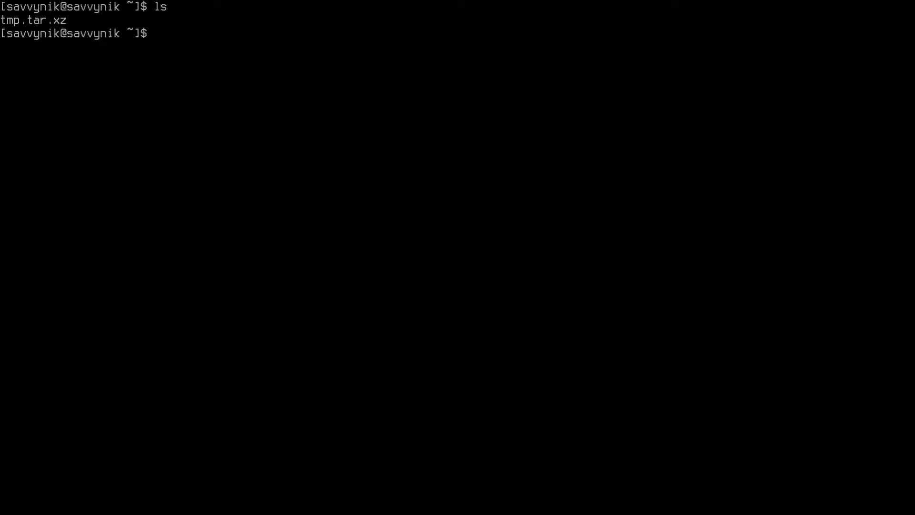
- Decompress tmp.tar.xz, then gzip tmp.tar into a 291-byte tmp.tar.gz
{"action": "type", "text": "xz -"}
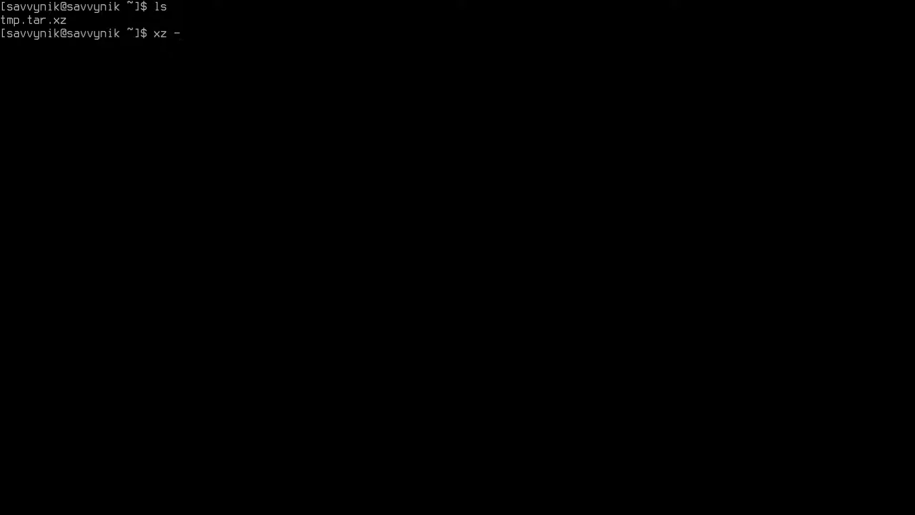
{"action": "type", "text": "d tmp.tar.xz"}
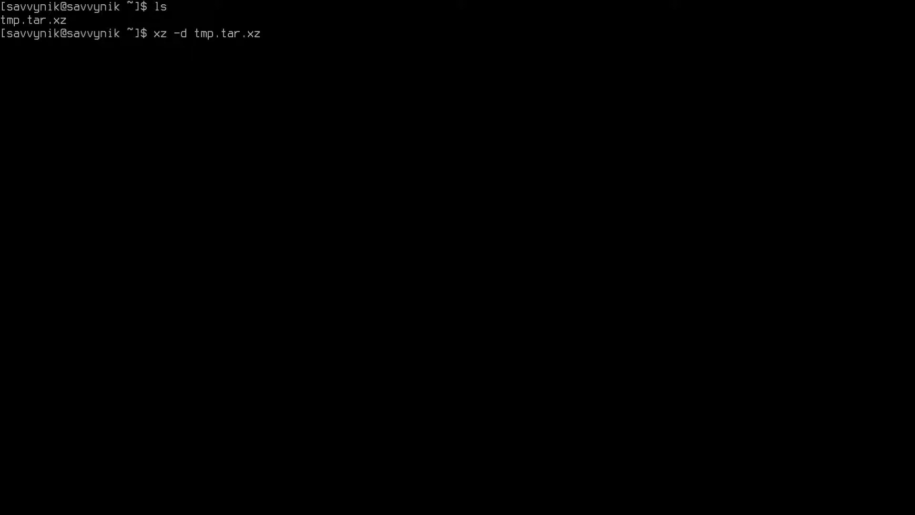
{"action": "mouse_move", "coordinate": [266, 34]}
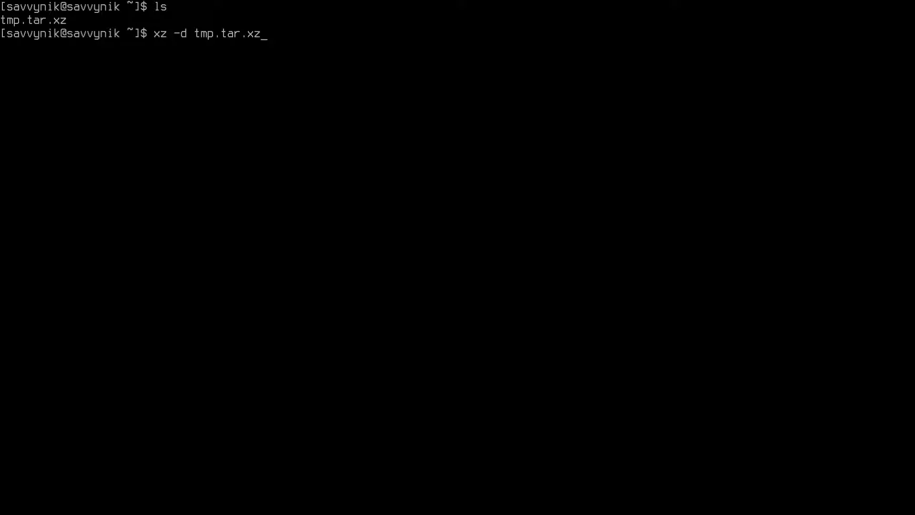
{"action": "key", "text": "Return"}
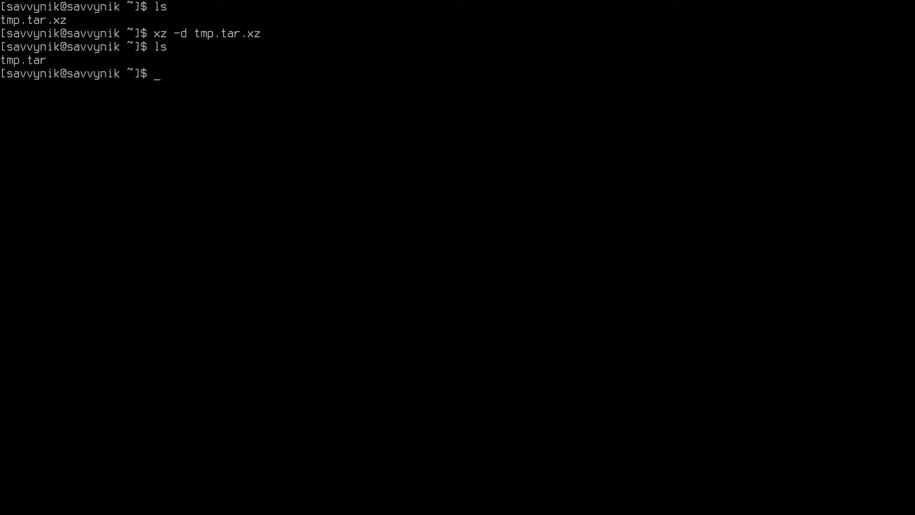
{"action": "type", "text": "gzip"}
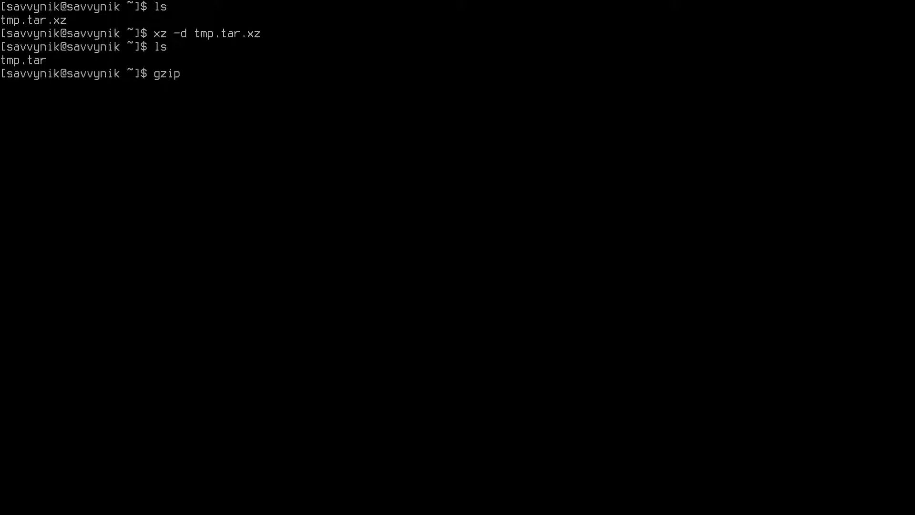
{"action": "type", "text": "f"}
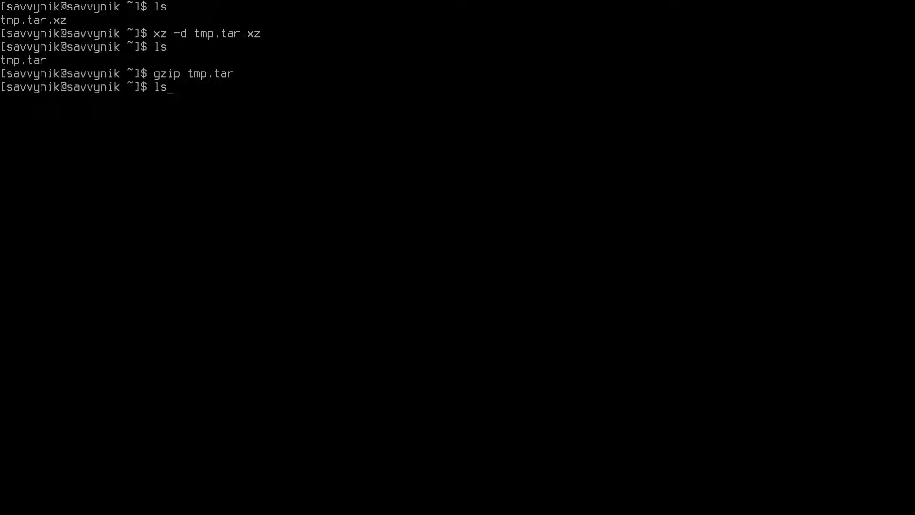
{"action": "key", "text": "Return"}
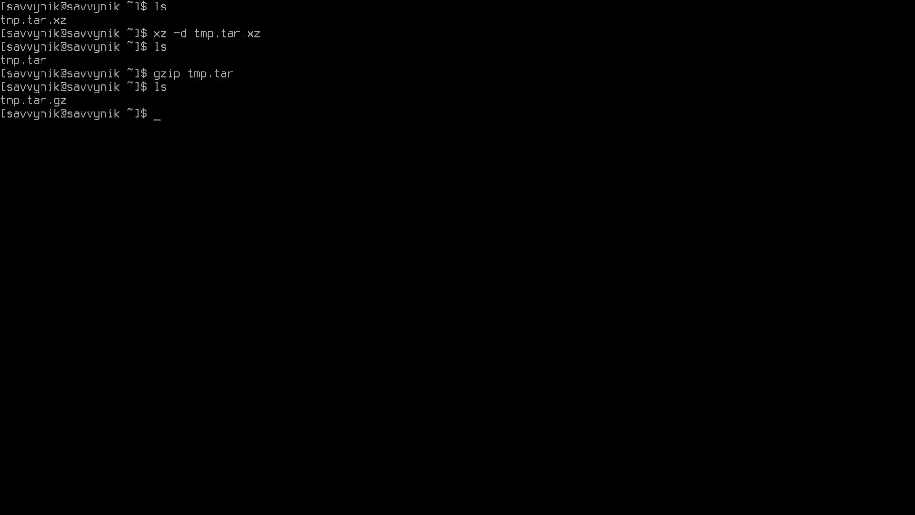
{"action": "key", "text": "Return"}
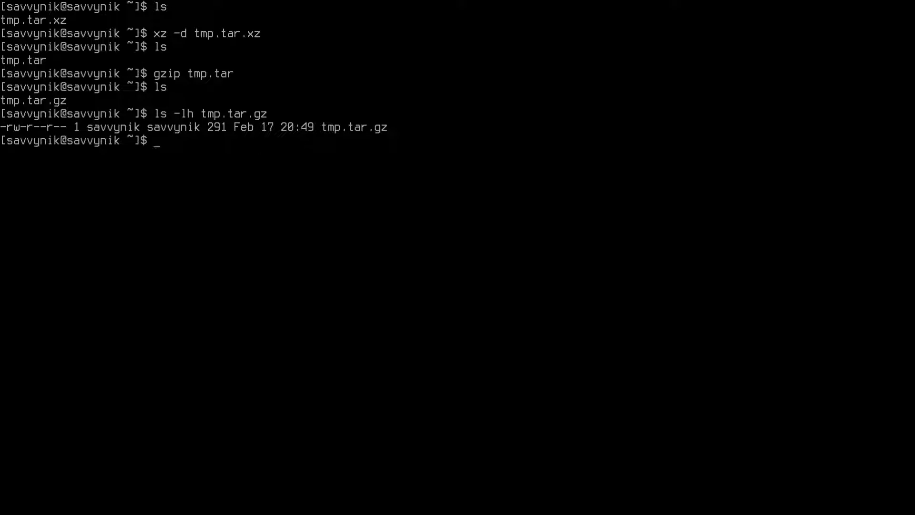
- Decompress tmp.tar.gz with gzip -d and confirm tmp.tar is back to 10K
{"action": "type", "text": "gzip"}
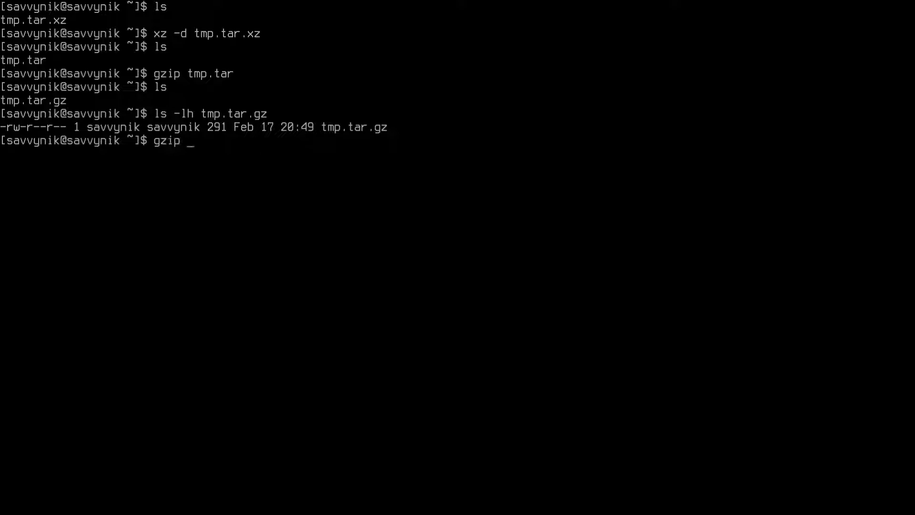
{"action": "type", "text": "-d"}
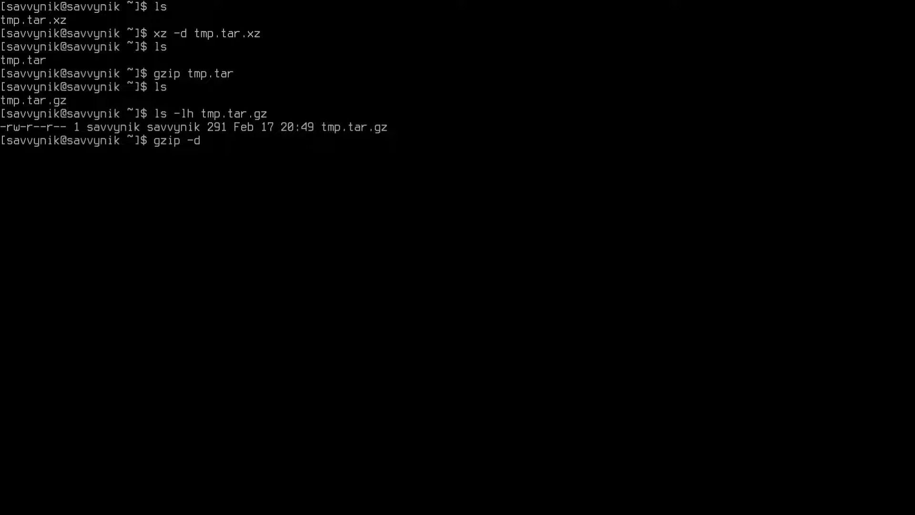
{"action": "type", "text": "tm"}
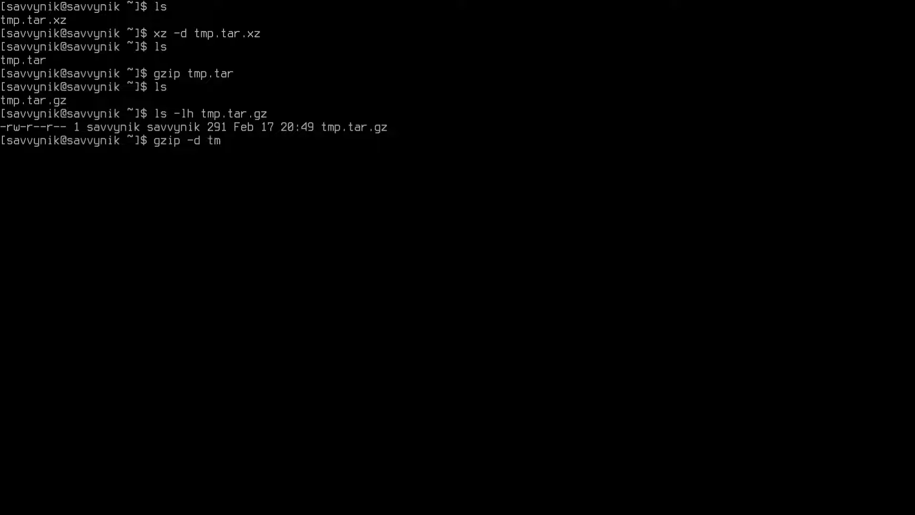
{"action": "type", "text": "p.tar.gz"}
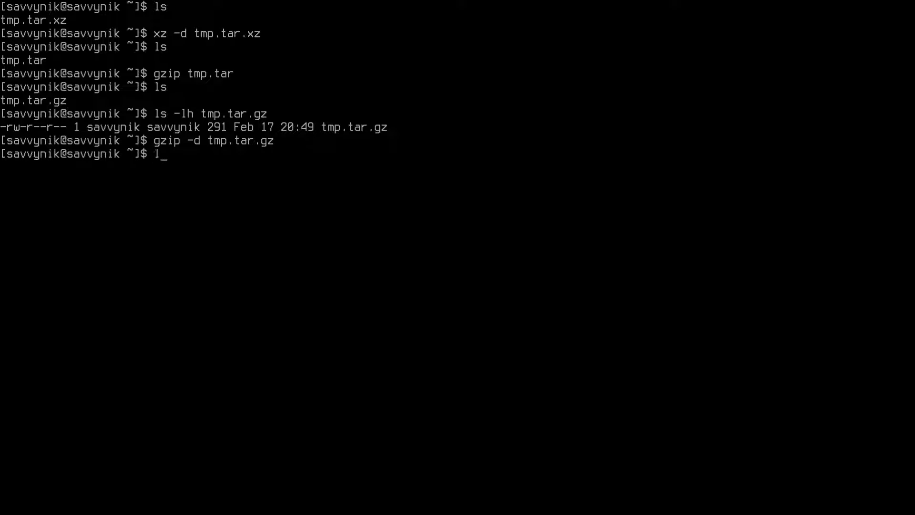
{"action": "key", "text": "Return"}
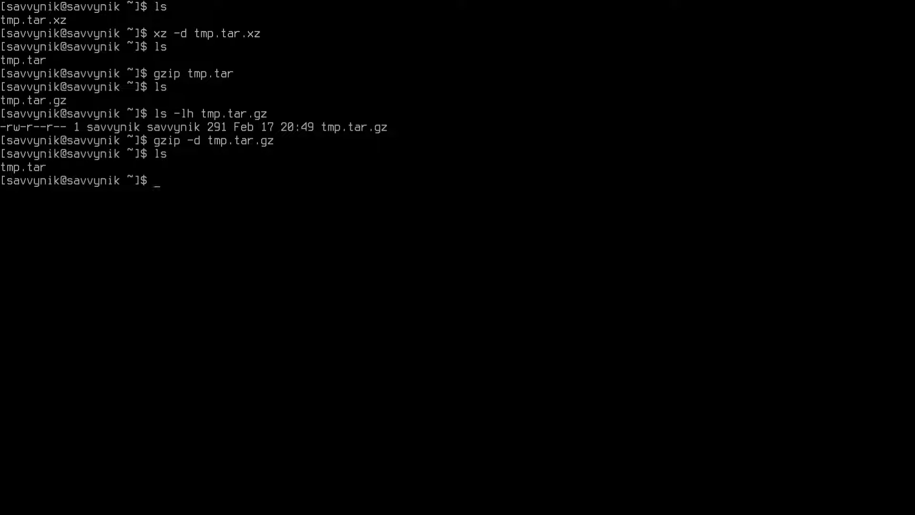
{"action": "type", "text": "ls -lh"}
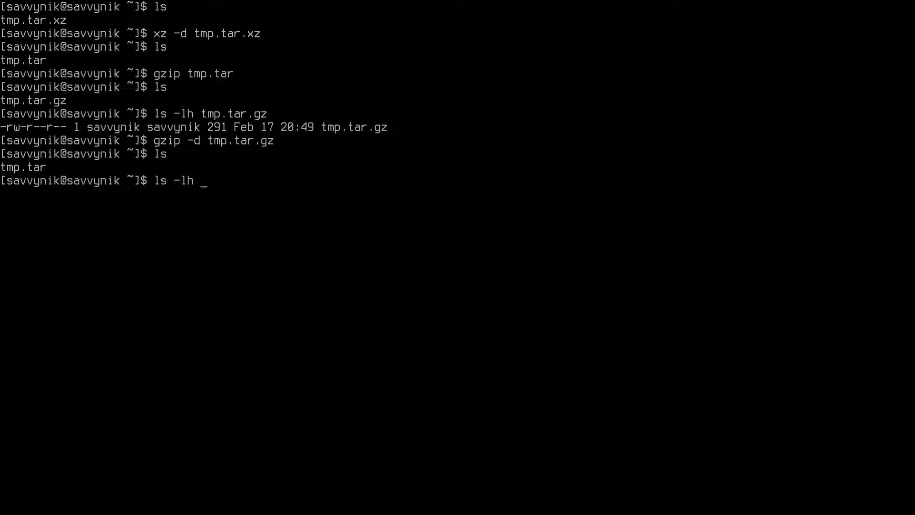
{"action": "key", "text": "Return"}
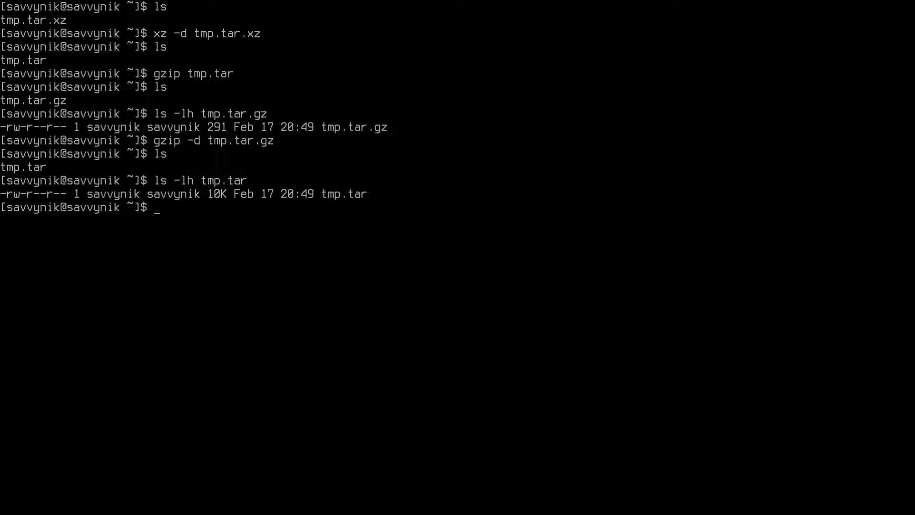
- Type 'gzip --best' at the prompt, replacing the tried --fast option, without running it
{"action": "type", "text": "g"}
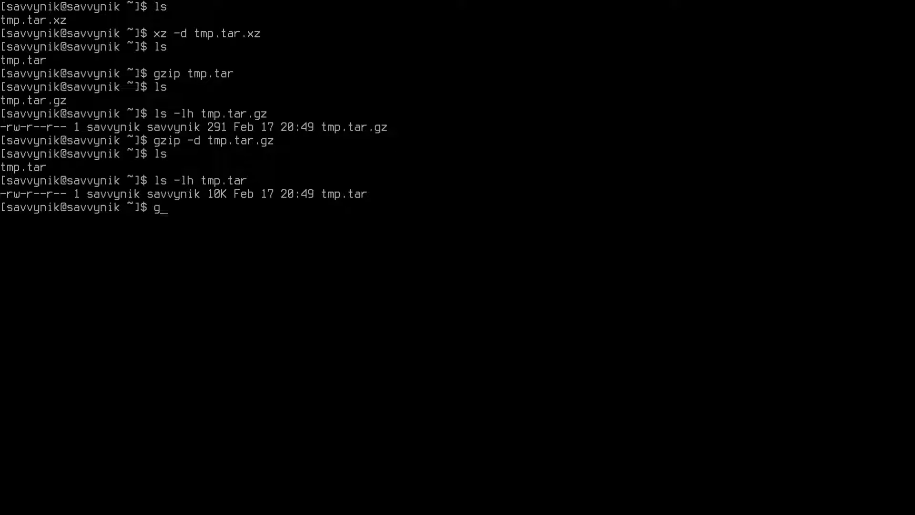
{"action": "type", "text": "zip"}
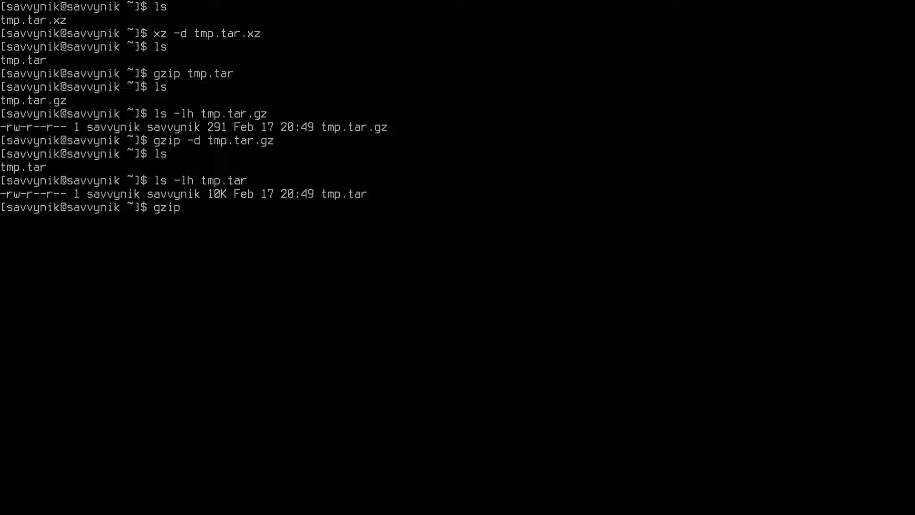
{"action": "type", "text": "--fast"}
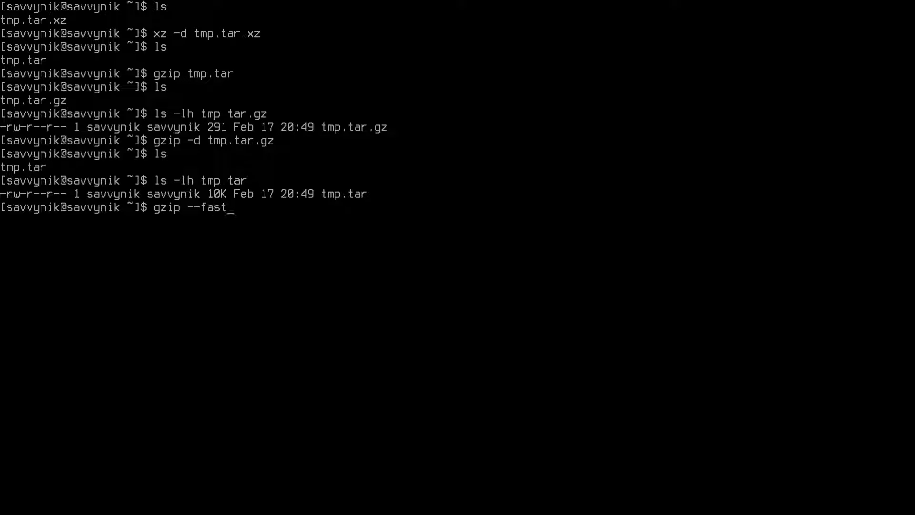
{"action": "key", "text": "BackSpace"}
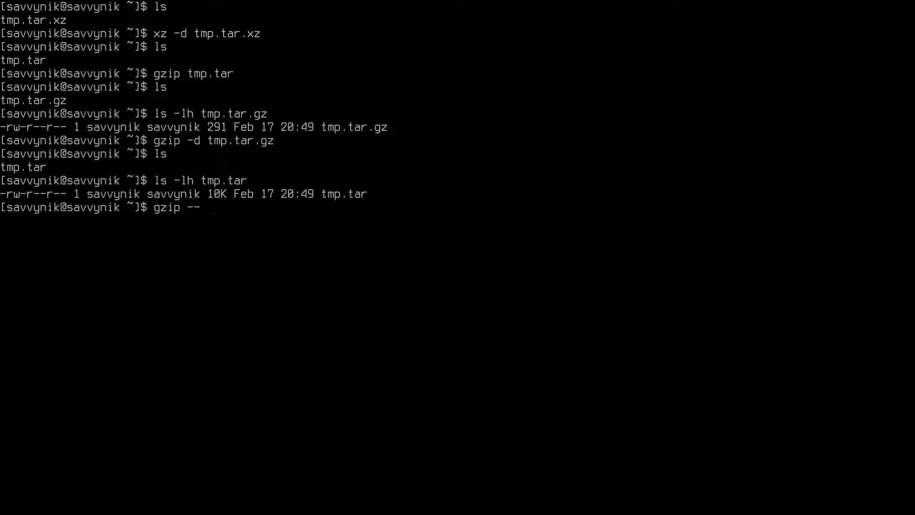
{"action": "type", "text": "best"}
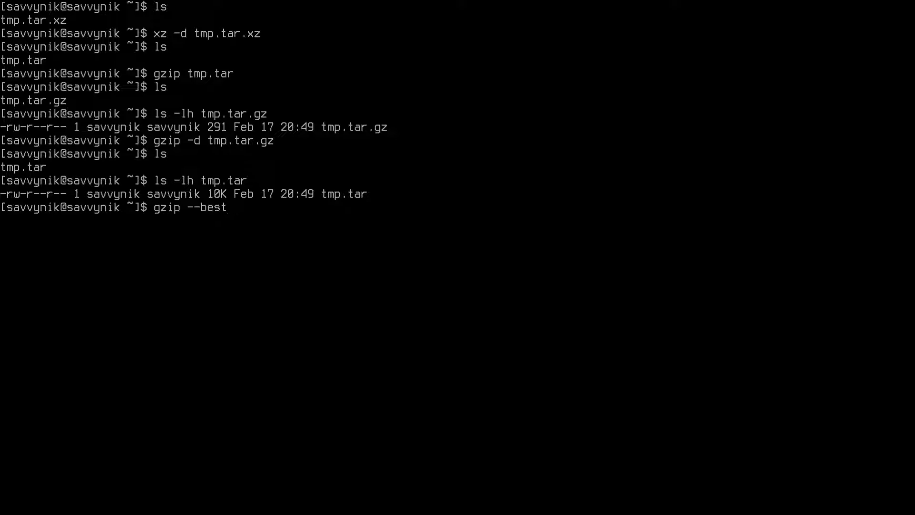
- Compress tmp.tar with bzip2 and confirm tmp.tar.bz2 is 315 bytes
{"action": "type", "text": "b"}
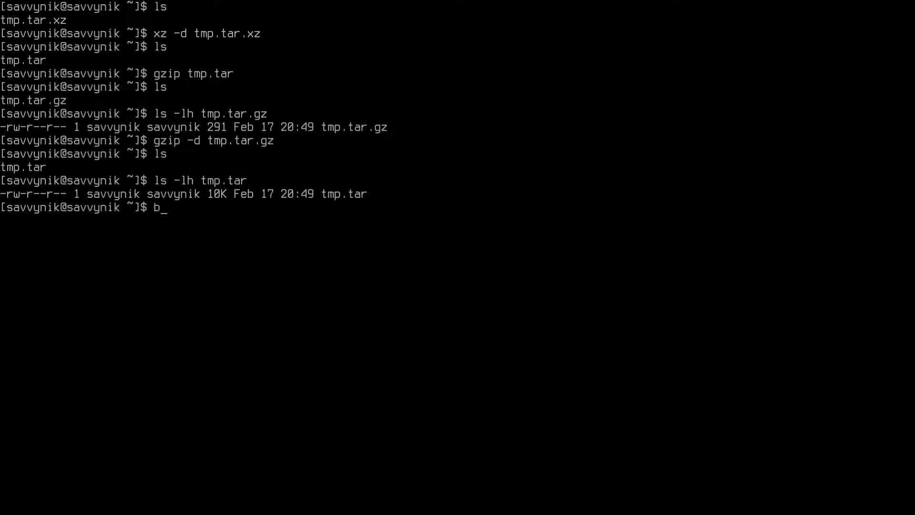
{"action": "type", "text": "zip2"}
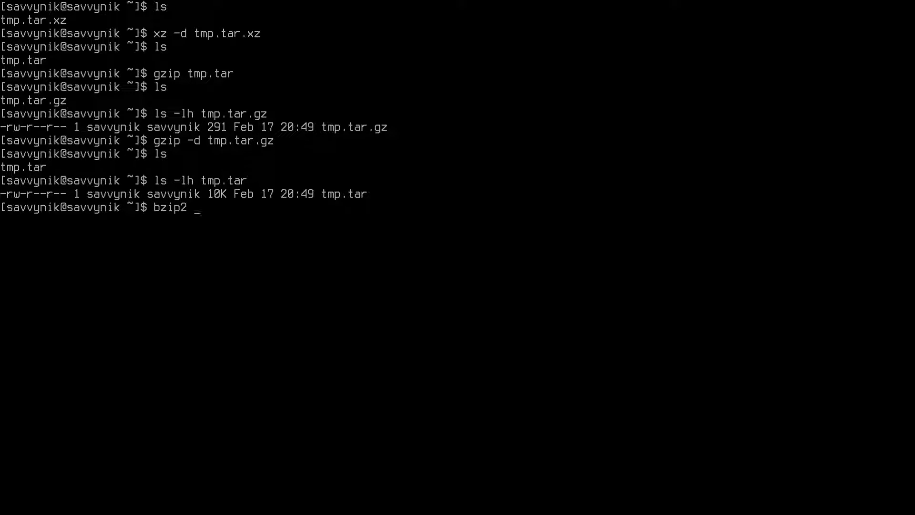
{"action": "type", "text": "tmp.tar"}
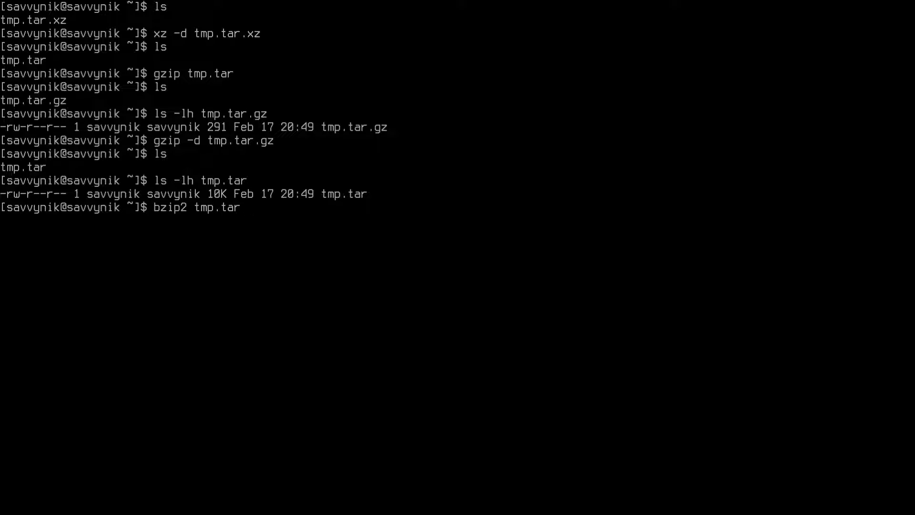
{"action": "key", "text": "Return"}
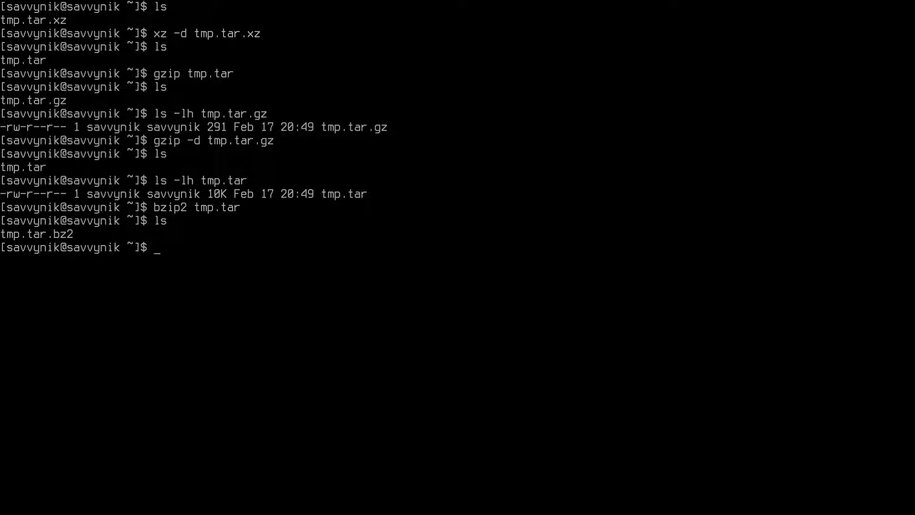
{"action": "type", "text": "ls -;"}
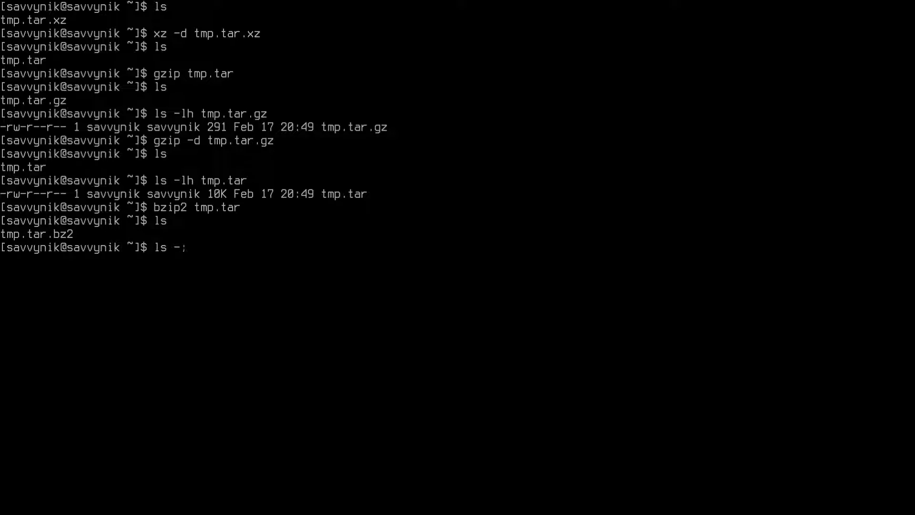
{"action": "type", "text": "lh"}
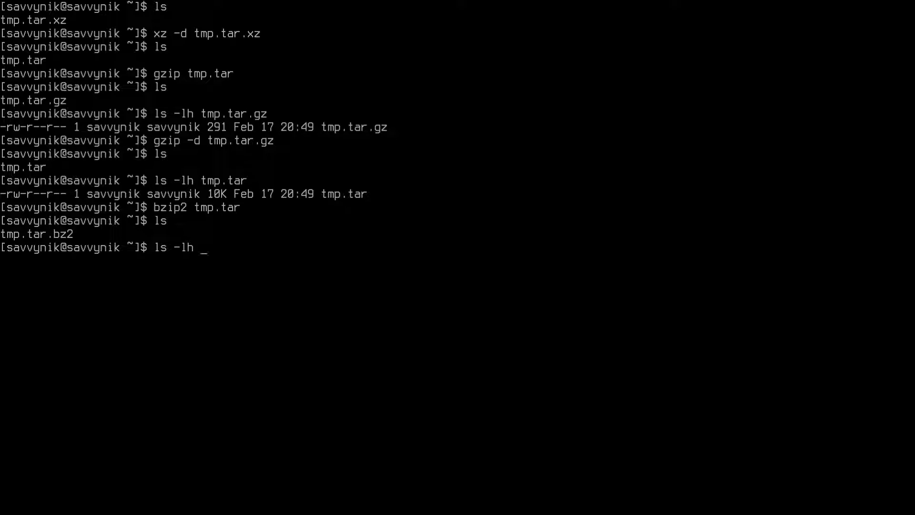
{"action": "key", "text": "Return"}
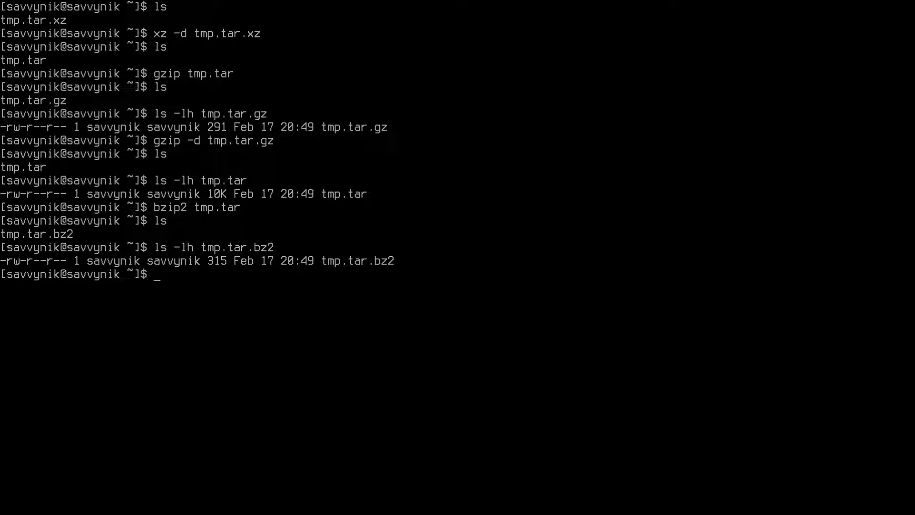
- Decompress tmp.tar.bz2 with bzip2 back to the 10K tmp.tar
{"action": "type", "text": "bzip2 -d"}
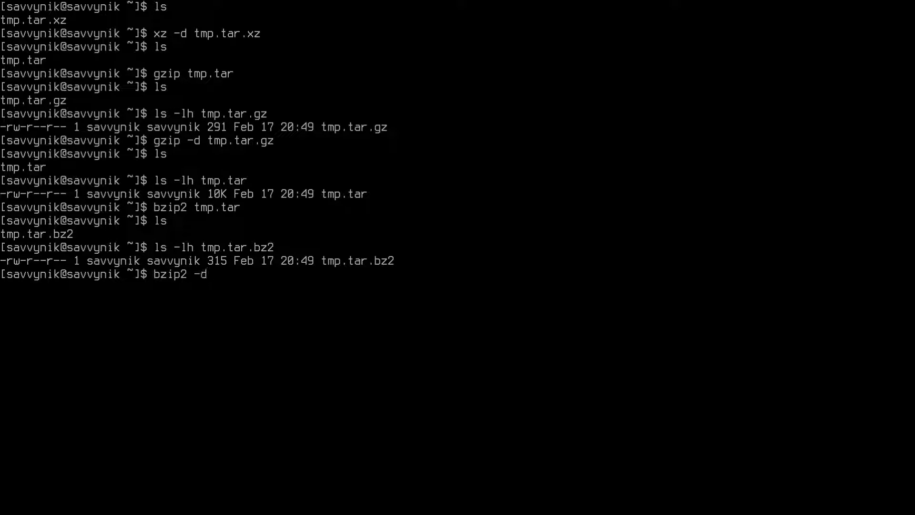
{"action": "type", "text": "tmp.tar.bz2"}
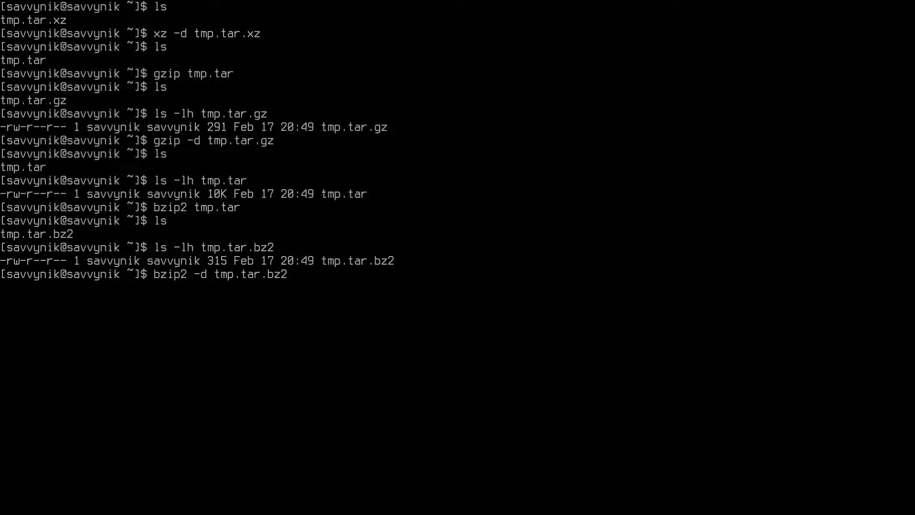
{"action": "key", "text": "Return"}
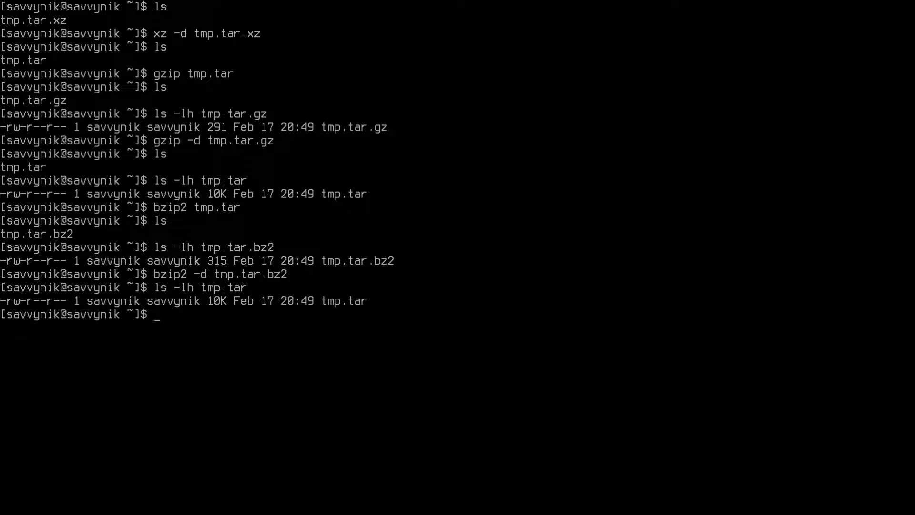
{"action": "type", "text": "clear"}
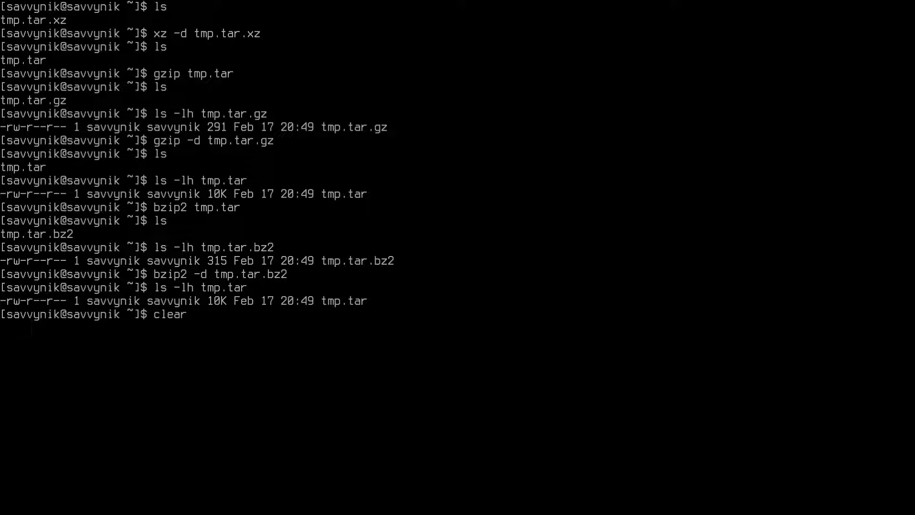
- Clear the terminal and remove tmp.tar with rm
{"action": "key", "text": "Return"}
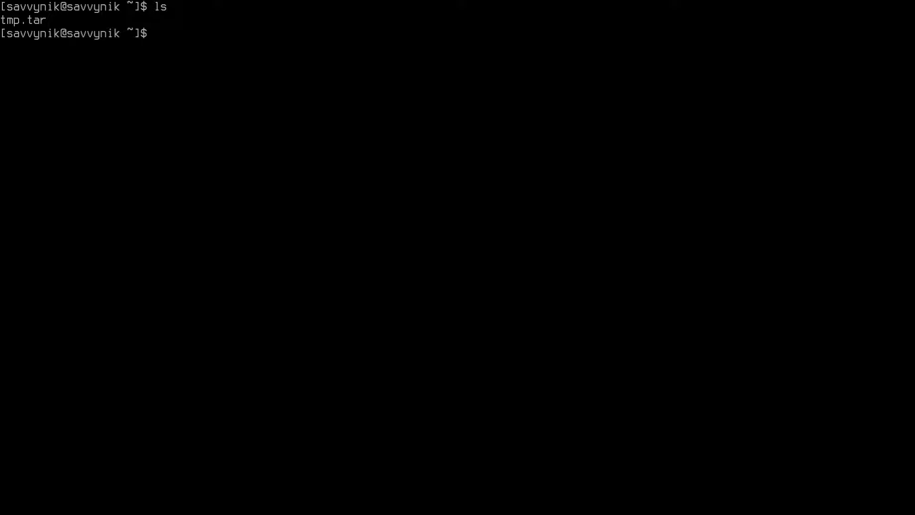
{"action": "type", "text": "rm"}
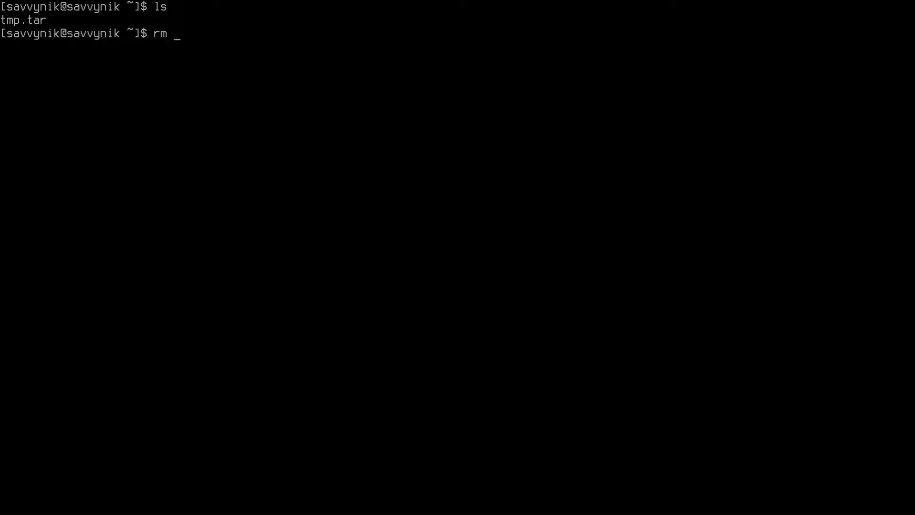
{"action": "type", "text": "tmp.tar"}
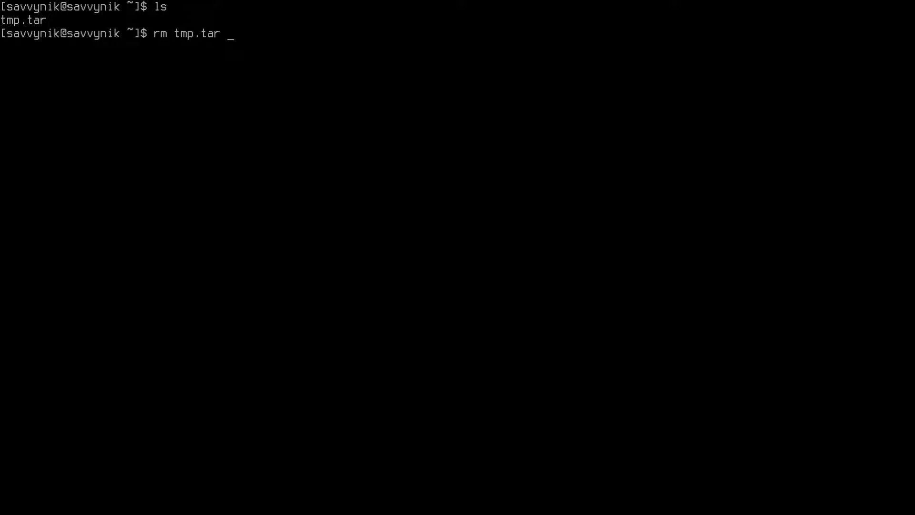
{"action": "key", "text": "Return"}
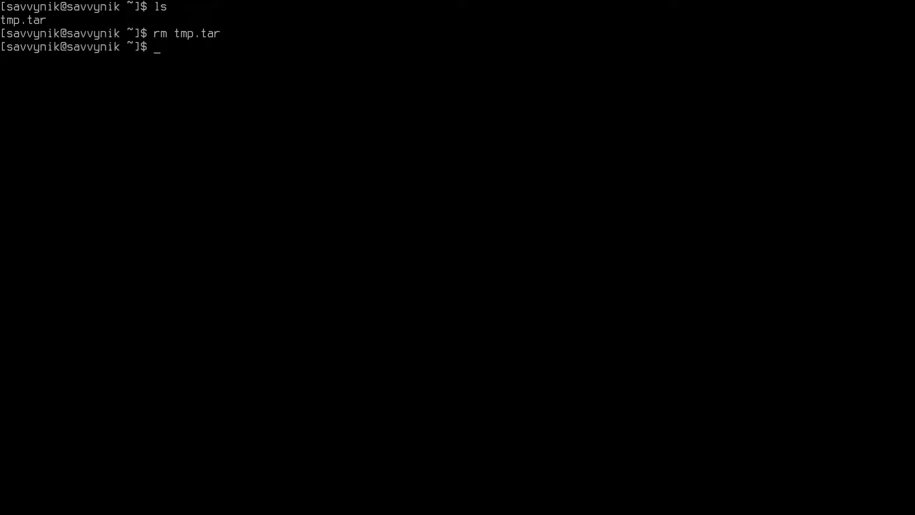
- Archive /tmp into tmp.tar.gz with sudo tar czvf, entering the password
{"action": "type", "text": "t"}
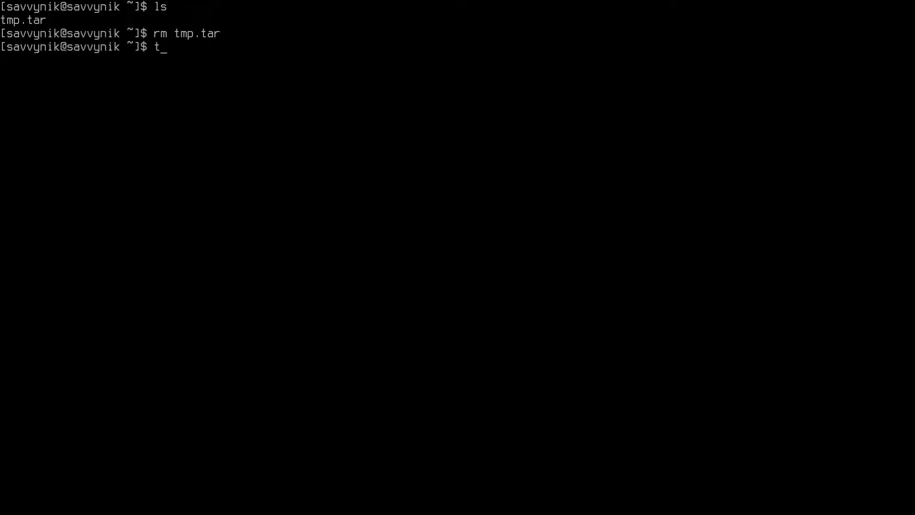
{"action": "type", "text": "ar"}
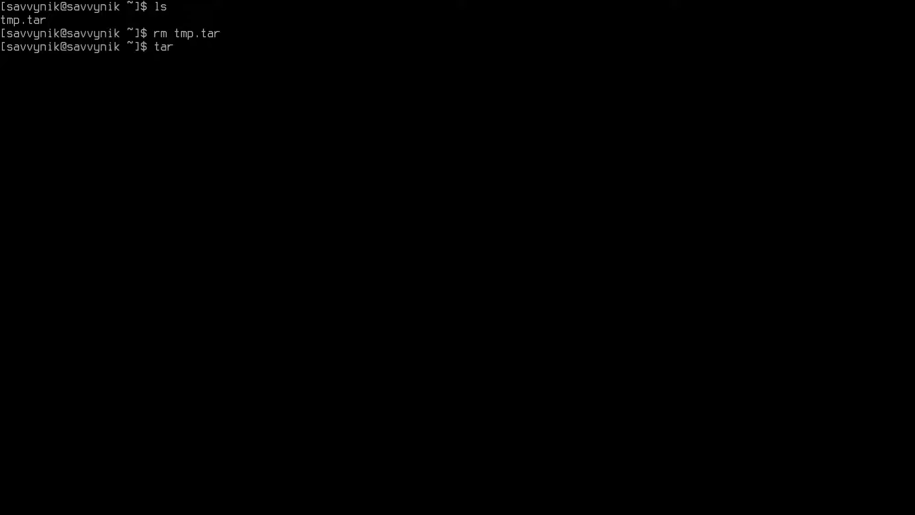
{"action": "type", "text": "c"}
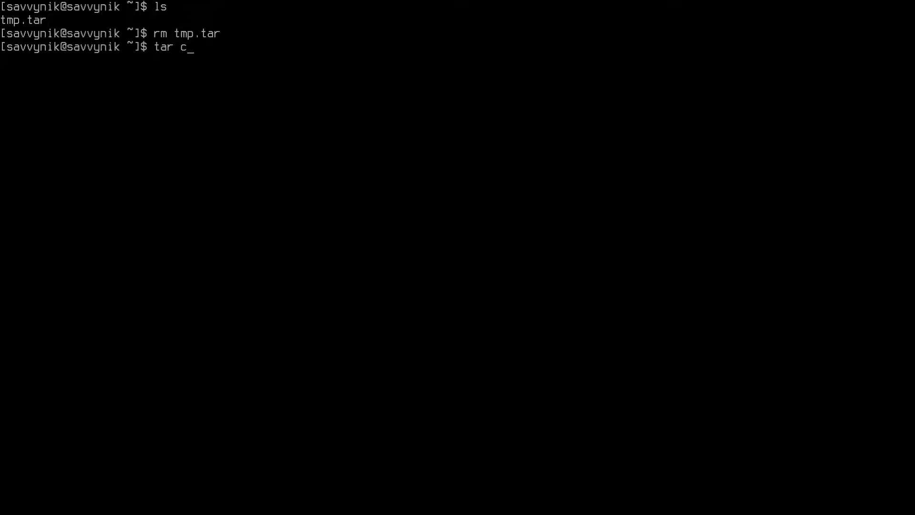
{"action": "type", "text": "z"}
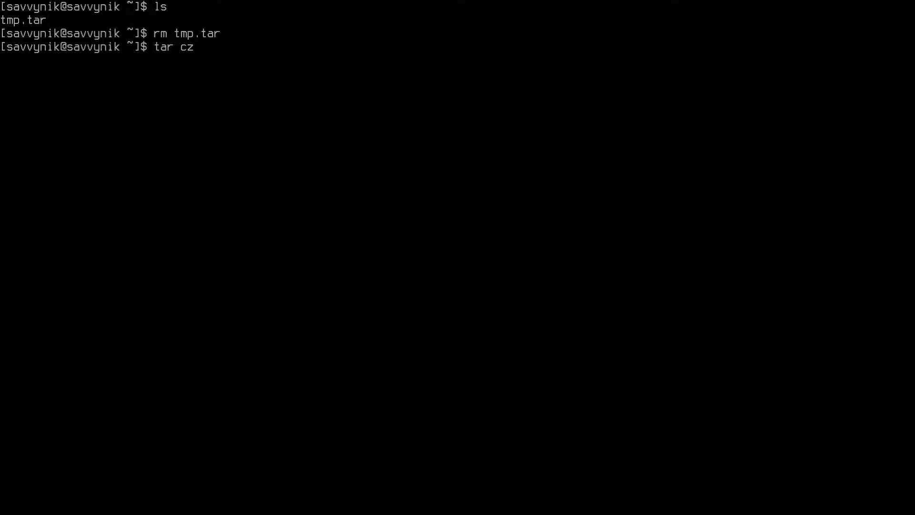
{"action": "type", "text": "v"}
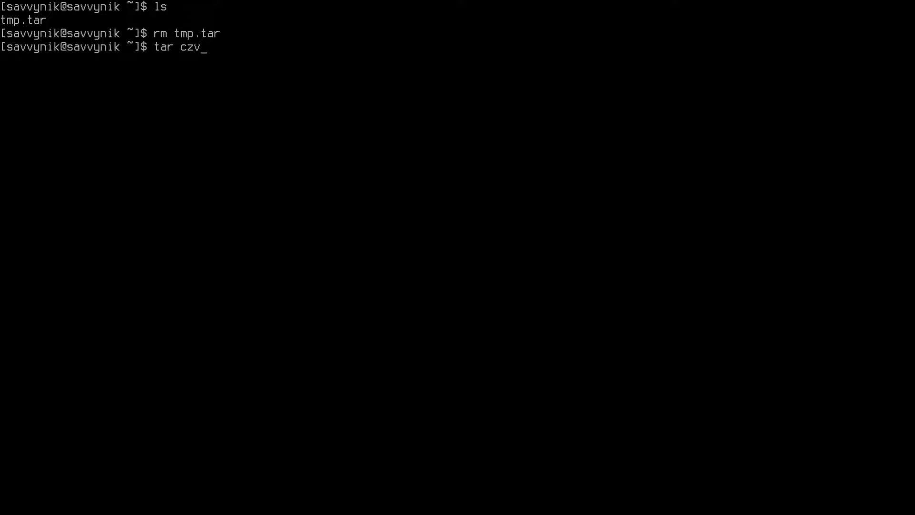
{"action": "type", "text": "f"}
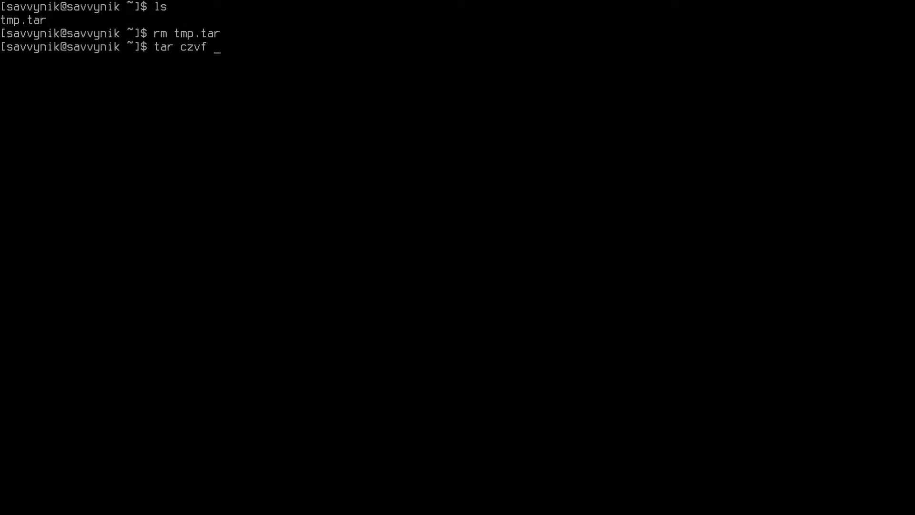
{"action": "type", "text": "tmp"}
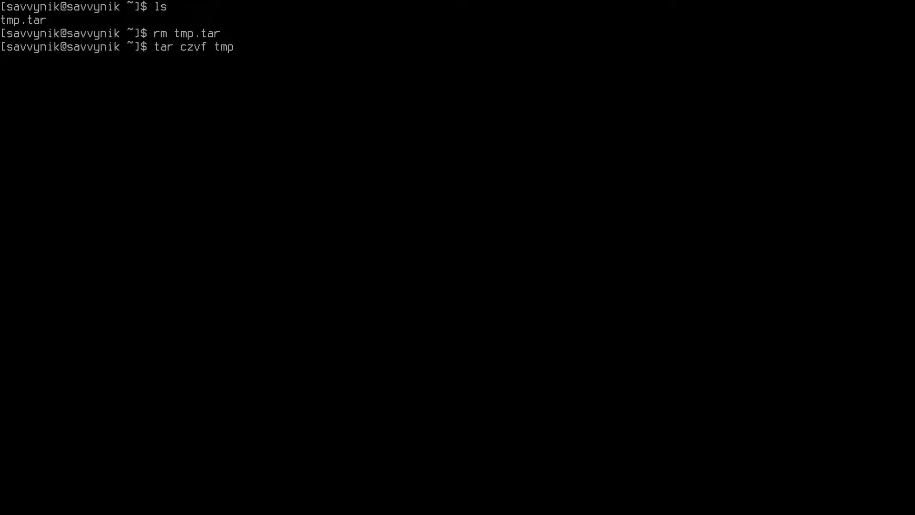
{"action": "type", "text": ".tar"}
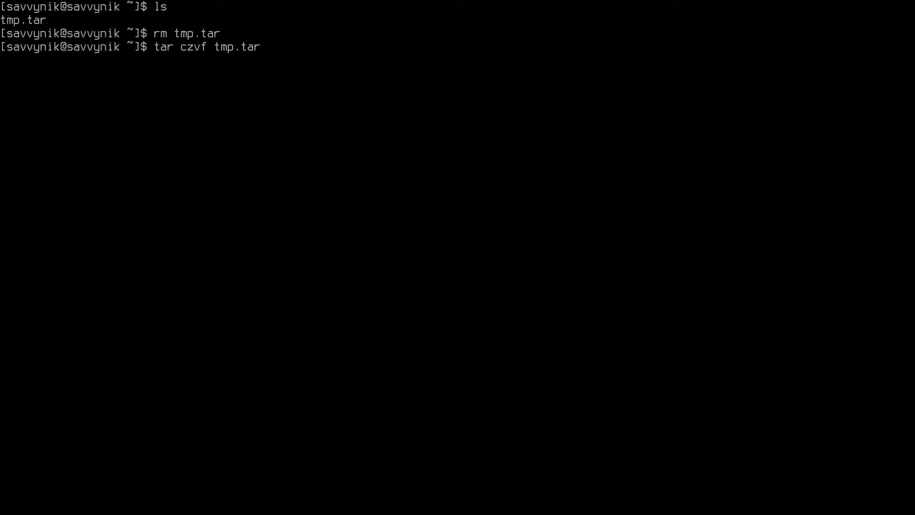
{"action": "type", "text": ".gz"}
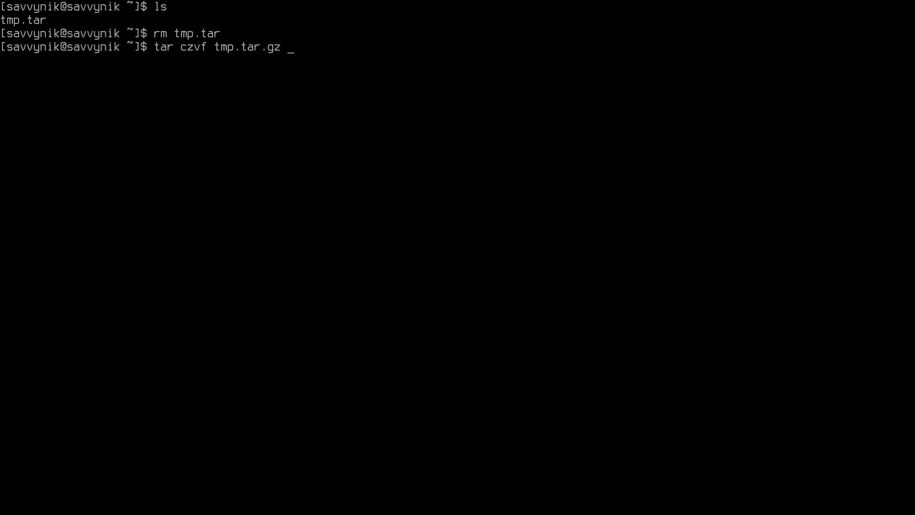
{"action": "type", "text": "/tmp/"}
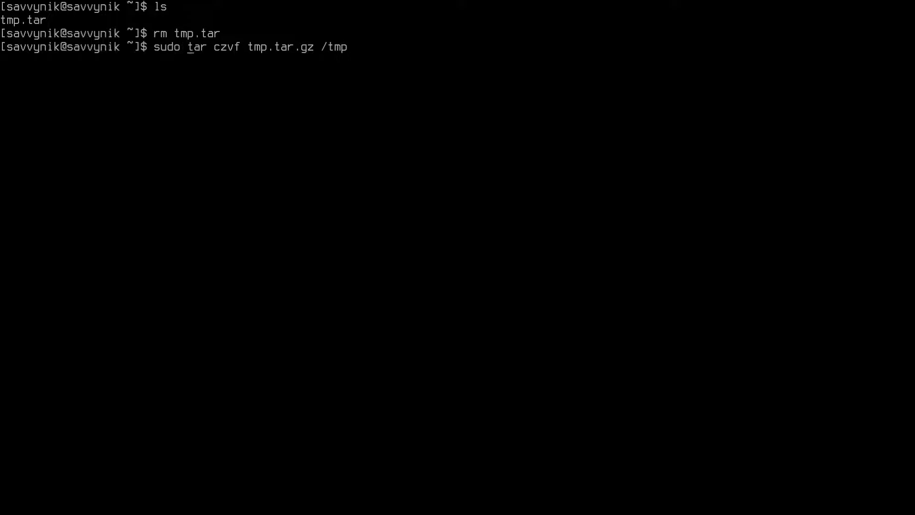
{"action": "key", "text": "Return"}
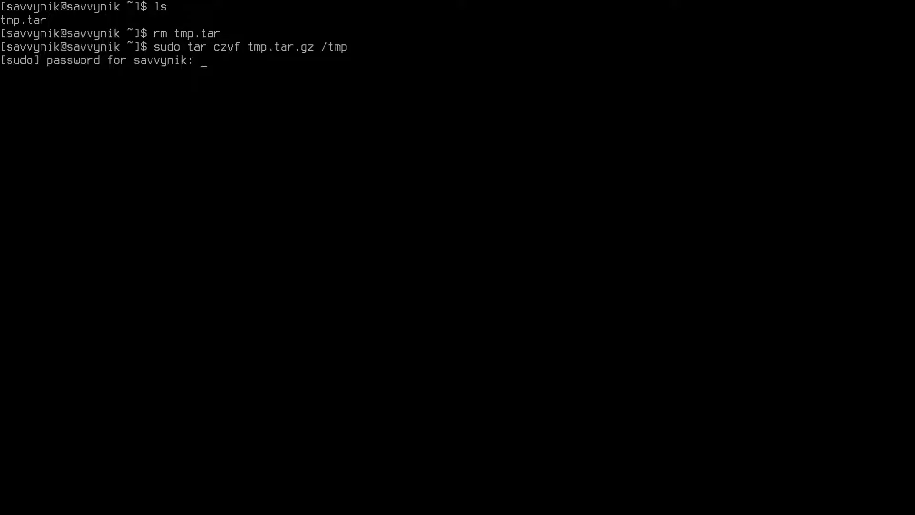
{"action": "key", "text": "Return"}
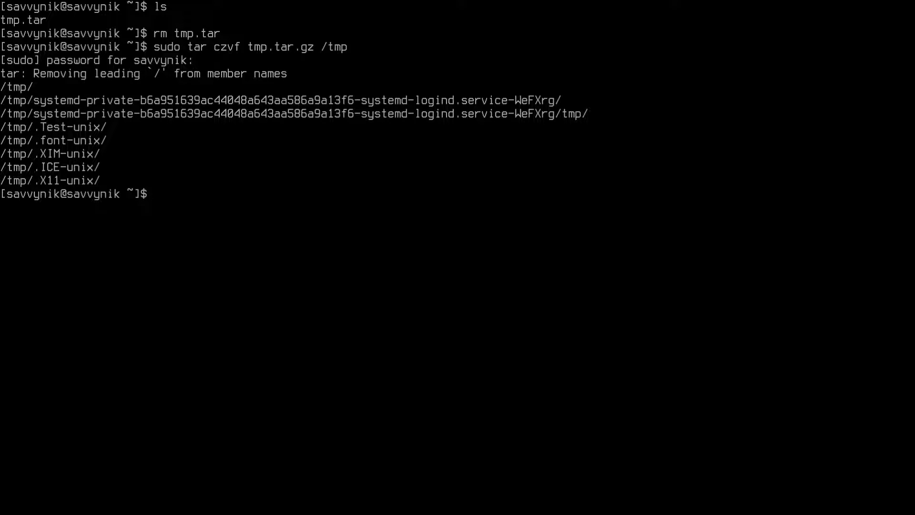
- Verify tmp.tar.gz is 283 bytes and the only file in the home folder
{"action": "type", "text": "ls -lh"}
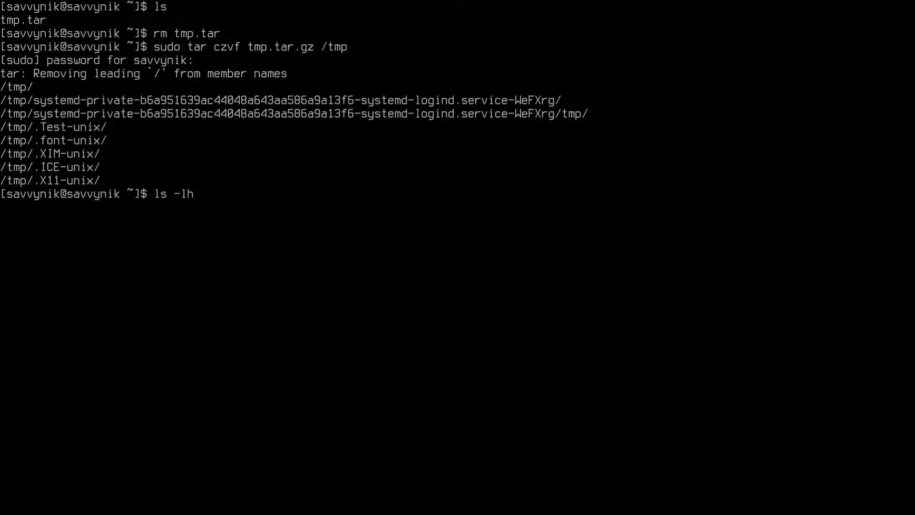
{"action": "type", "text": "t"}
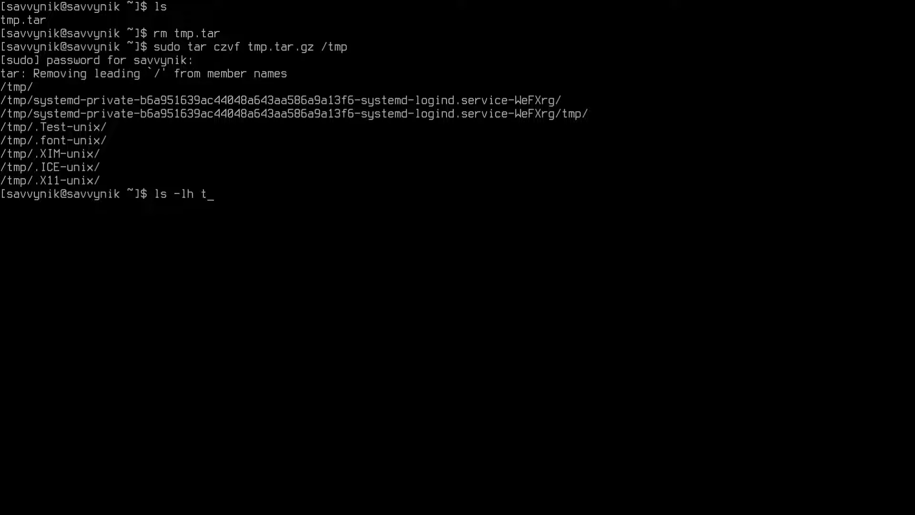
{"action": "type", "text": "mp.tar.gz"}
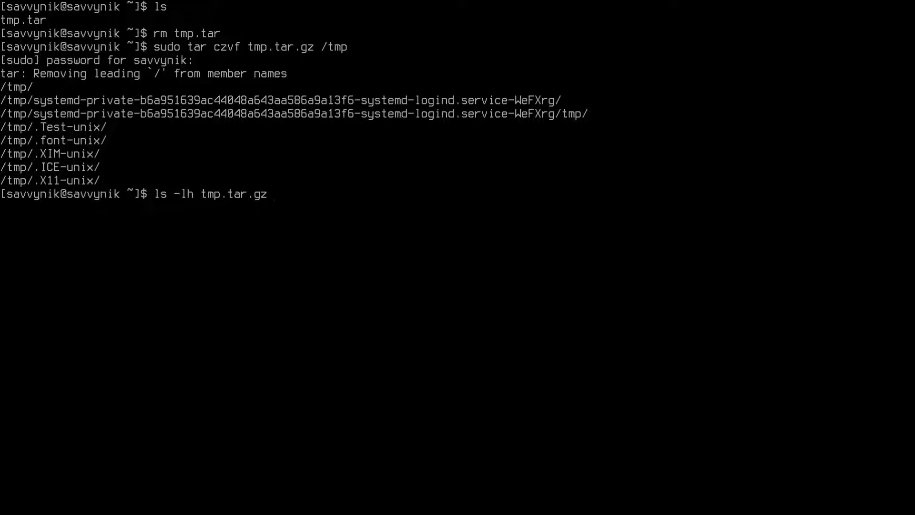
{"action": "key", "text": "Return"}
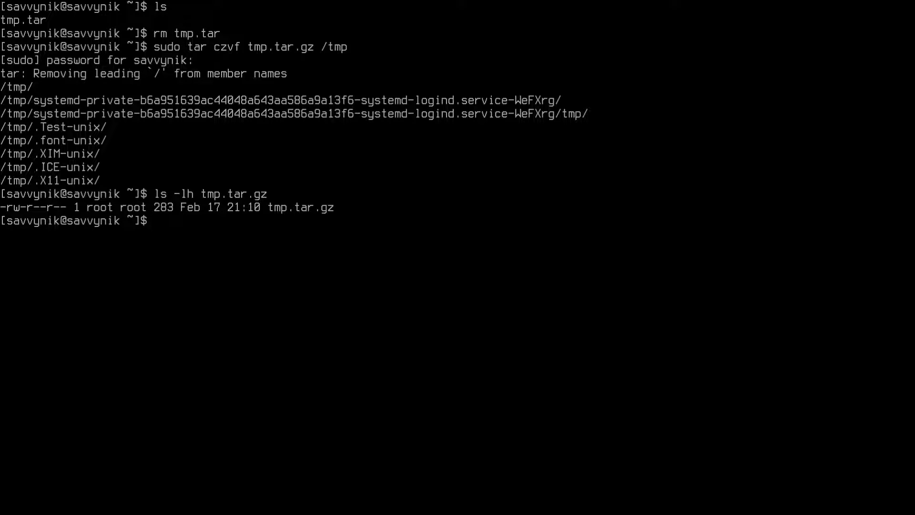
{"action": "key", "text": "Return"}
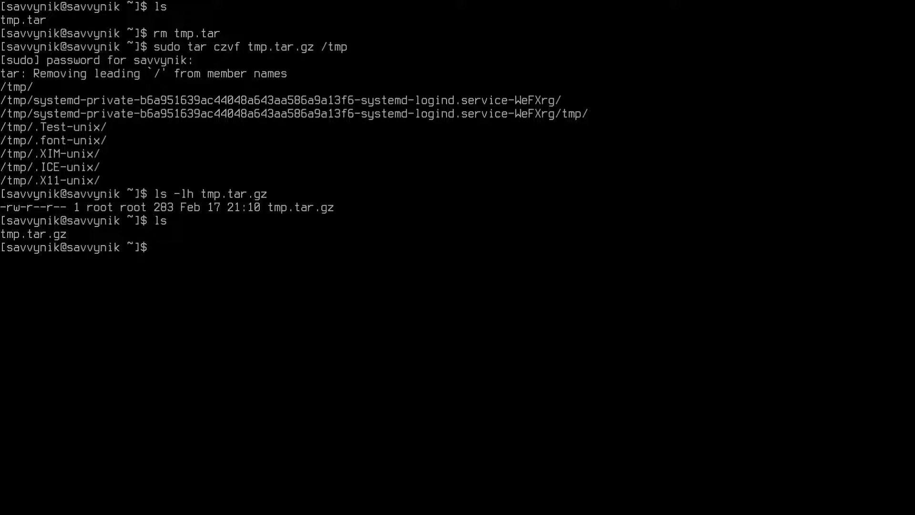
{"action": "type", "text": "tar"}
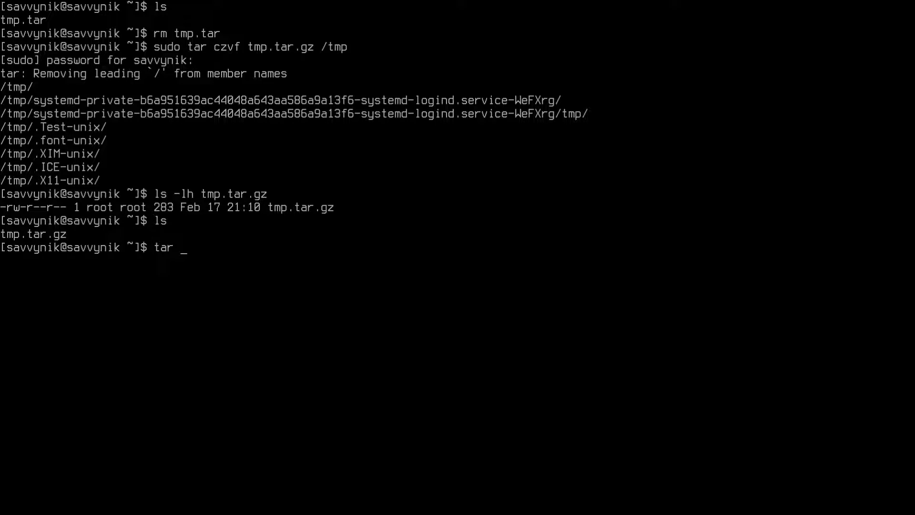
- Extract tmp.tar.gz with tar xzvf into a tmp folder, then cd into tmp
{"action": "type", "text": "x"}
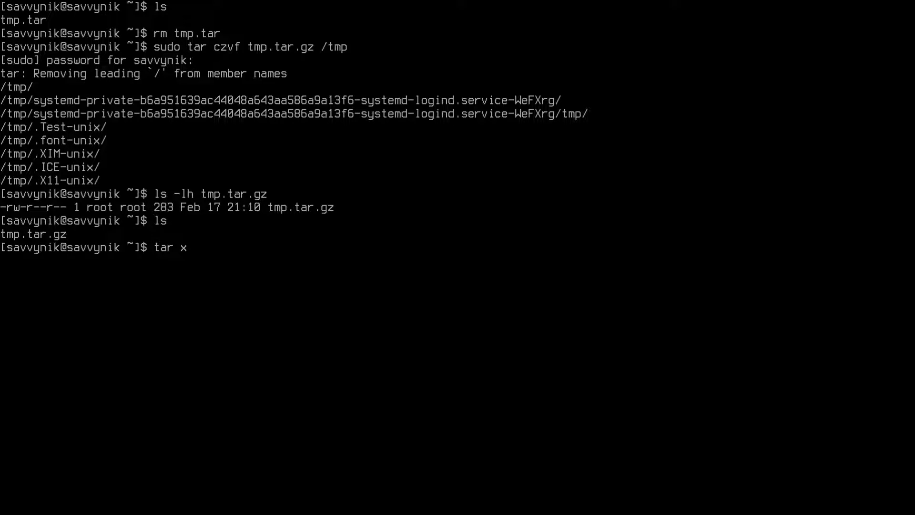
{"action": "type", "text": "z"}
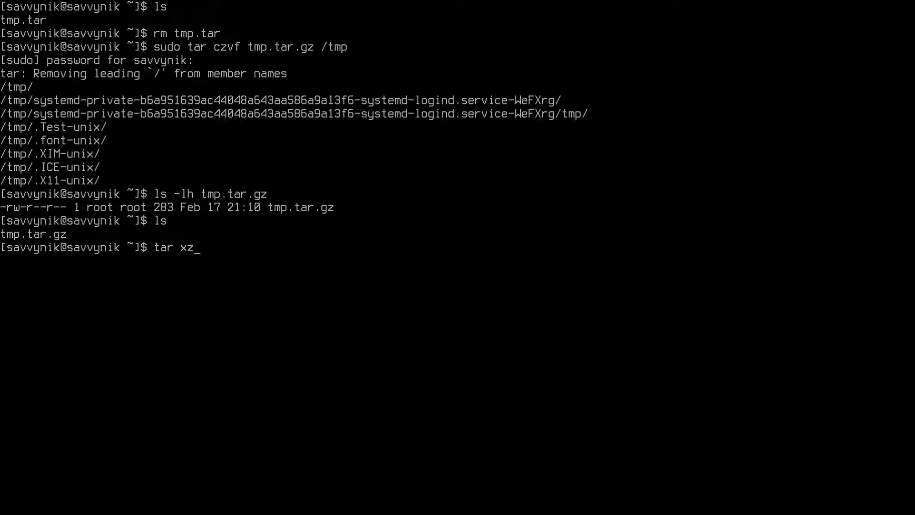
{"action": "type", "text": "v"}
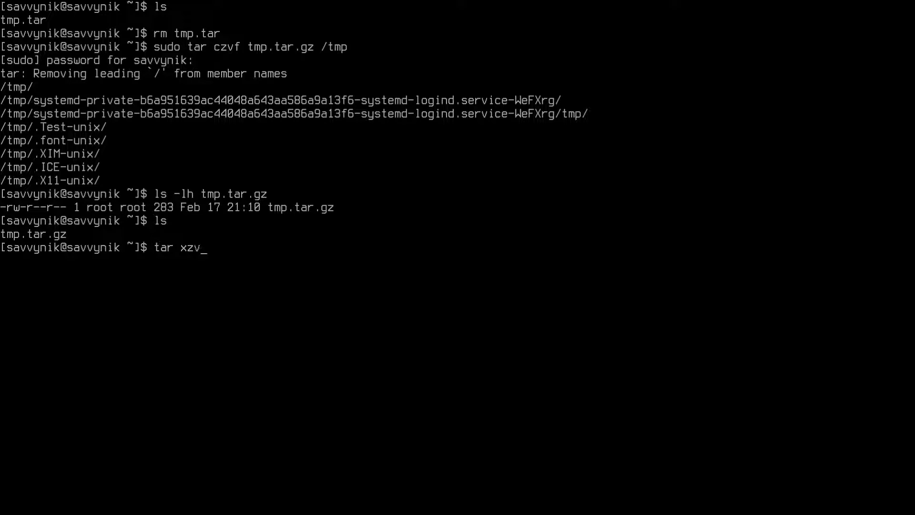
{"action": "type", "text": "f"}
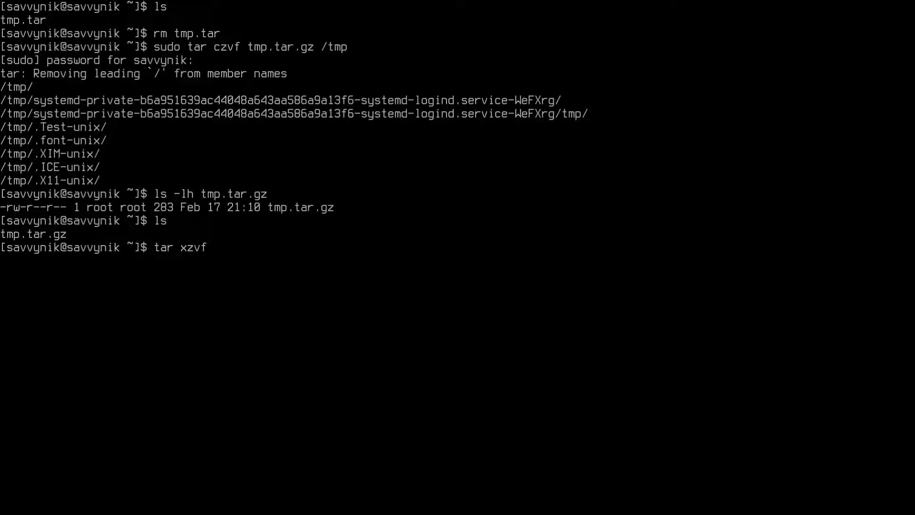
{"action": "type", "text": "tmp.tar.gz"}
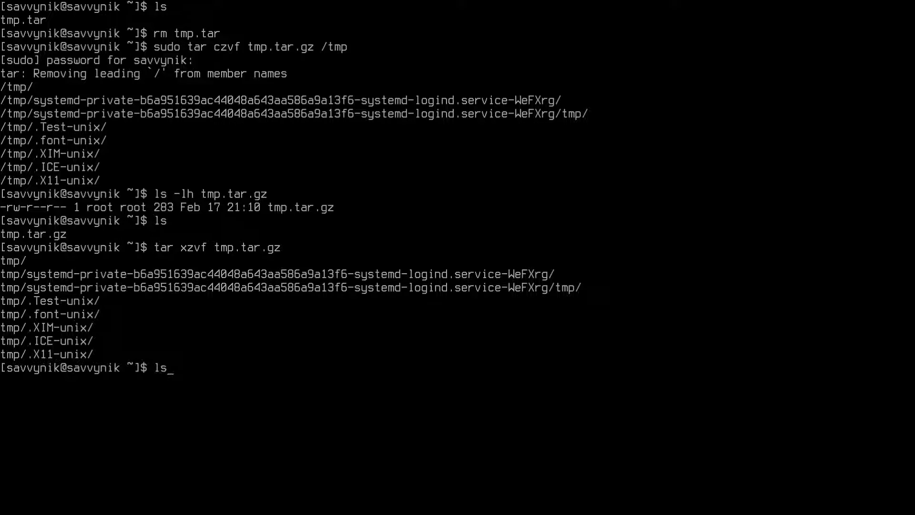
{"action": "key", "text": "Return"}
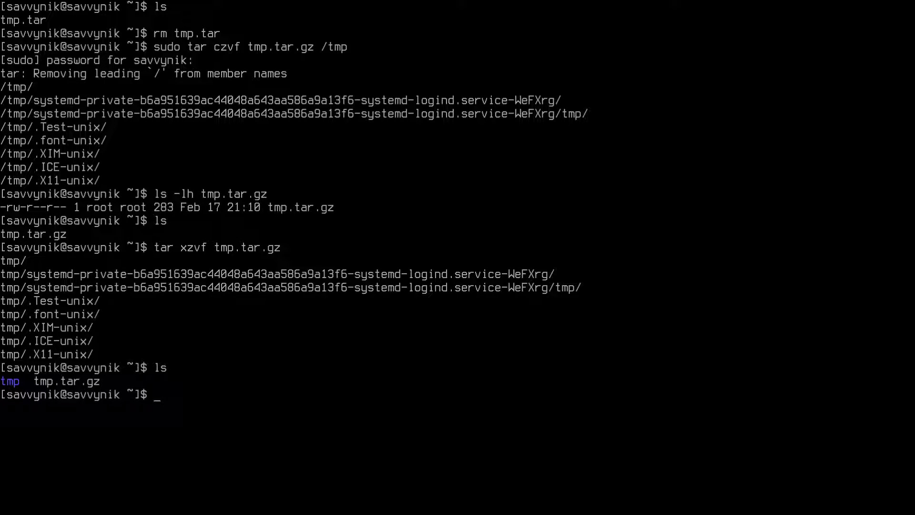
{"action": "type", "text": "cd tmp"}
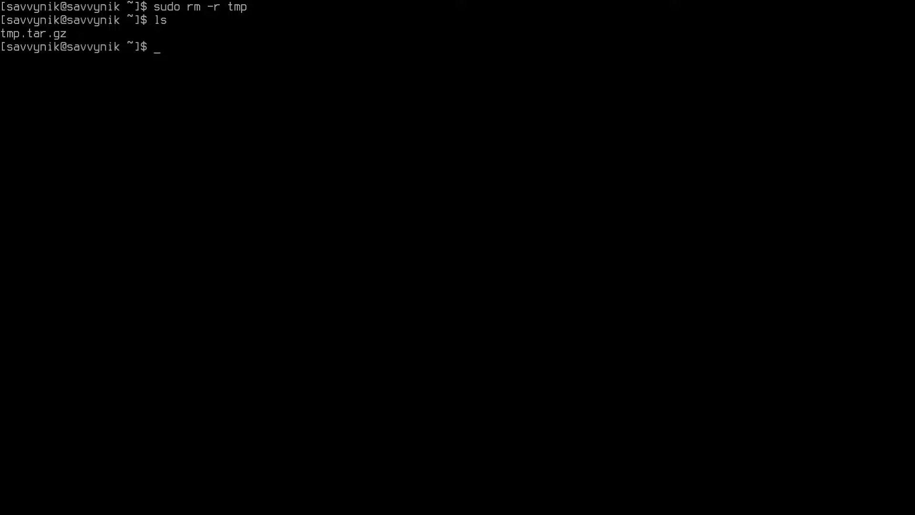
- Begin a new tar command at the prompt
{"action": "type", "text": "tar"}
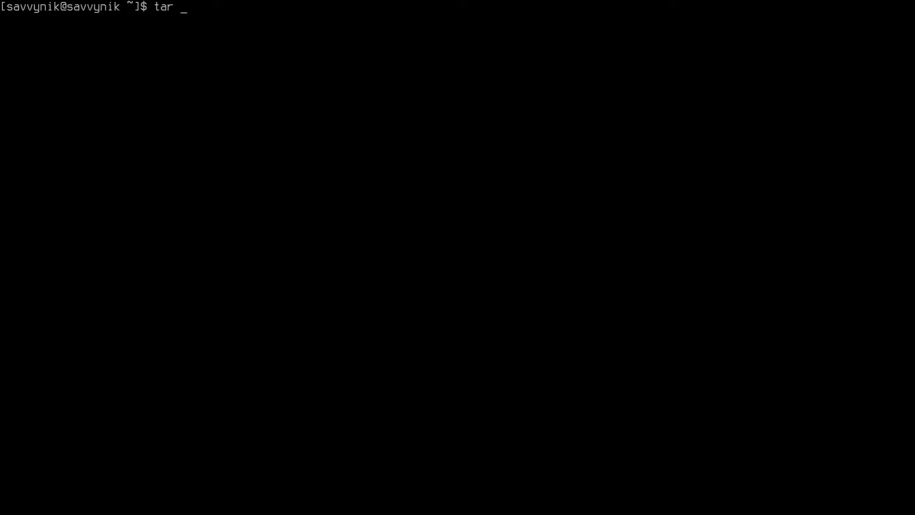
- Archive /tmp into tmp.tar.bz2 with sudo tar cjvf and list home to verify
{"action": "type", "text": "cjvf"}
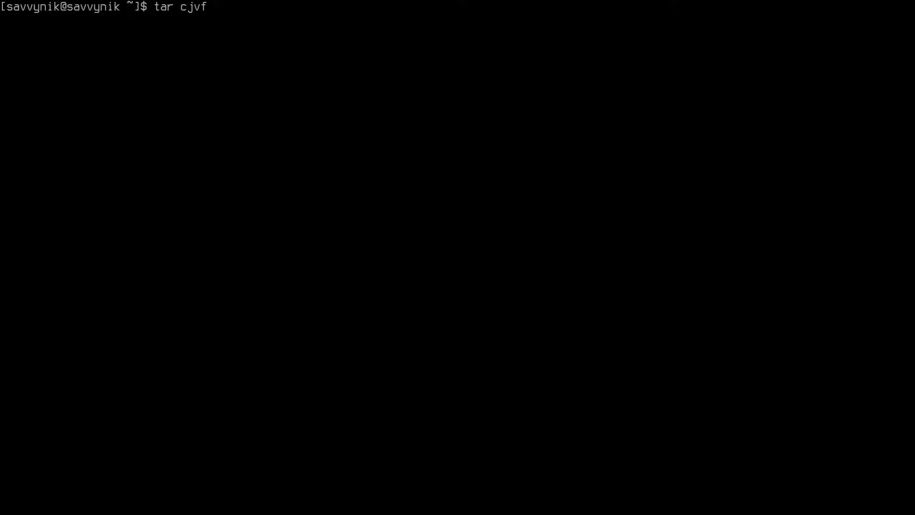
{"action": "type", "text": "tmp"}
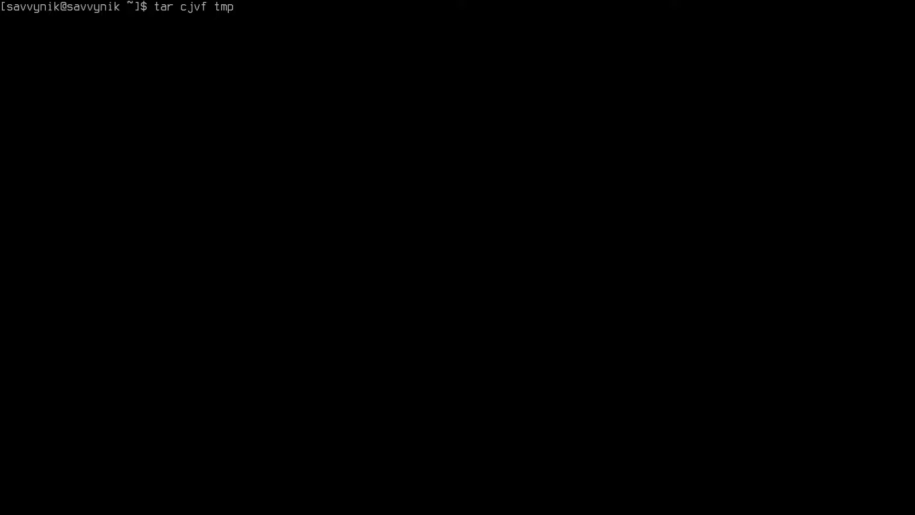
{"action": "type", "text": ".tar."}
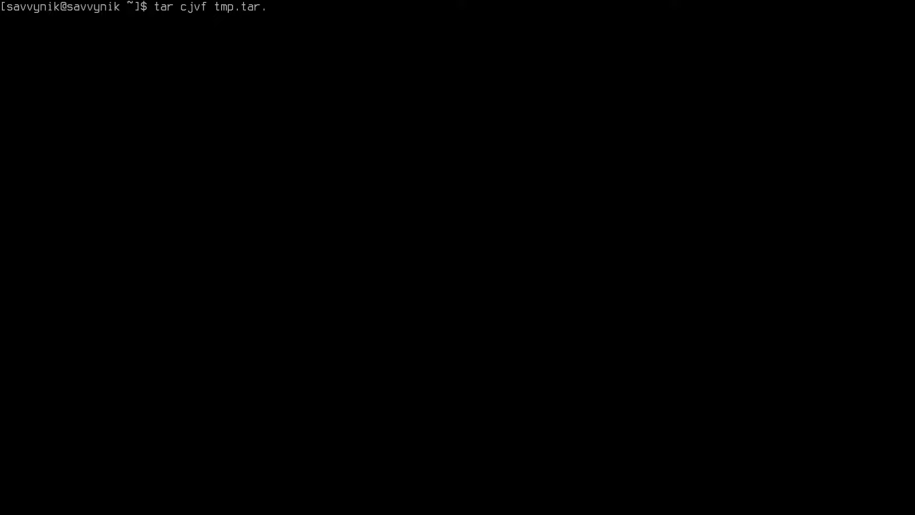
{"action": "type", "text": "bz"}
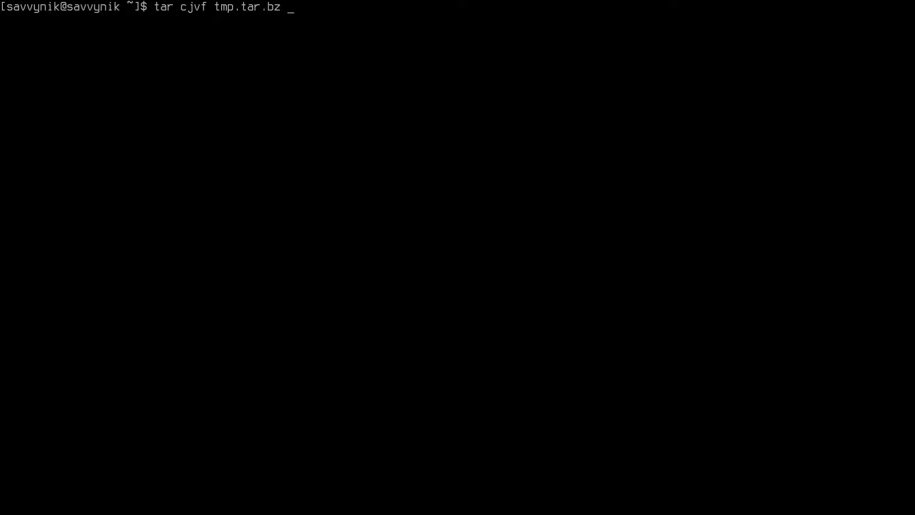
{"action": "type", "text": "2"}
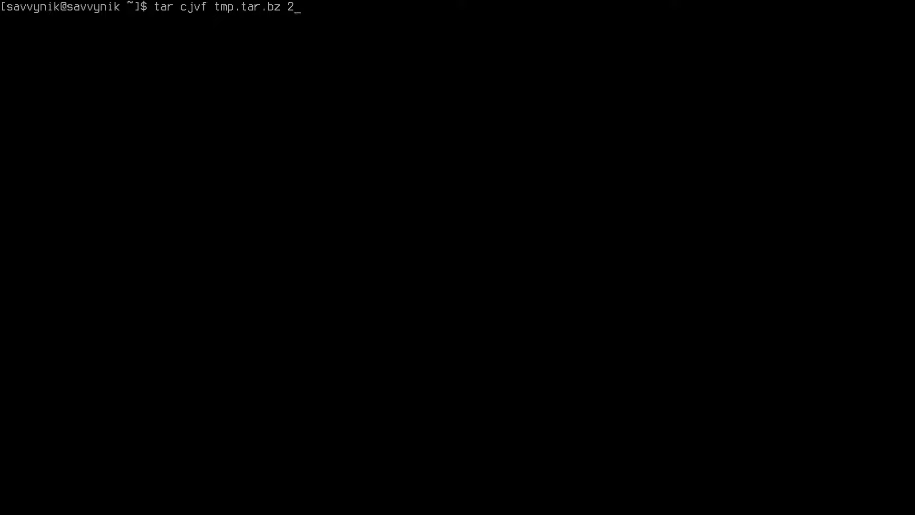
{"action": "key", "text": "Backspace"}
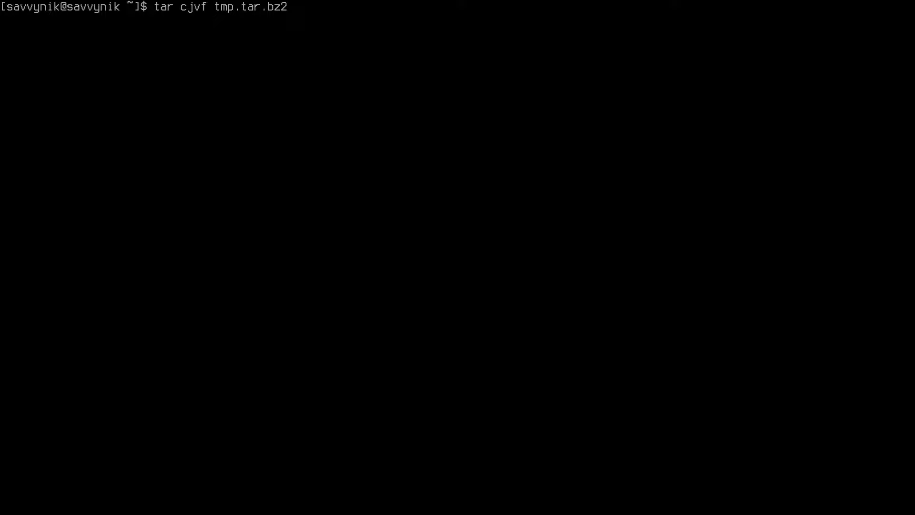
{"action": "type", "text": "tmp"}
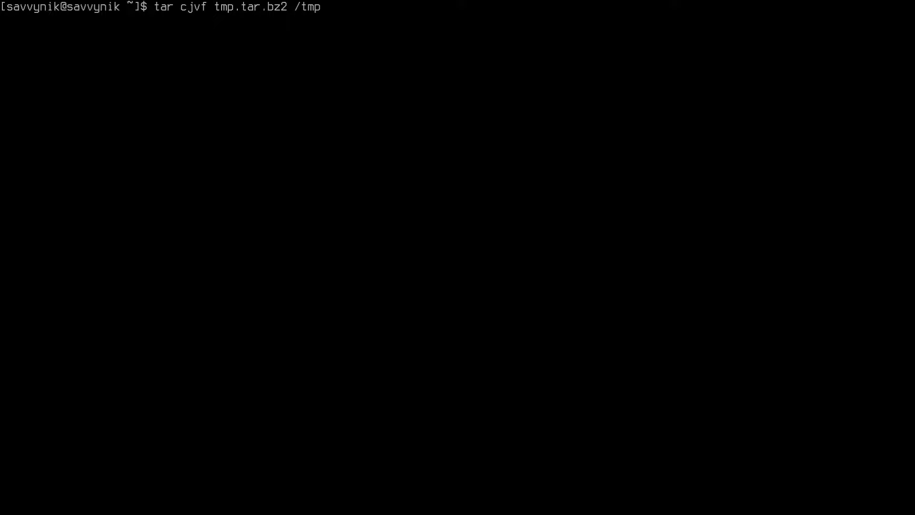
{"action": "type", "text": "sudo"}
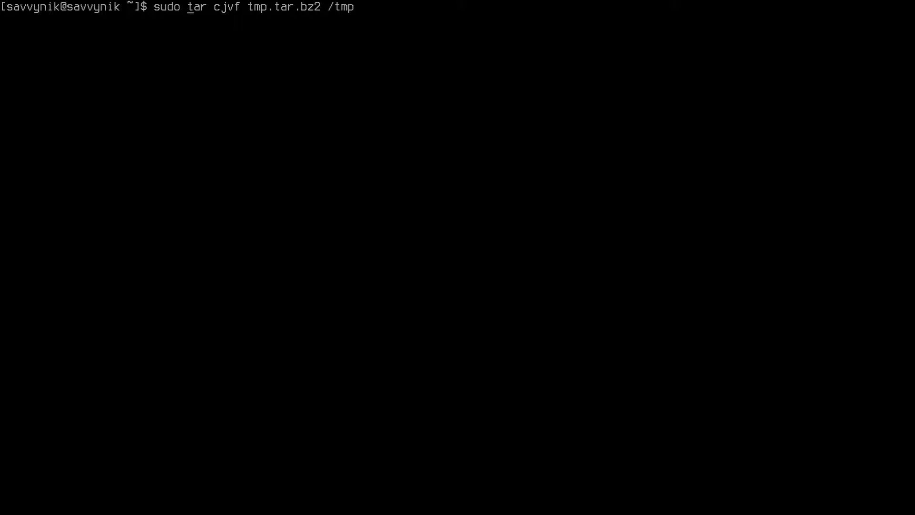
{"action": "key", "text": "Return"}
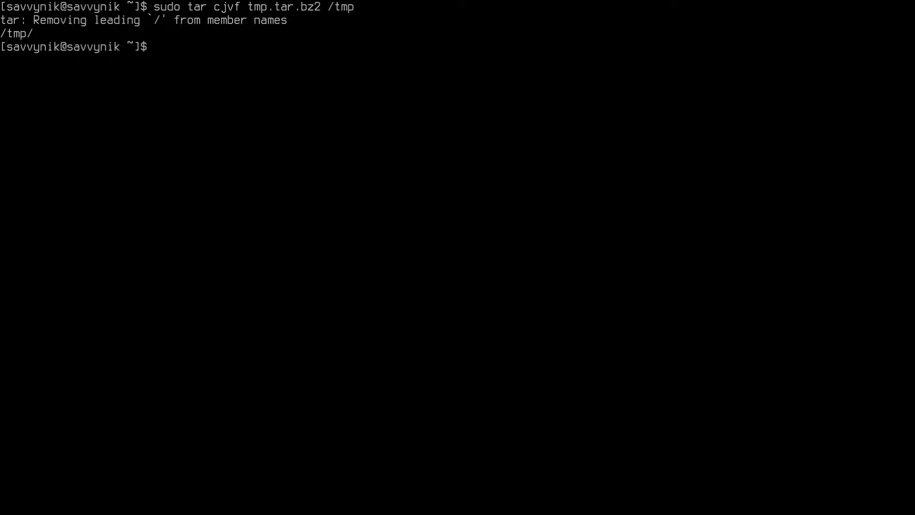
{"action": "type", "text": "ls"}
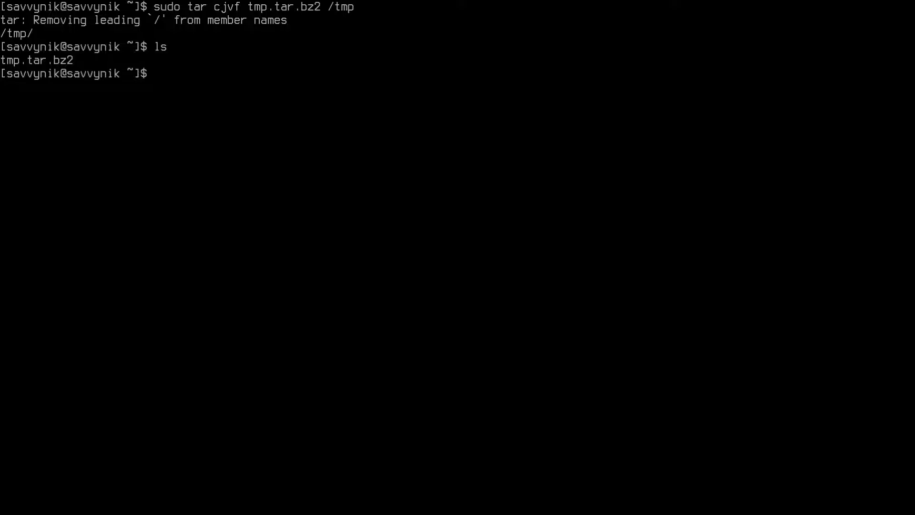
{"action": "key", "text": "Return"}
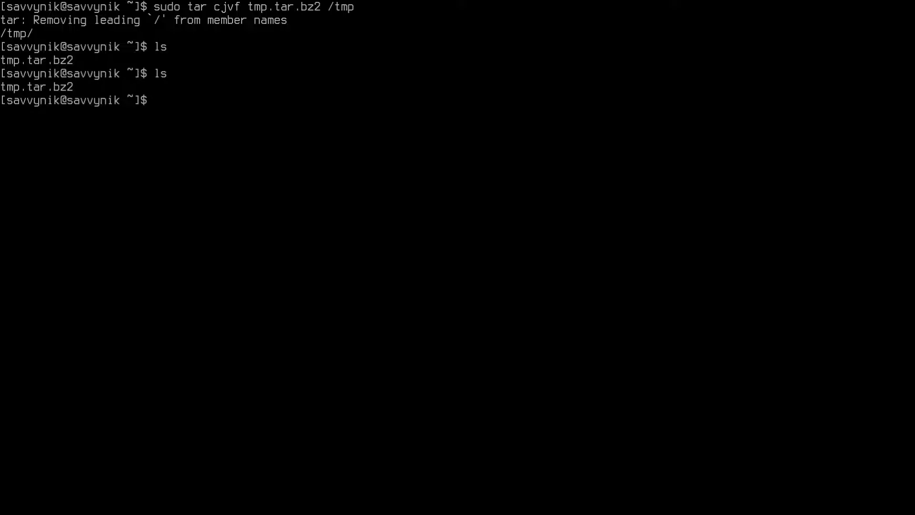
- Extract tmp.tar.bz2 with sudo tar xjvf and move into the extracted tmp folder
{"action": "type", "text": "sudo tar"}
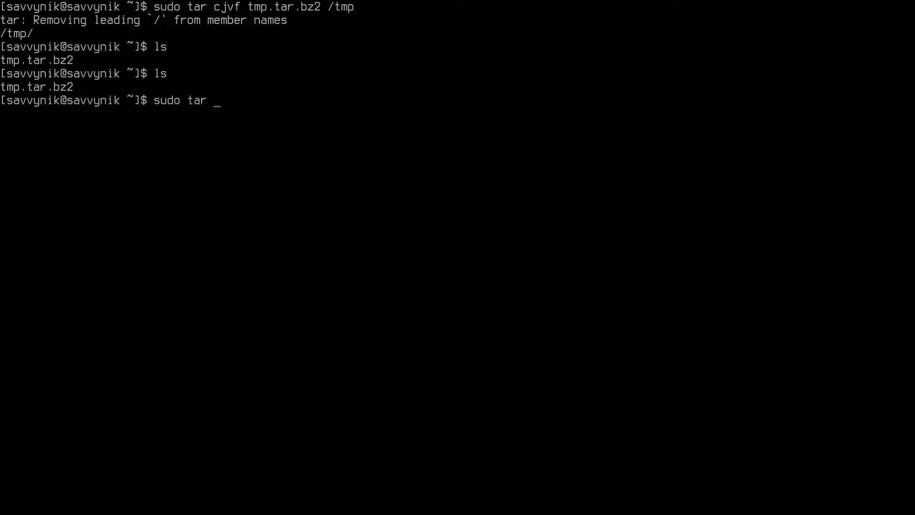
{"action": "type", "text": "xjv"}
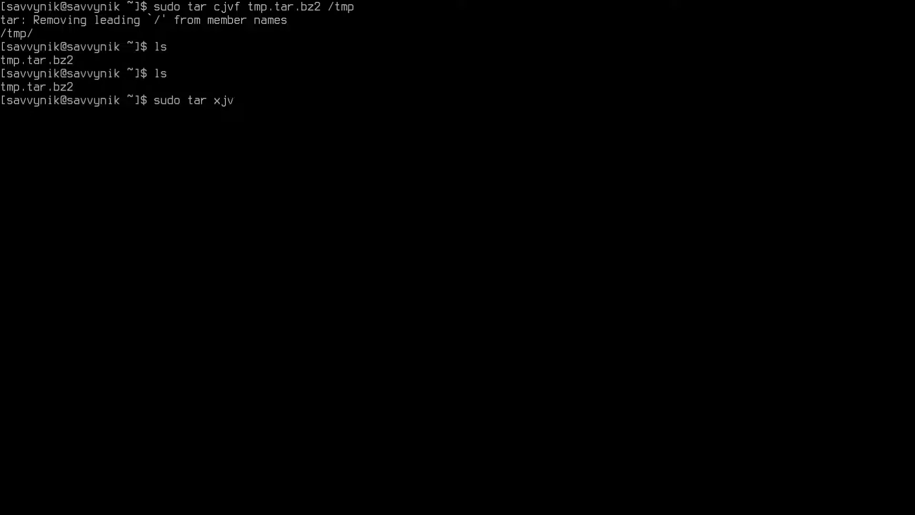
{"action": "type", "text": "f tmp.tar.bz2"}
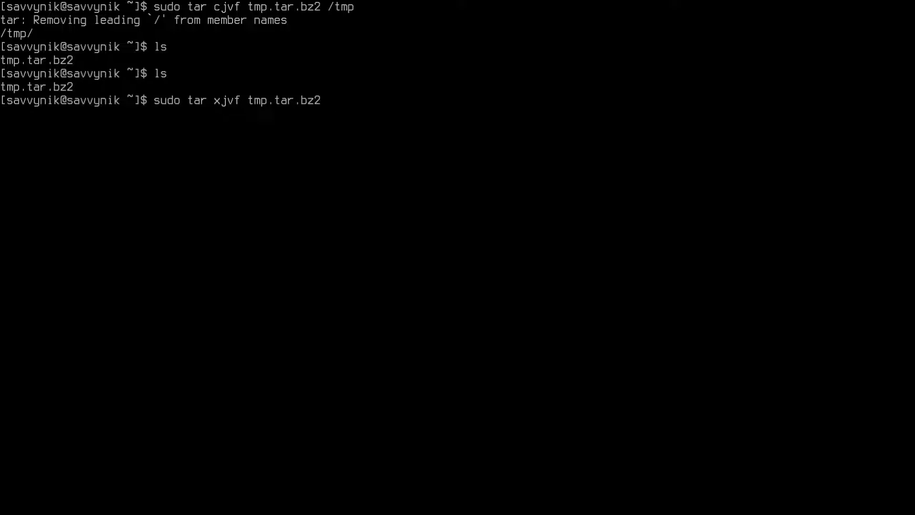
{"action": "key", "text": "Return"}
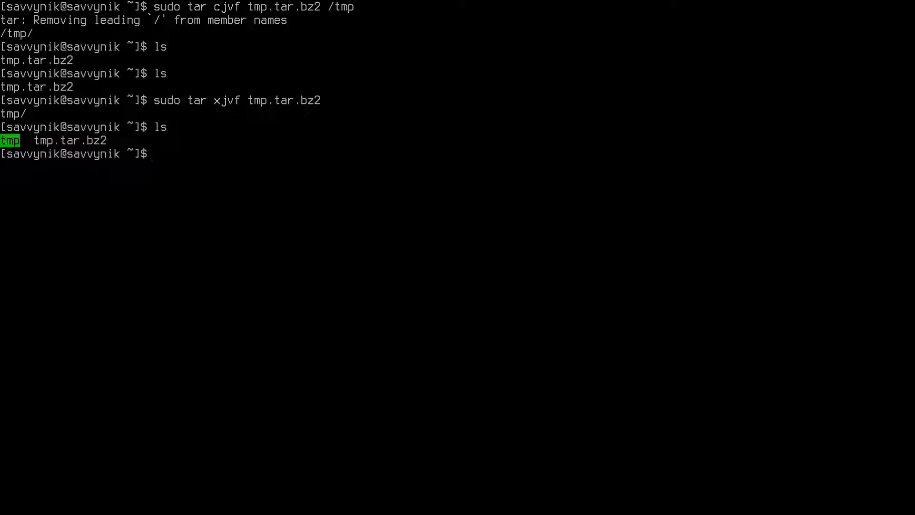
{"action": "type", "text": "cd tmp"}
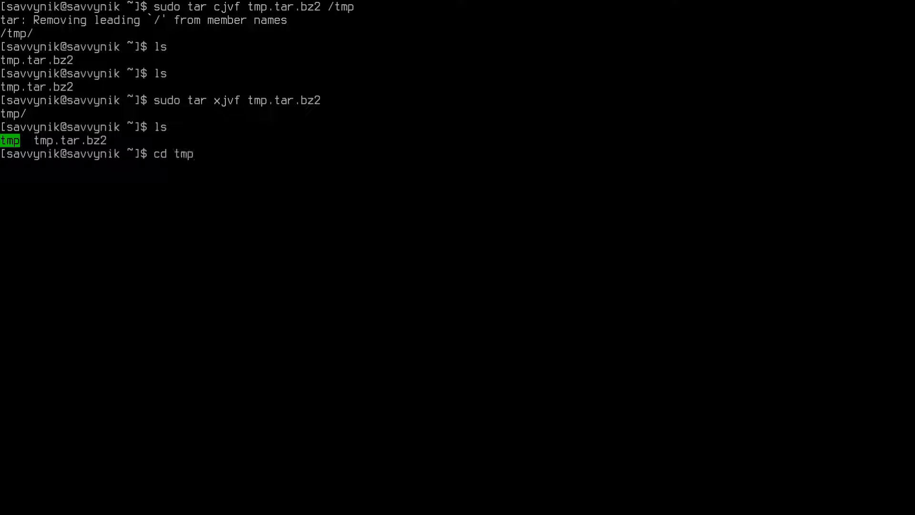
{"action": "key", "text": "Return"}
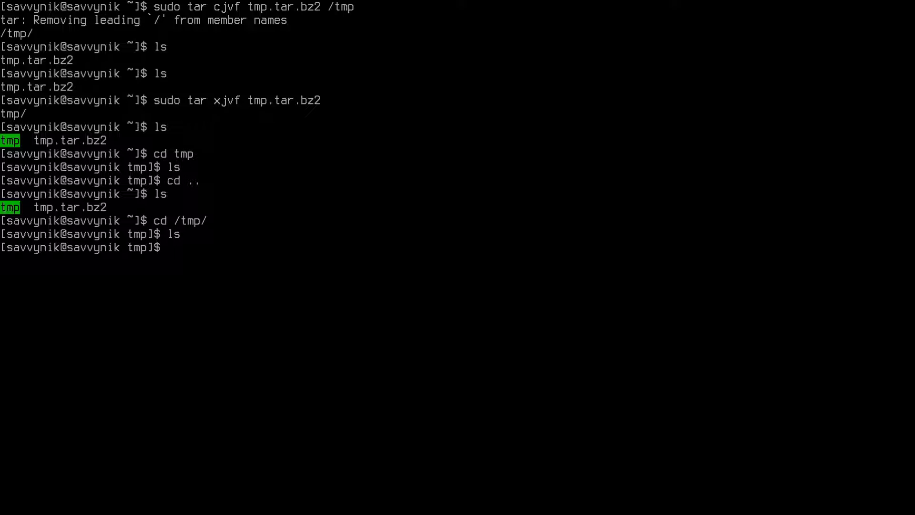
{"action": "key", "text": "Return"}
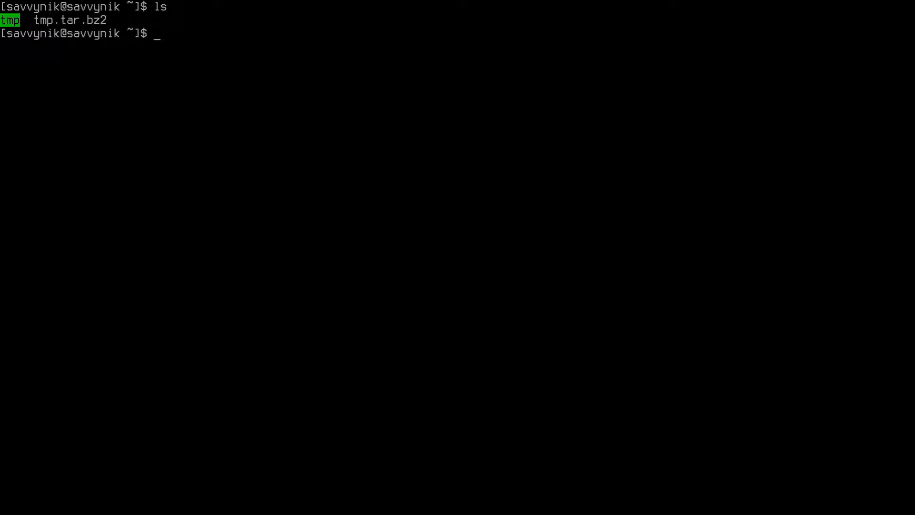
- Pack /etc/netctl/examples into examples.tar.xz using sudo tar cJvf
{"action": "type", "text": "tar"}
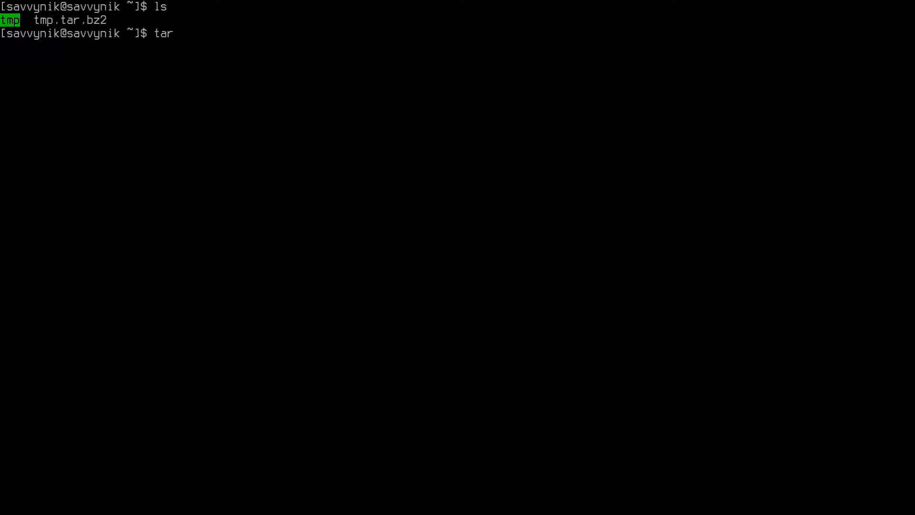
{"action": "type", "text": "c"}
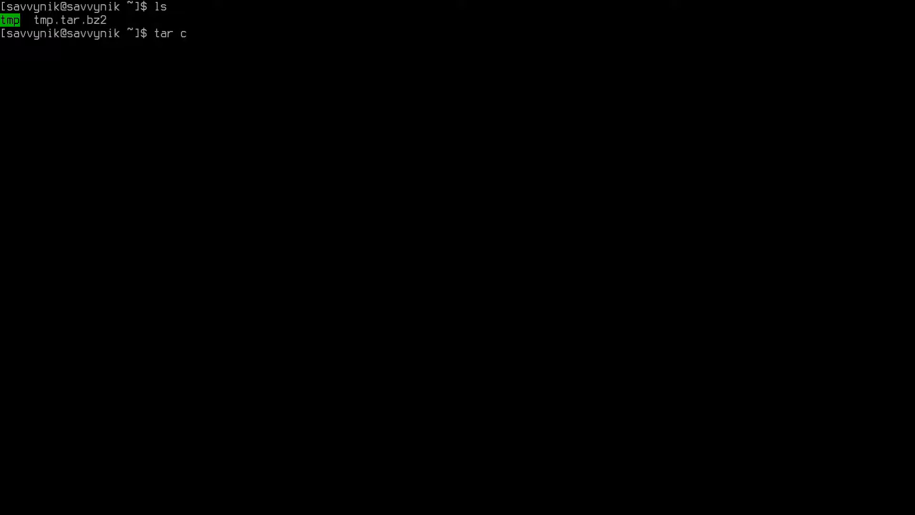
{"action": "type", "text": "J"}
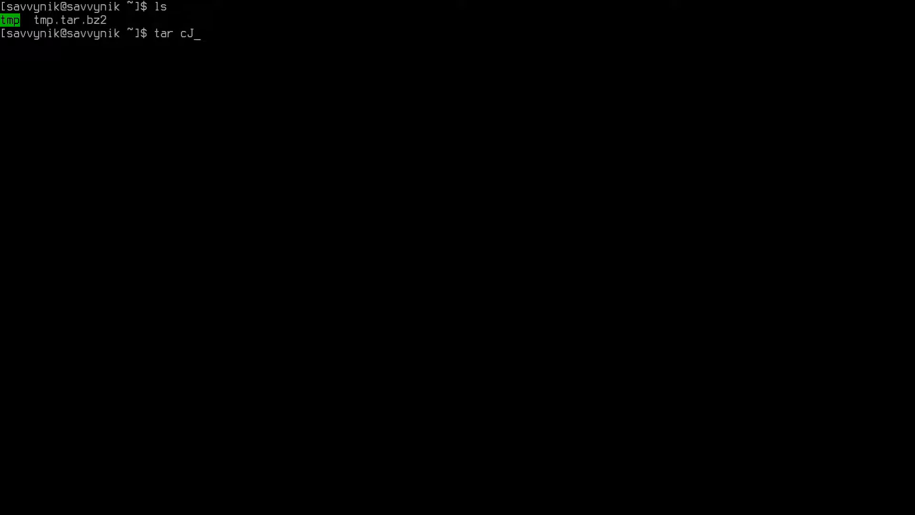
{"action": "type", "text": "vf"}
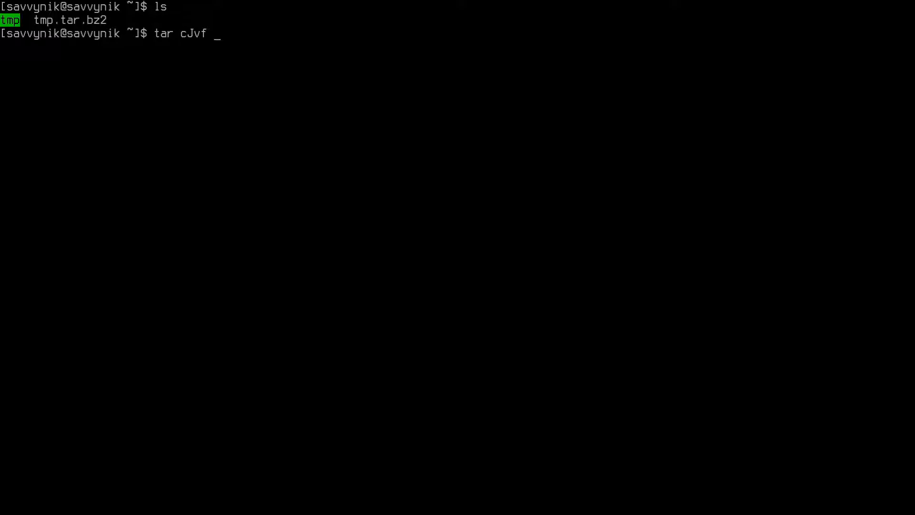
{"action": "type", "text": "example"}
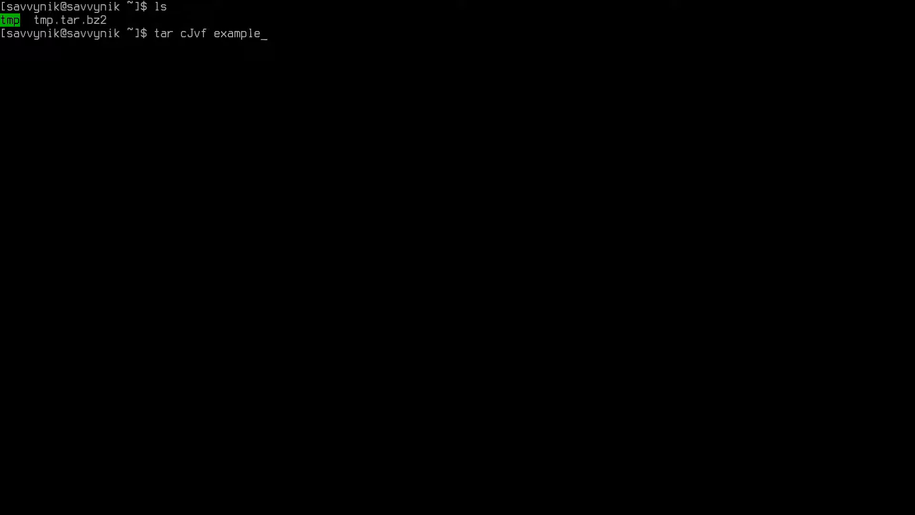
{"action": "type", "text": "s.tar.x"}
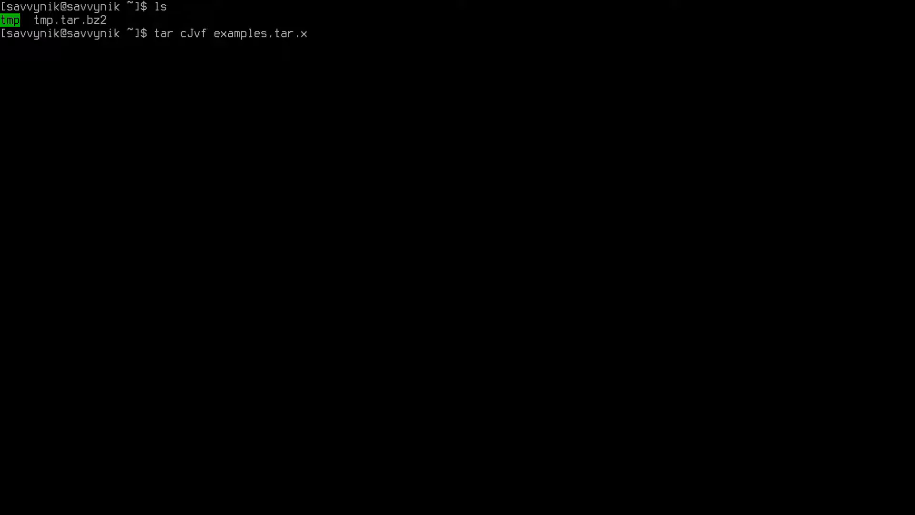
{"action": "type", "text": "z"}
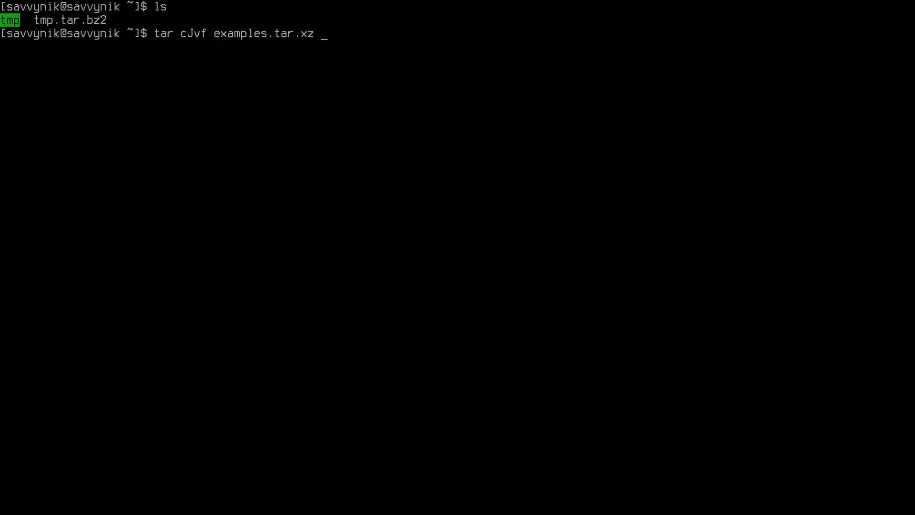
{"action": "type", "text": "/etc/netctl/examples/"}
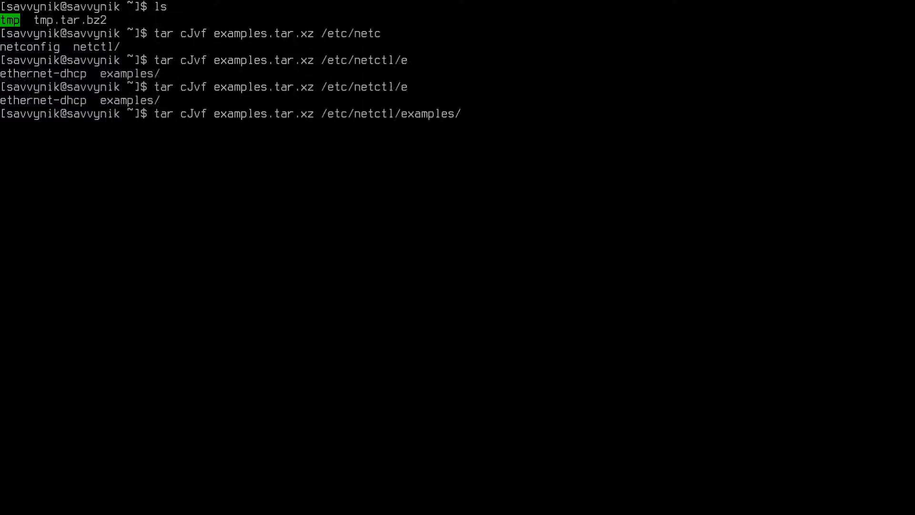
{"action": "key", "text": "Backspace"}
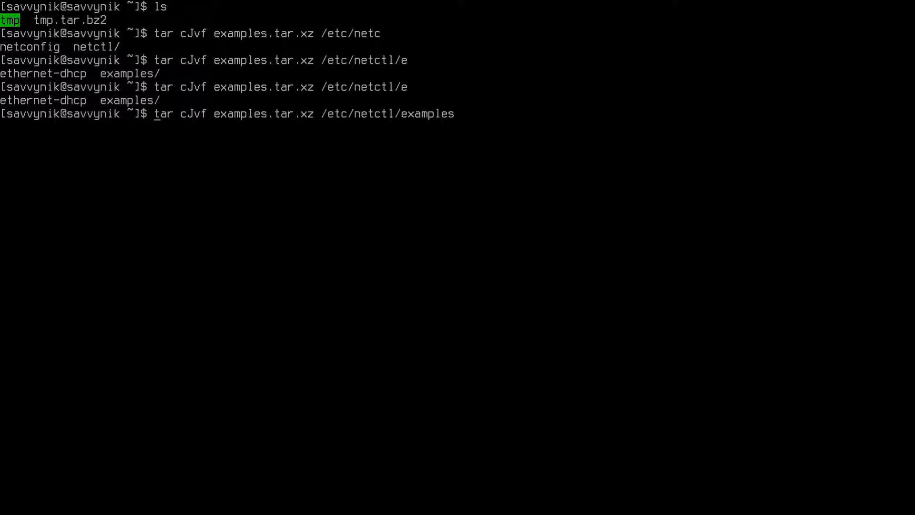
{"action": "type", "text": "sudo"}
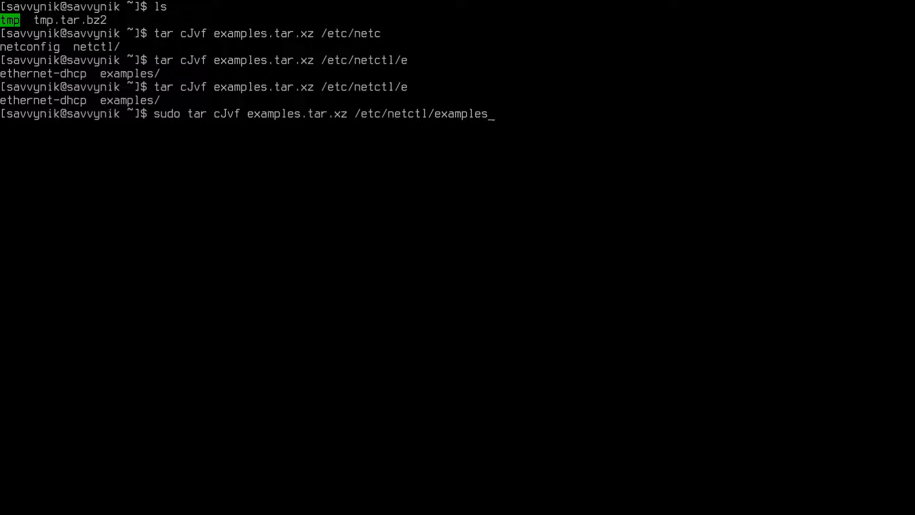
{"action": "key", "text": "Return"}
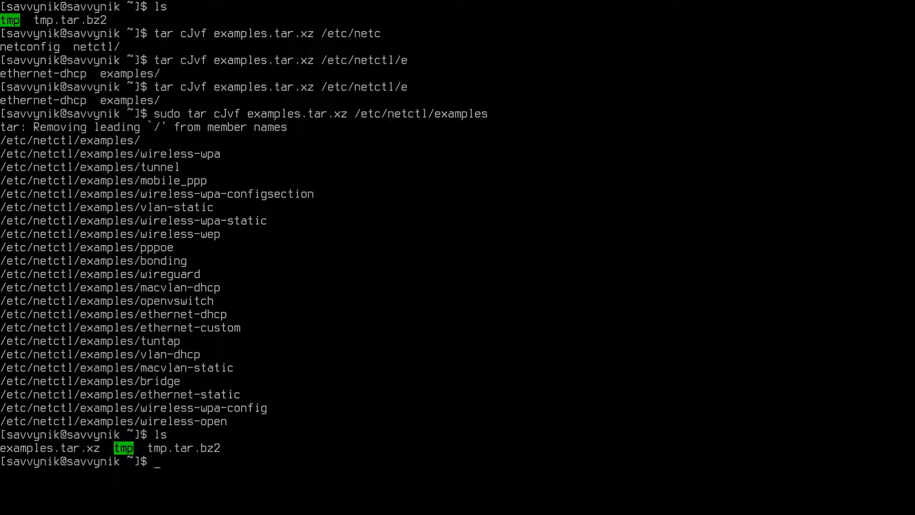
- Start typing the extraction command 'tar x'
{"action": "type", "text": "tar x"}
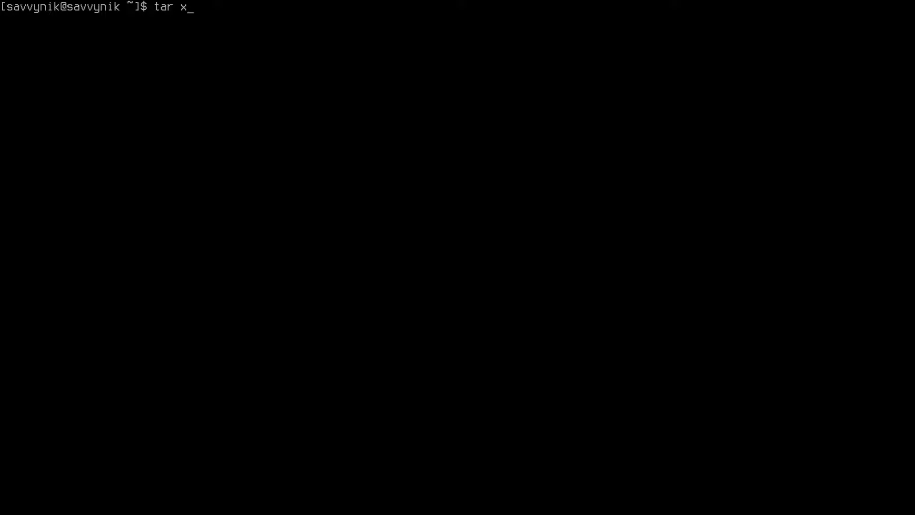
- Extract examples.tar.xz into home with tar xJvf
{"action": "type", "text": "Jvf"}
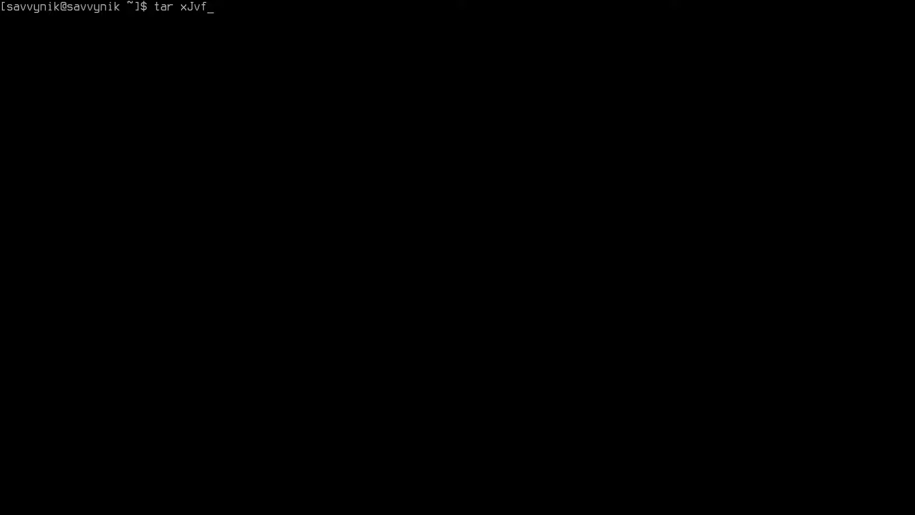
{"action": "type", "text": "examples.tar.xz"}
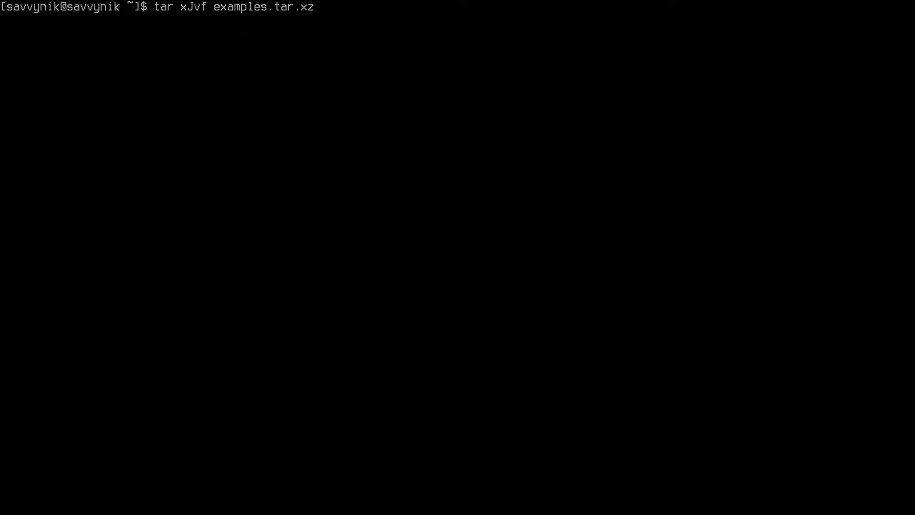
{"action": "key", "text": "Return"}
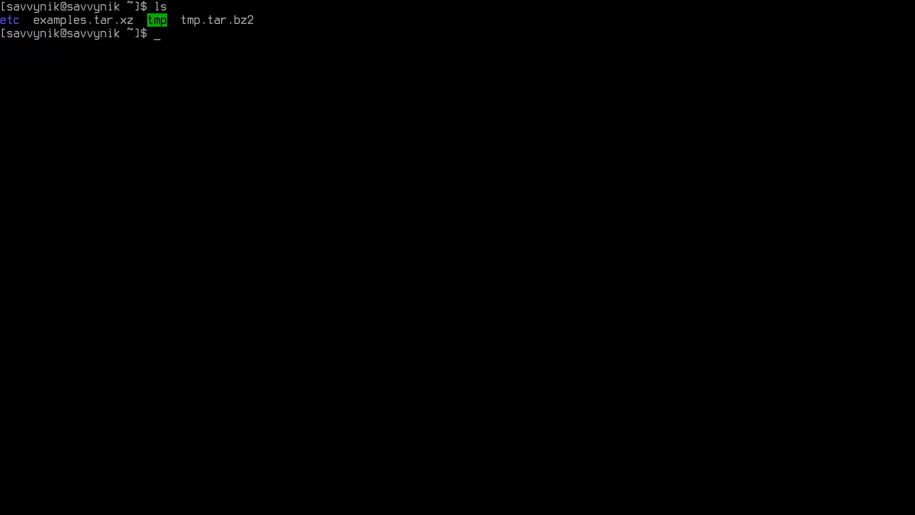
- Change into the netctl examples folder using Tab path completion
{"action": "type", "text": "cd /"}
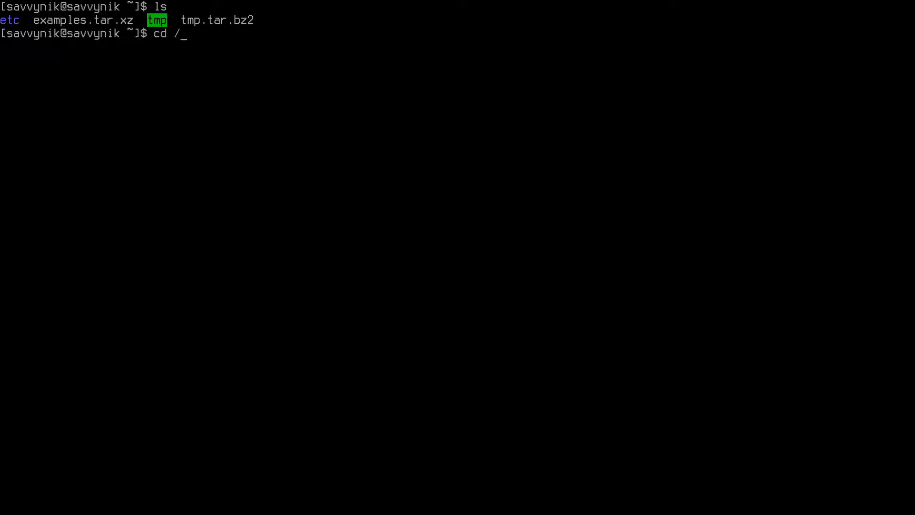
{"action": "type", "text": "etc"}
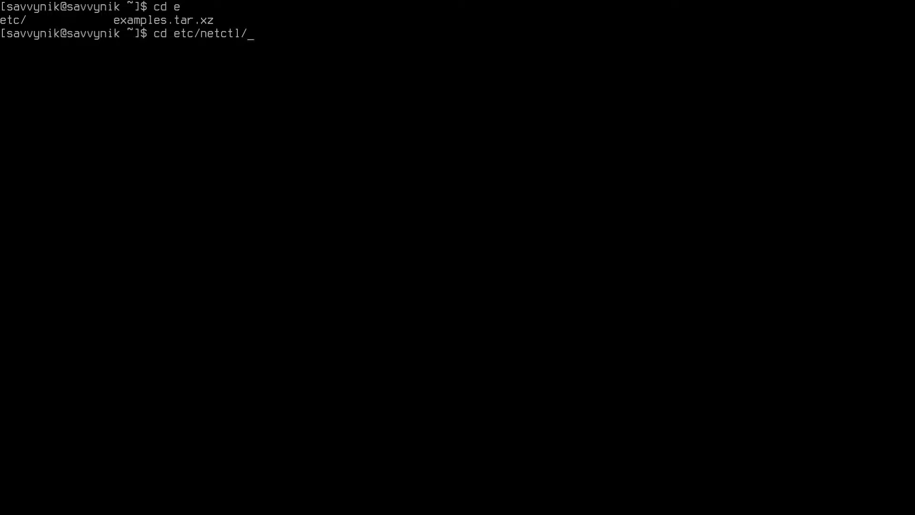
{"action": "key", "text": "Tab"}
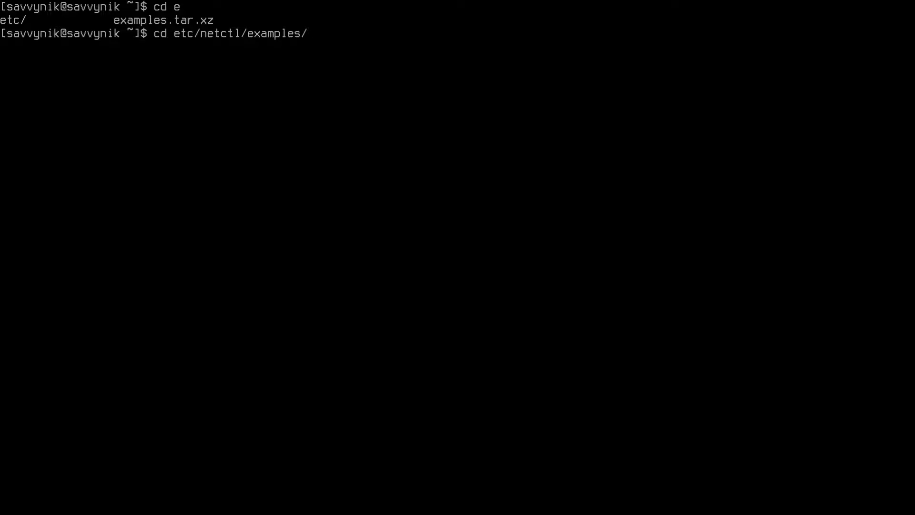
{"action": "key", "text": "Return"}
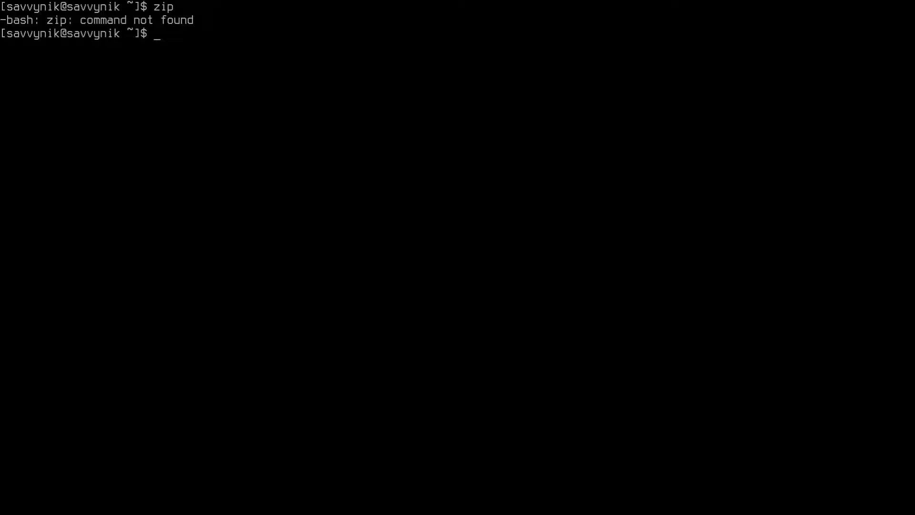
- Install zip with a full system upgrade via sudo pacman -Syu, confirming the prompt
{"action": "type", "text": "sudo pacm"}
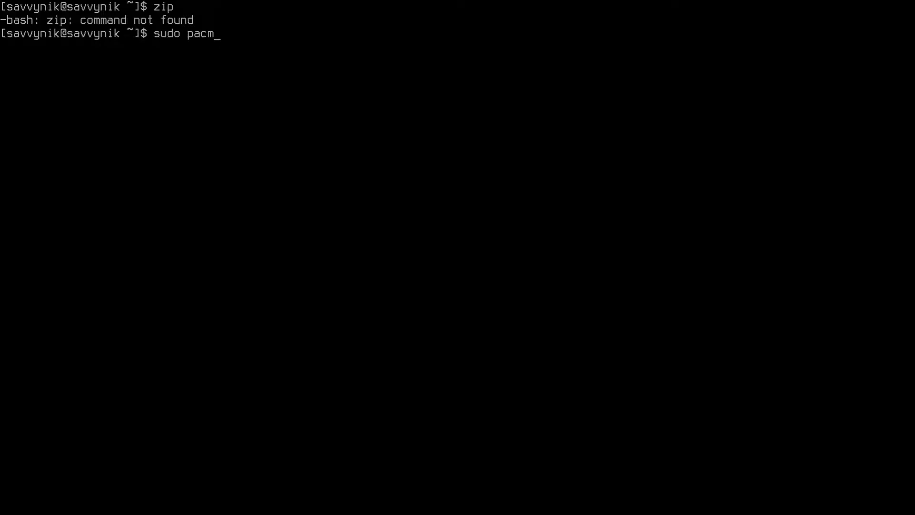
{"action": "type", "text": "an -Syu"}
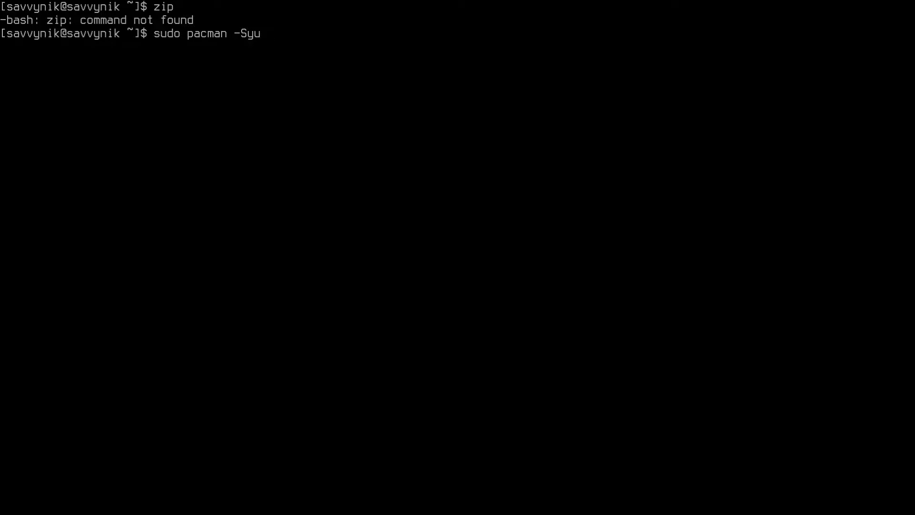
{"action": "key", "text": "Return"}
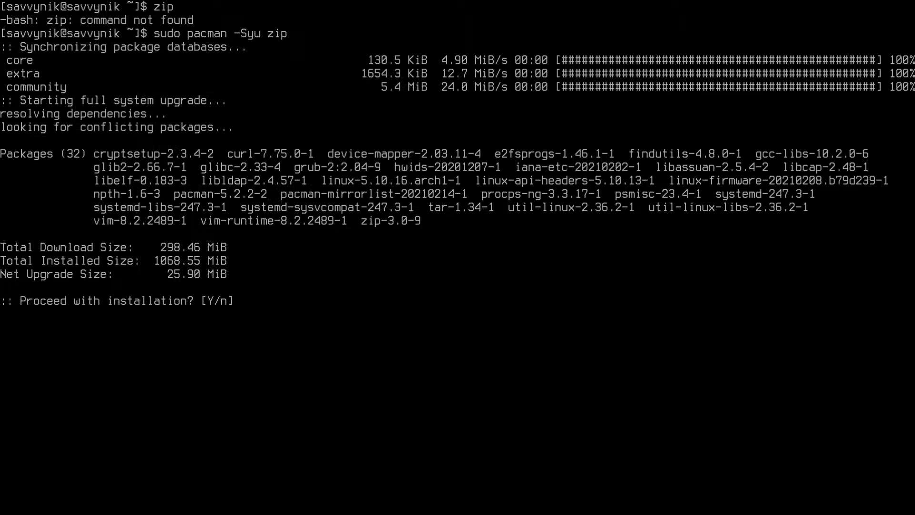
{"action": "key", "text": "Return"}
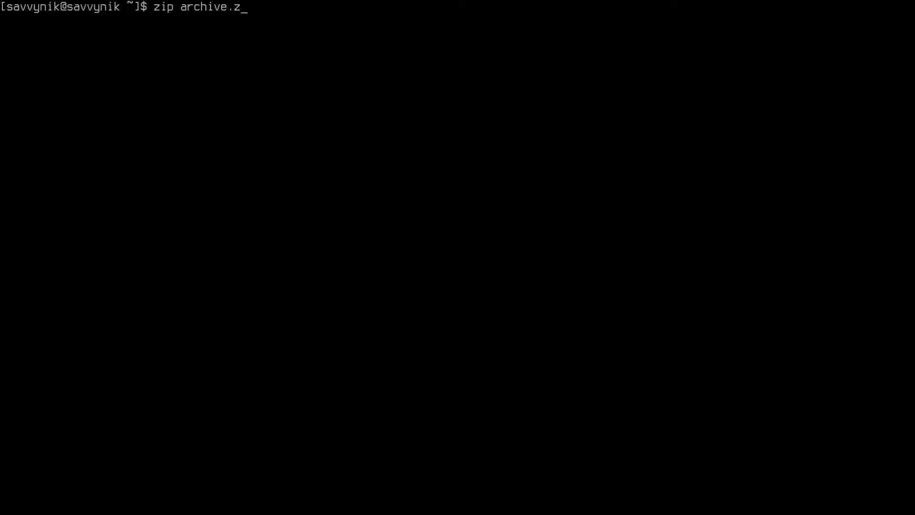
- Zip .bash_profile into archive.zip, then start another zip command
{"action": "type", "text": "ip"}
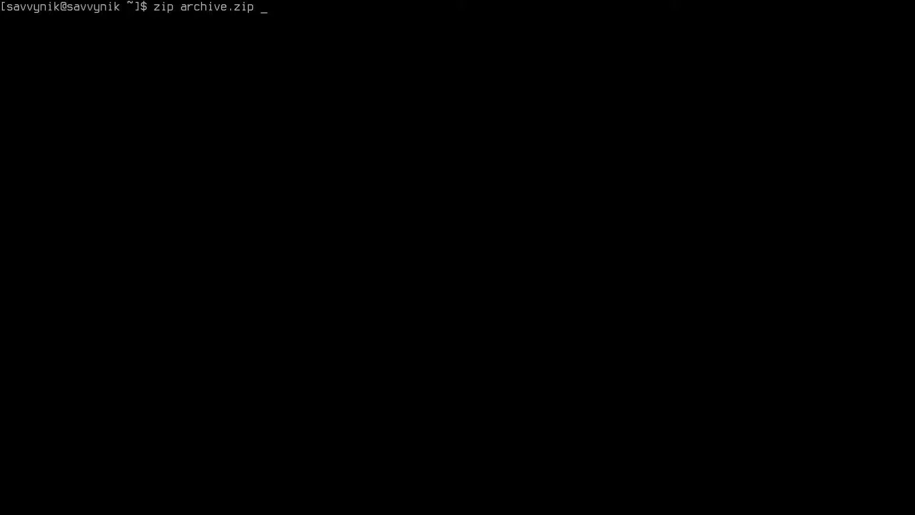
{"action": "key", "text": "Tab"}
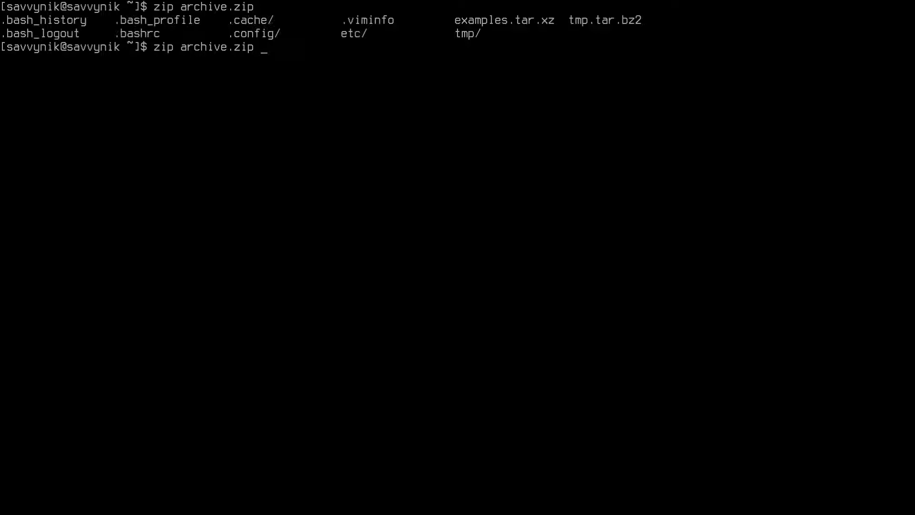
{"action": "type", "text": ".bash_profile"}
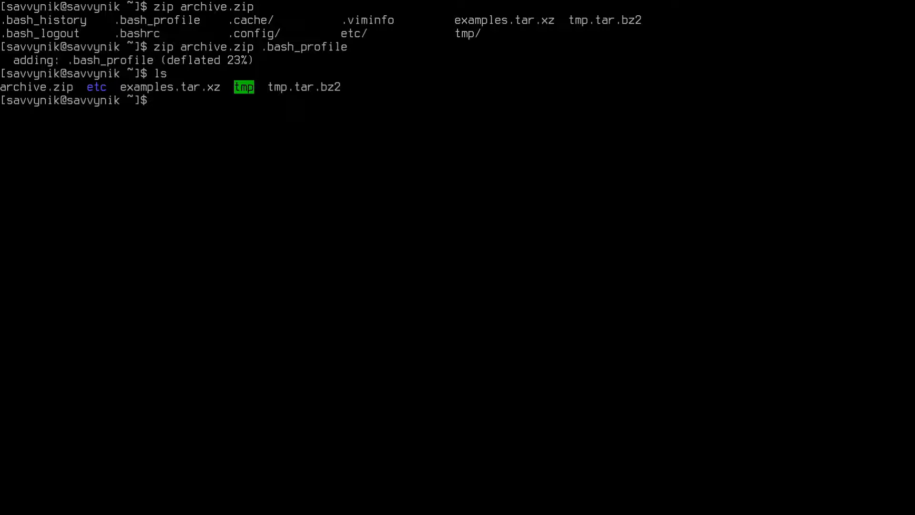
{"action": "type", "text": "zip"}
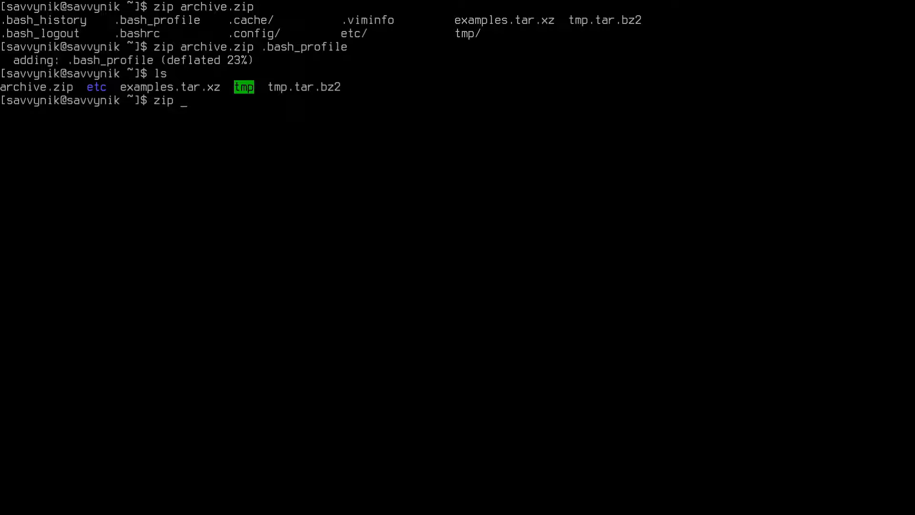
- Recursively zip the etc/ folder into archiveDir.zip with zip -r
{"action": "type", "text": "-"}
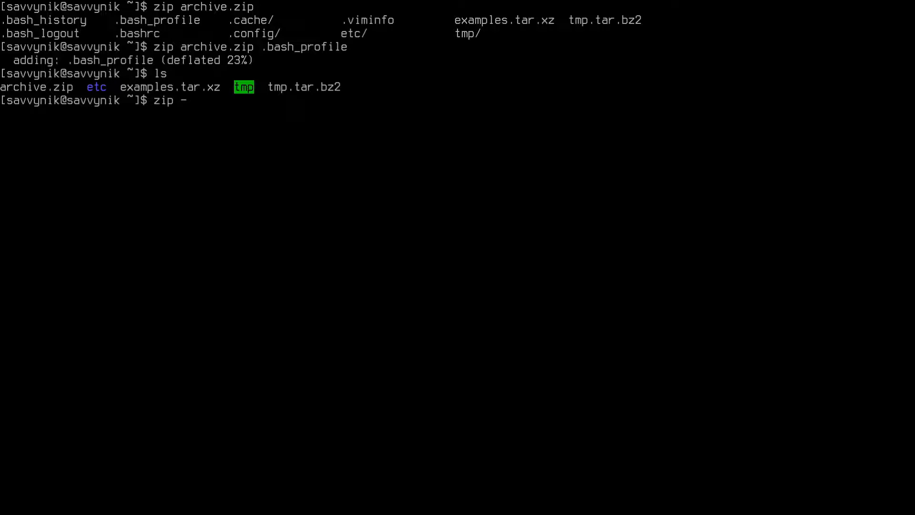
{"action": "type", "text": "r"}
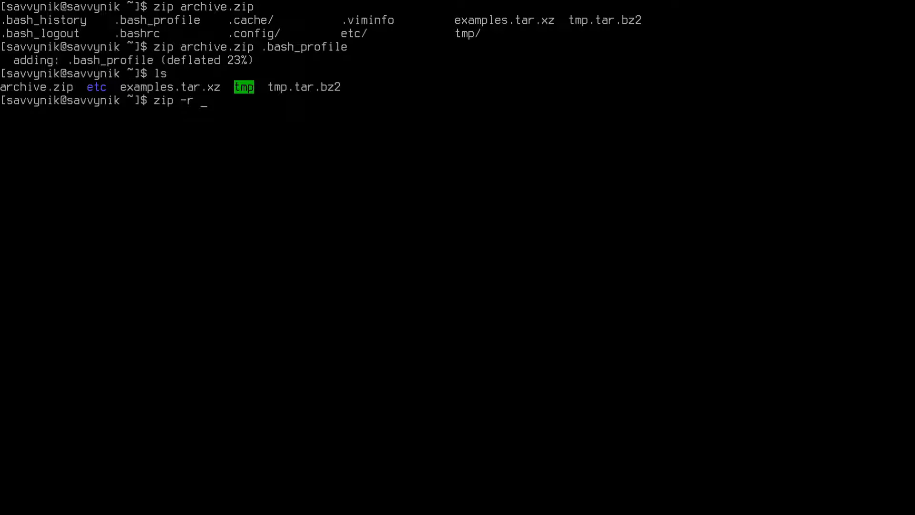
{"action": "type", "text": "ar"}
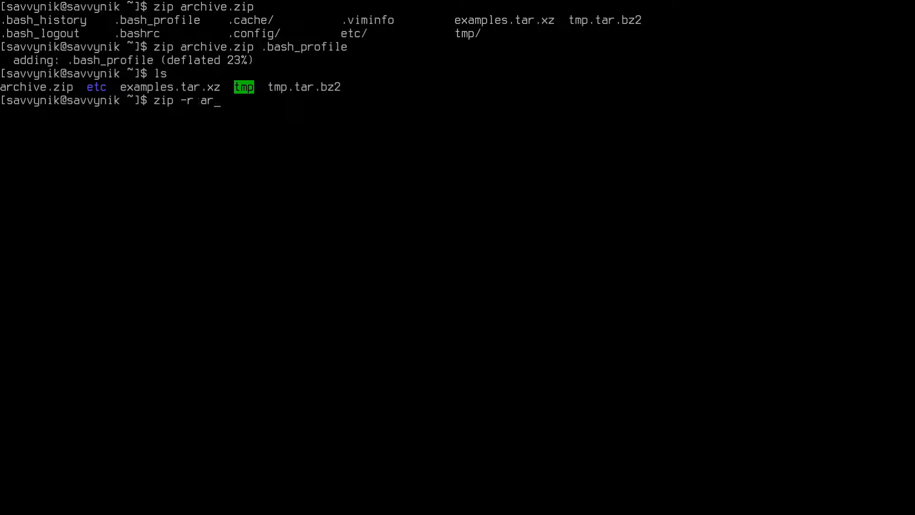
{"action": "type", "text": "chive"}
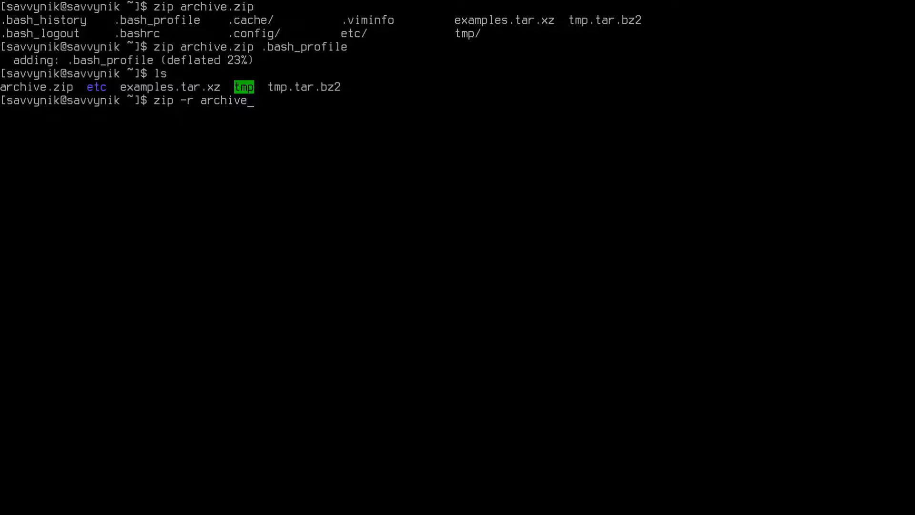
{"action": "type", "text": "Dir"}
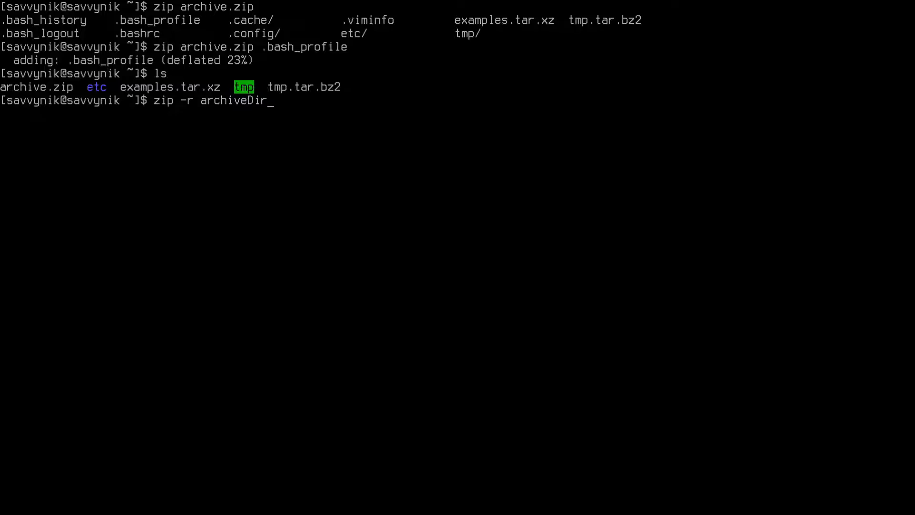
{"action": "type", "text": ".zip"}
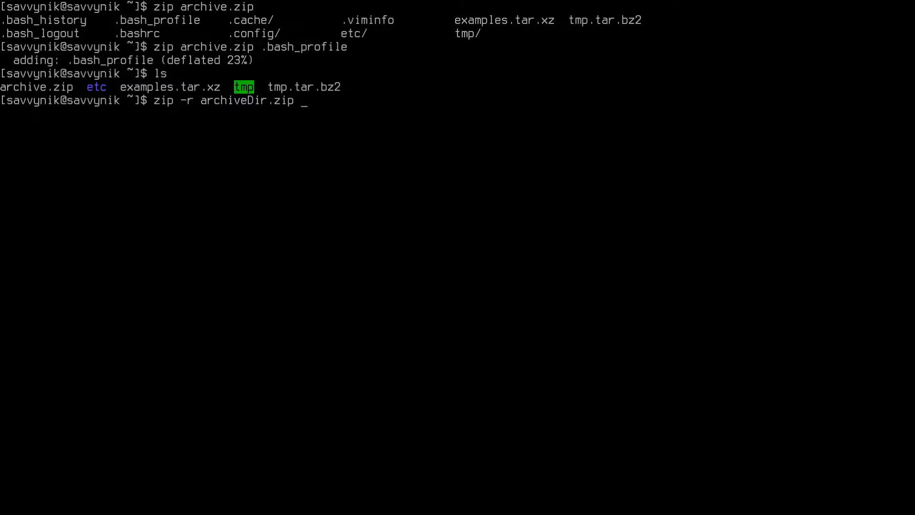
{"action": "key", "text": "Tab"}
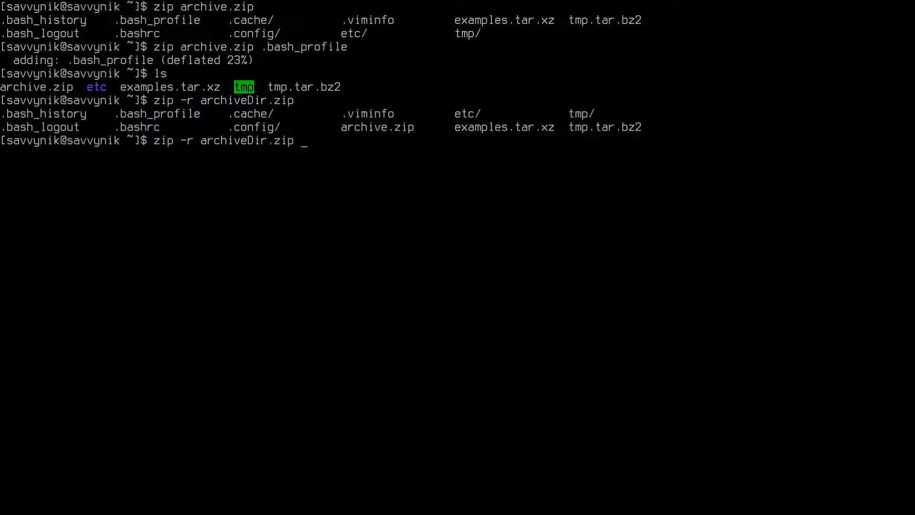
{"action": "type", "text": "etc"}
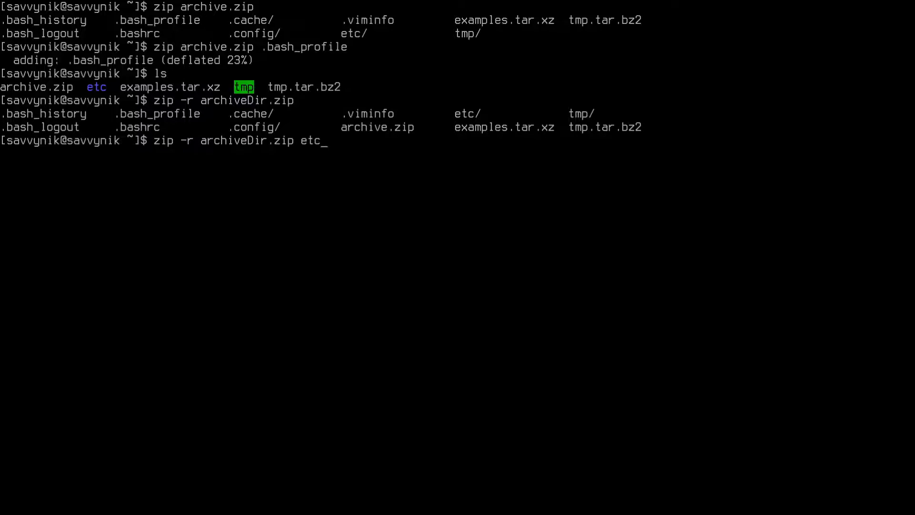
{"action": "type", "text": "/"}
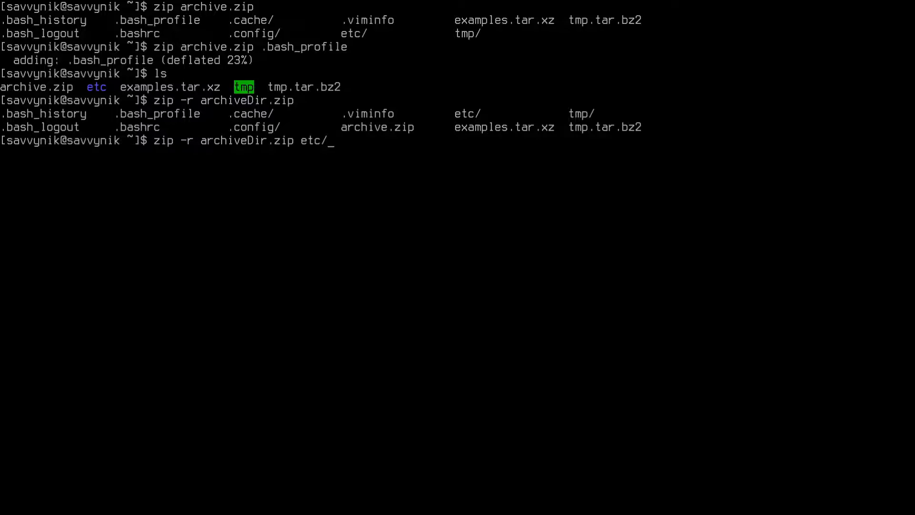
{"action": "key", "text": "Return"}
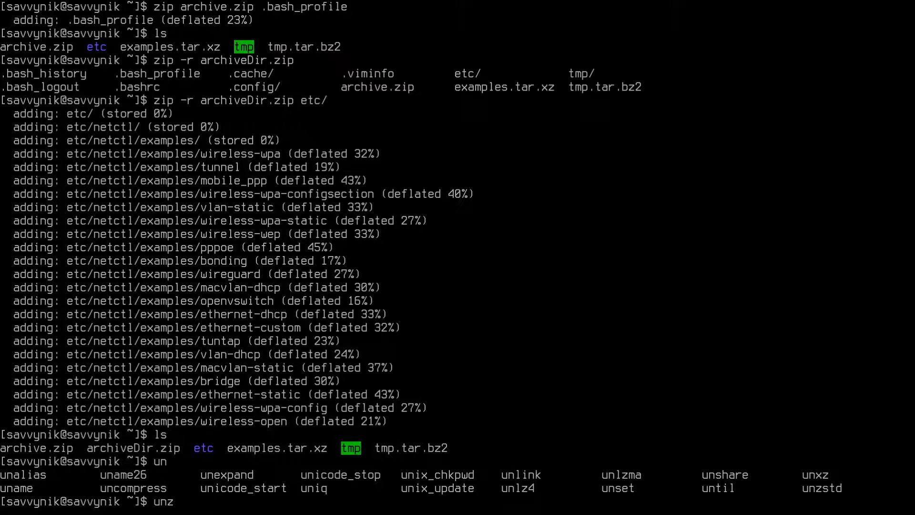
- Install the missing unzip with 'sudo pacman -Syu unzip', then unzip archive.zip, keeping the existing .bash_profile
{"action": "key", "text": "Return"}
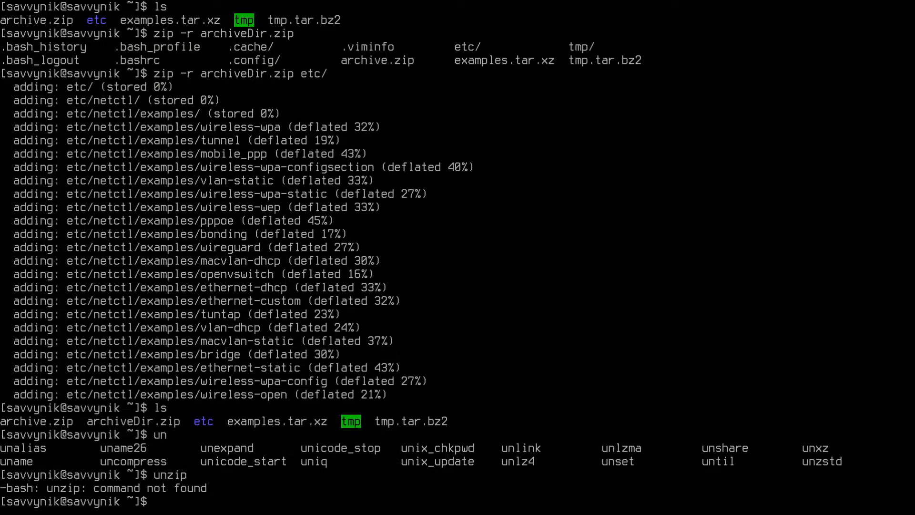
{"action": "type", "text": "sudo"}
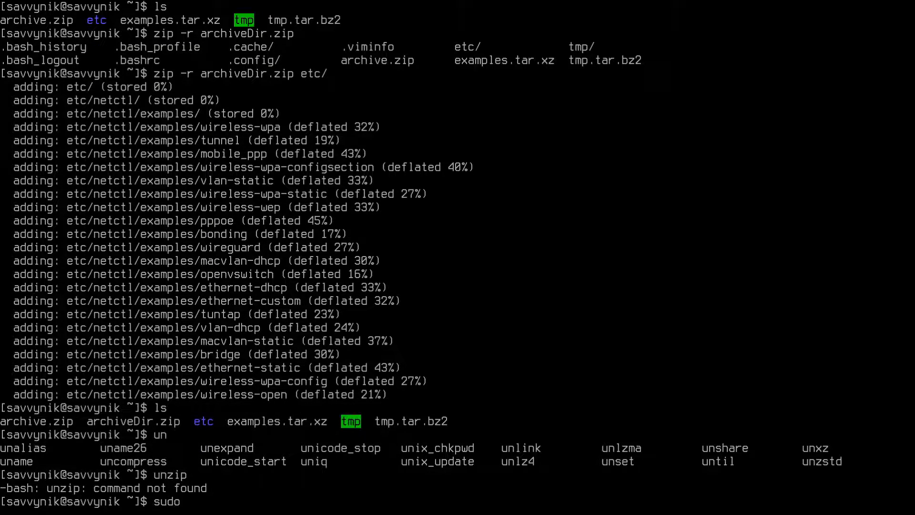
{"action": "type", "text": "pacman"}
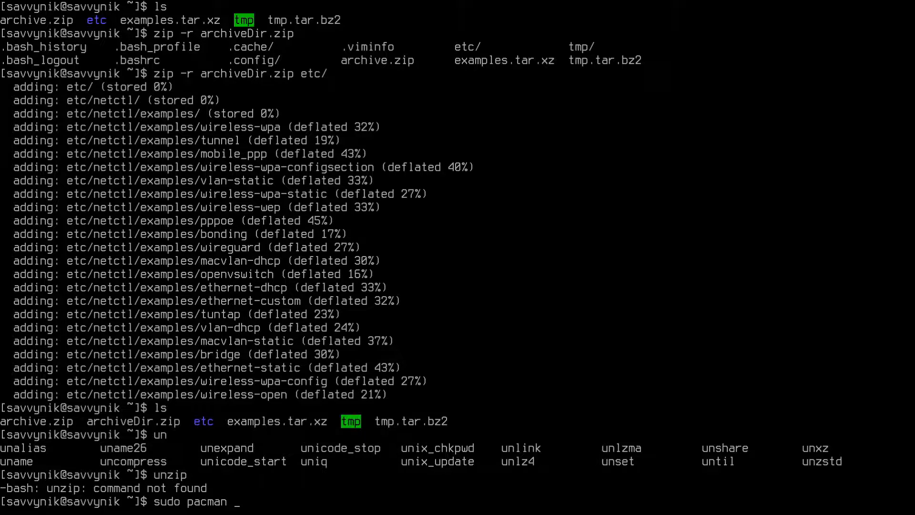
{"action": "type", "text": "-Syu unzip"}
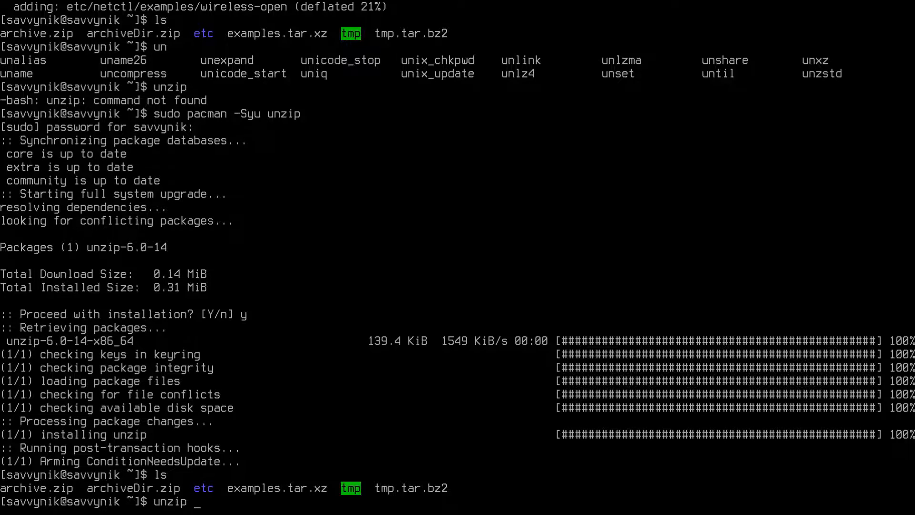
{"action": "type", "text": "archive.zip"}
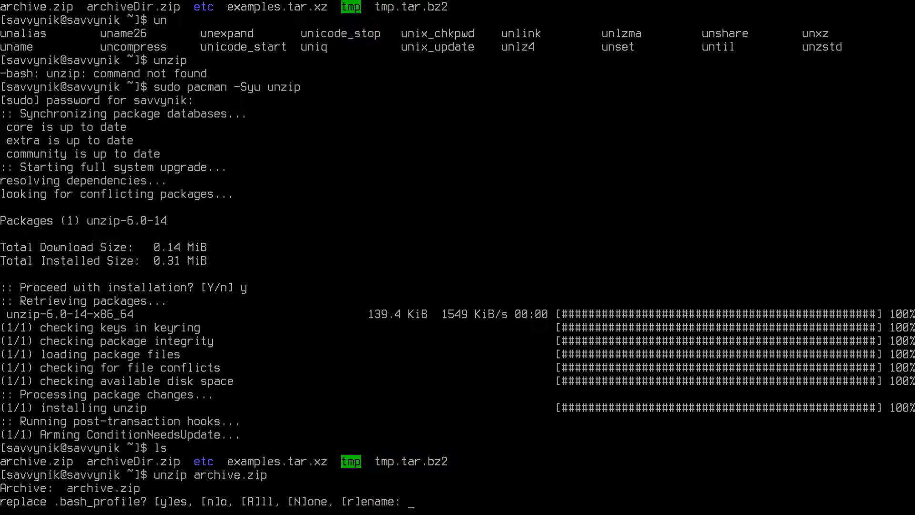
{"action": "type", "text": "nik@savvynik ~]$ unzip"}
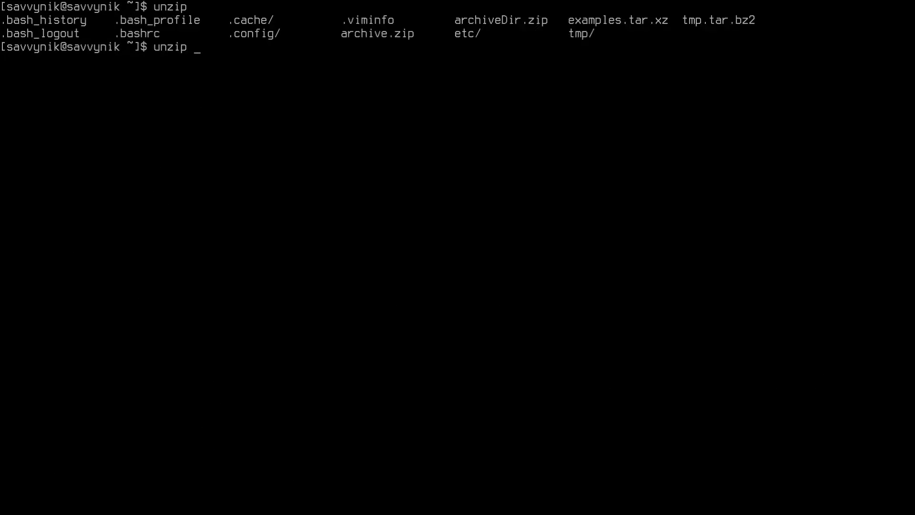
- Extract archiveDir.zip into /tmp with 'unzip -d /tmp/', then head into /tmp/etc/netctl/examples
{"action": "type", "text": "archiveDir.zip"}
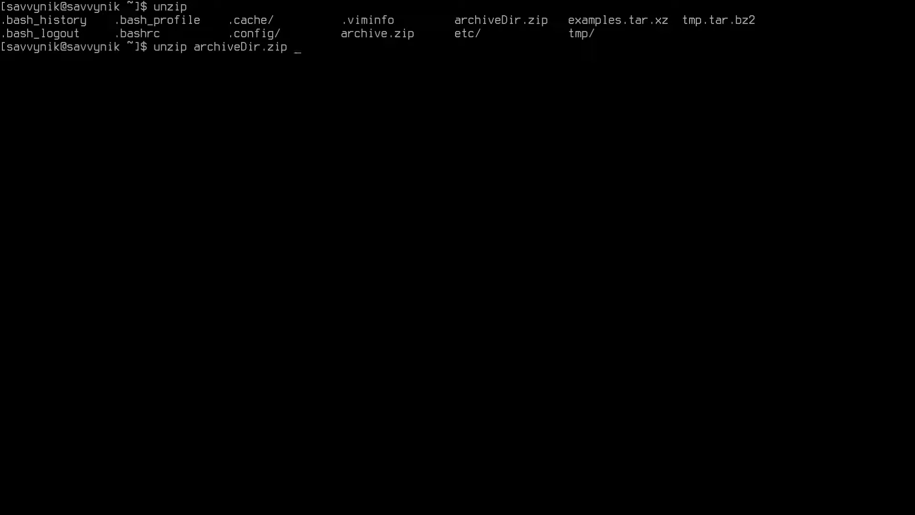
{"action": "type", "text": "-d"}
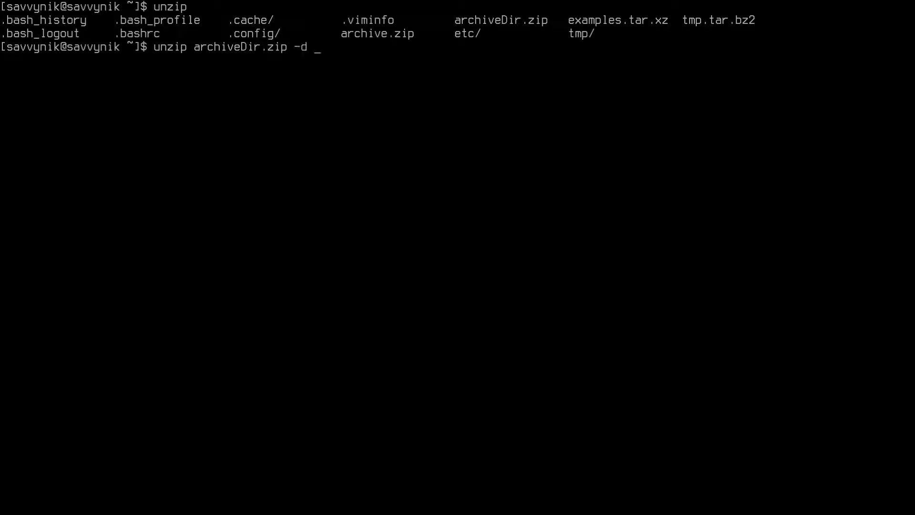
{"action": "type", "text": "/"}
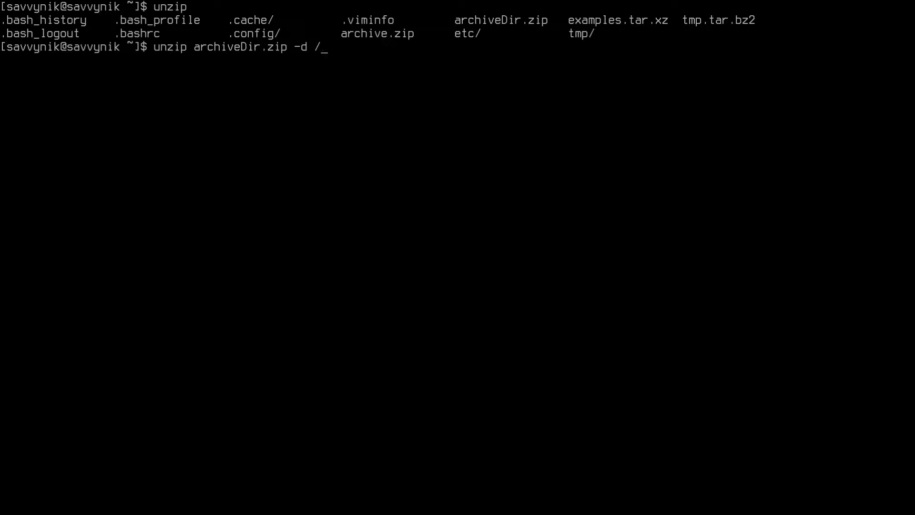
{"action": "type", "text": "tmp/"}
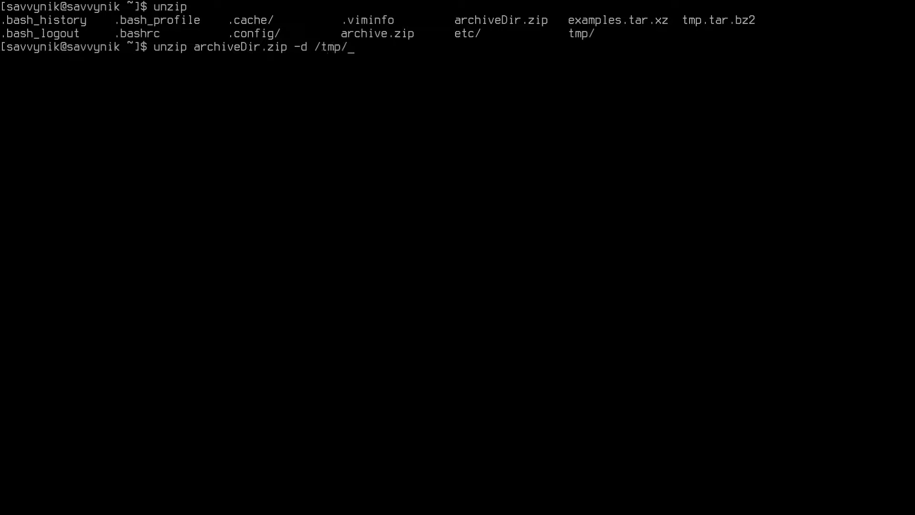
{"action": "key", "text": "Return"}
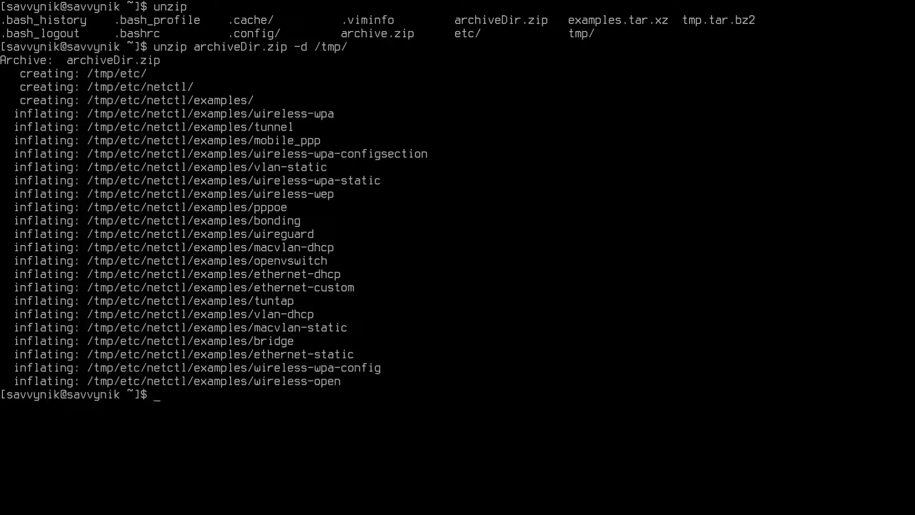
{"action": "type", "text": "cd /tmp/"}
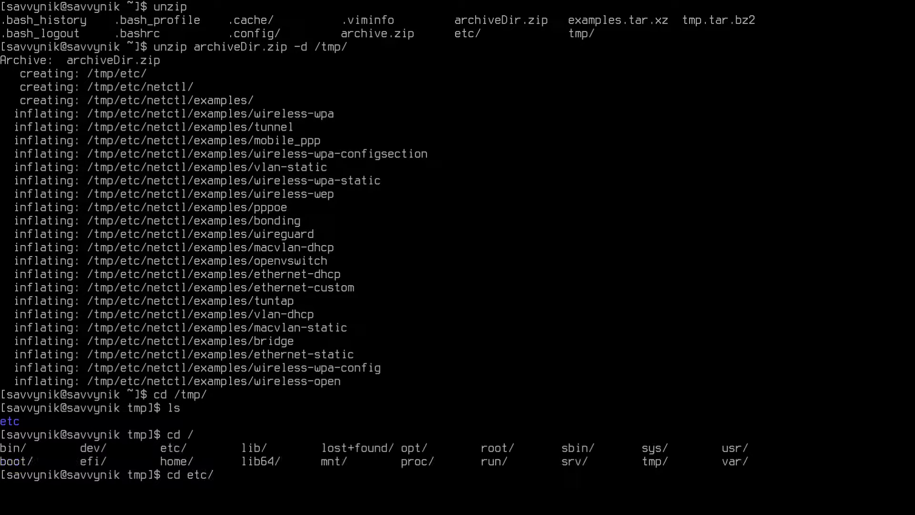
{"action": "type", "text": "netctl/examples/"}
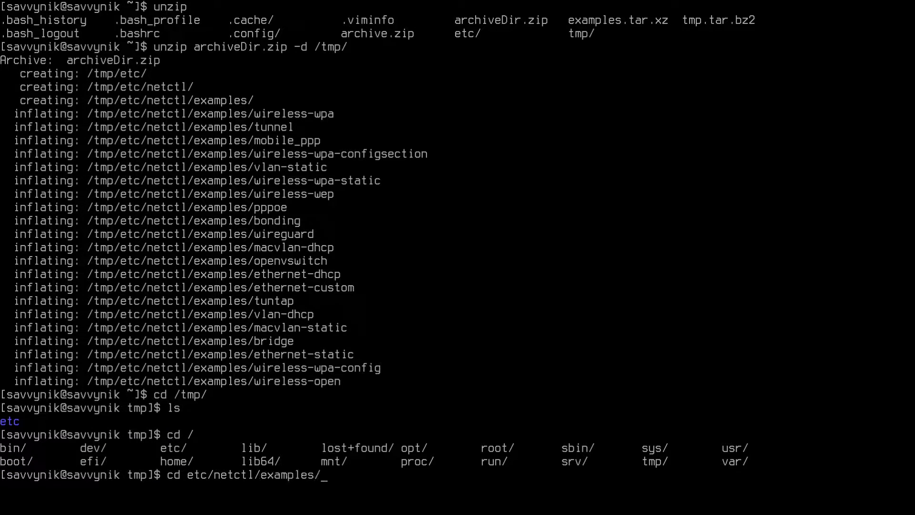